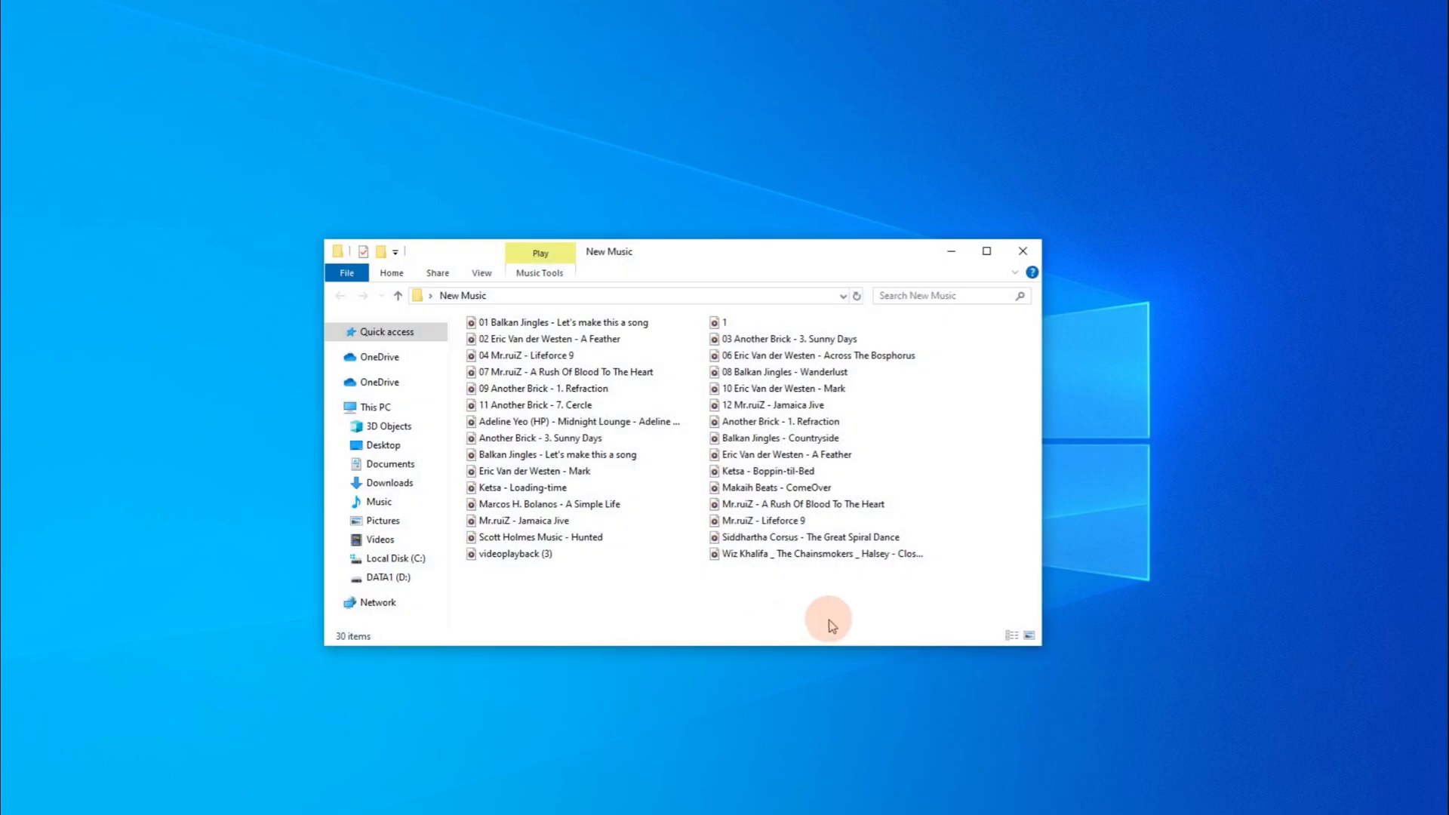
# - Start the first song in the New Music folder playing in Media Player
pyautogui.press('ctrl+a')
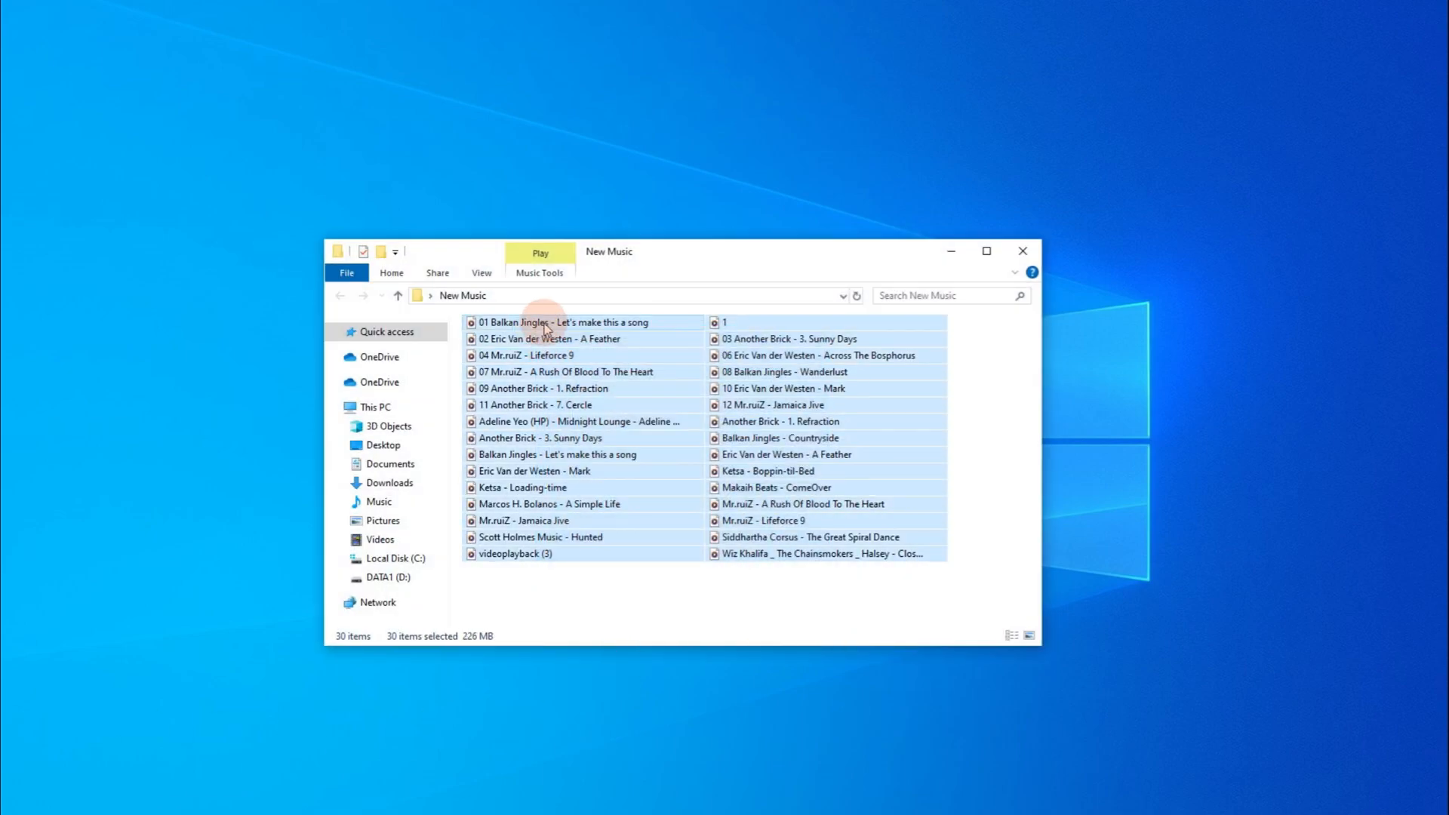
pyautogui.click(561, 323)
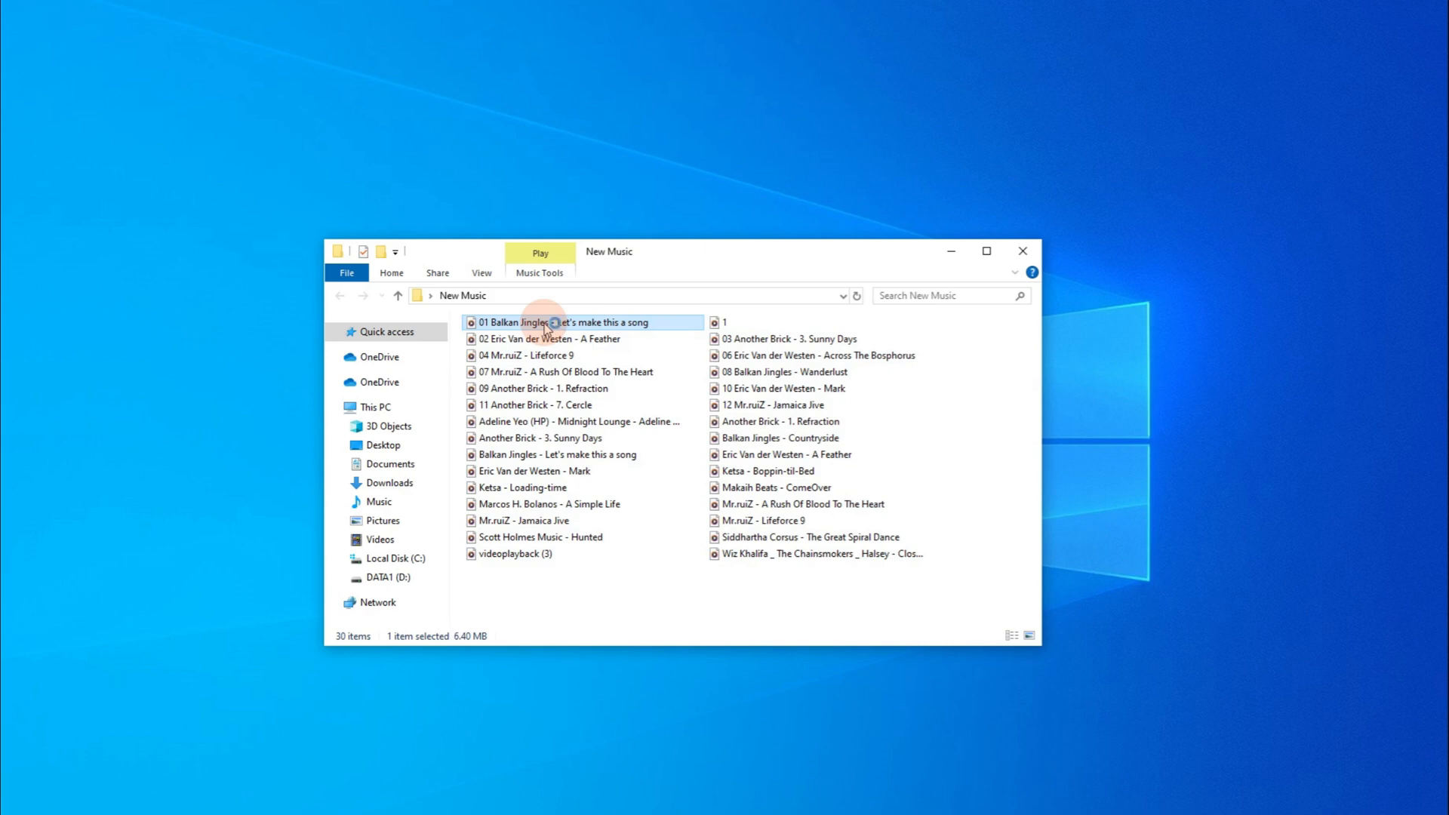
pyautogui.doubleClick(562, 321)
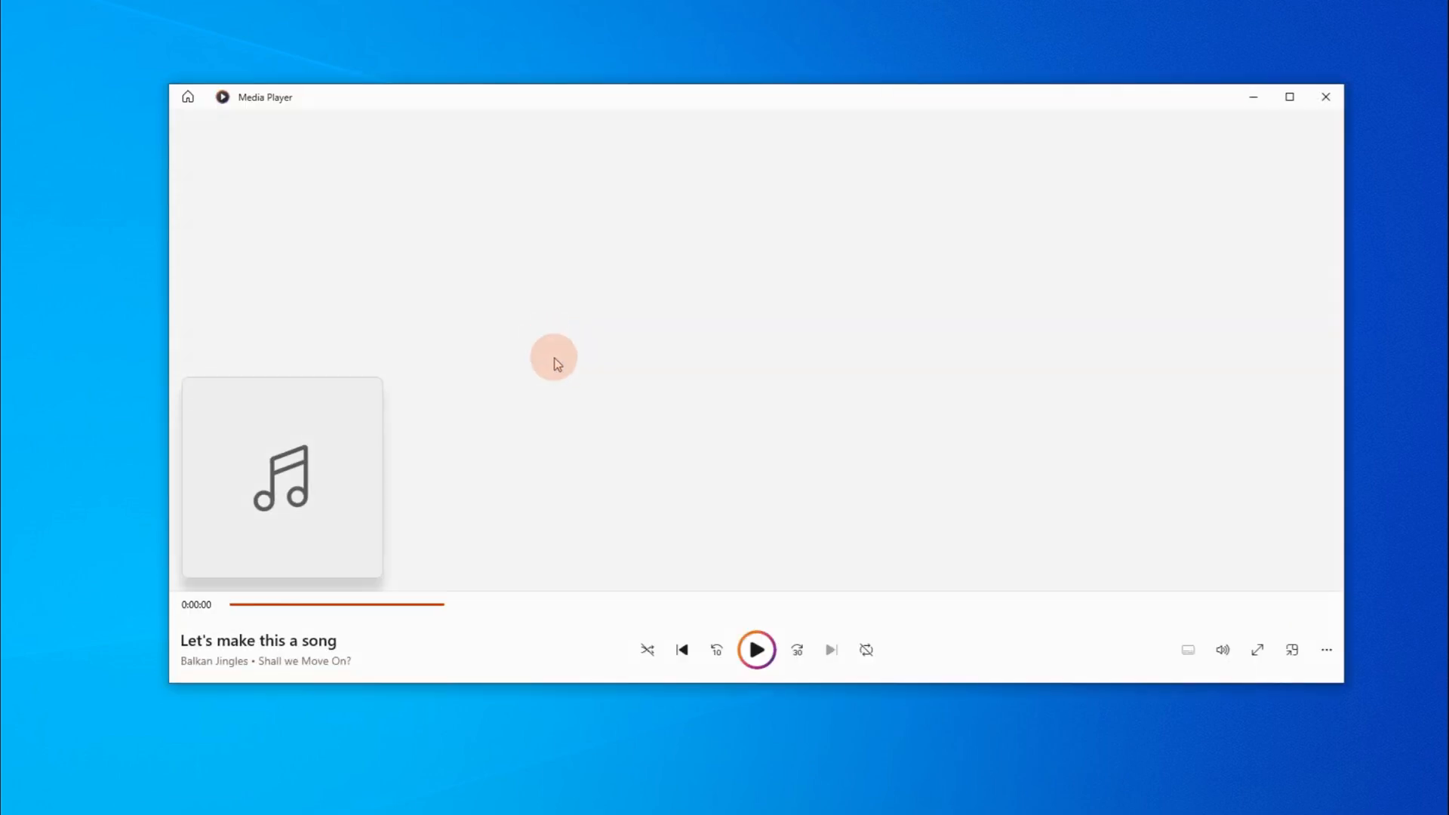
pyautogui.click(754, 650)
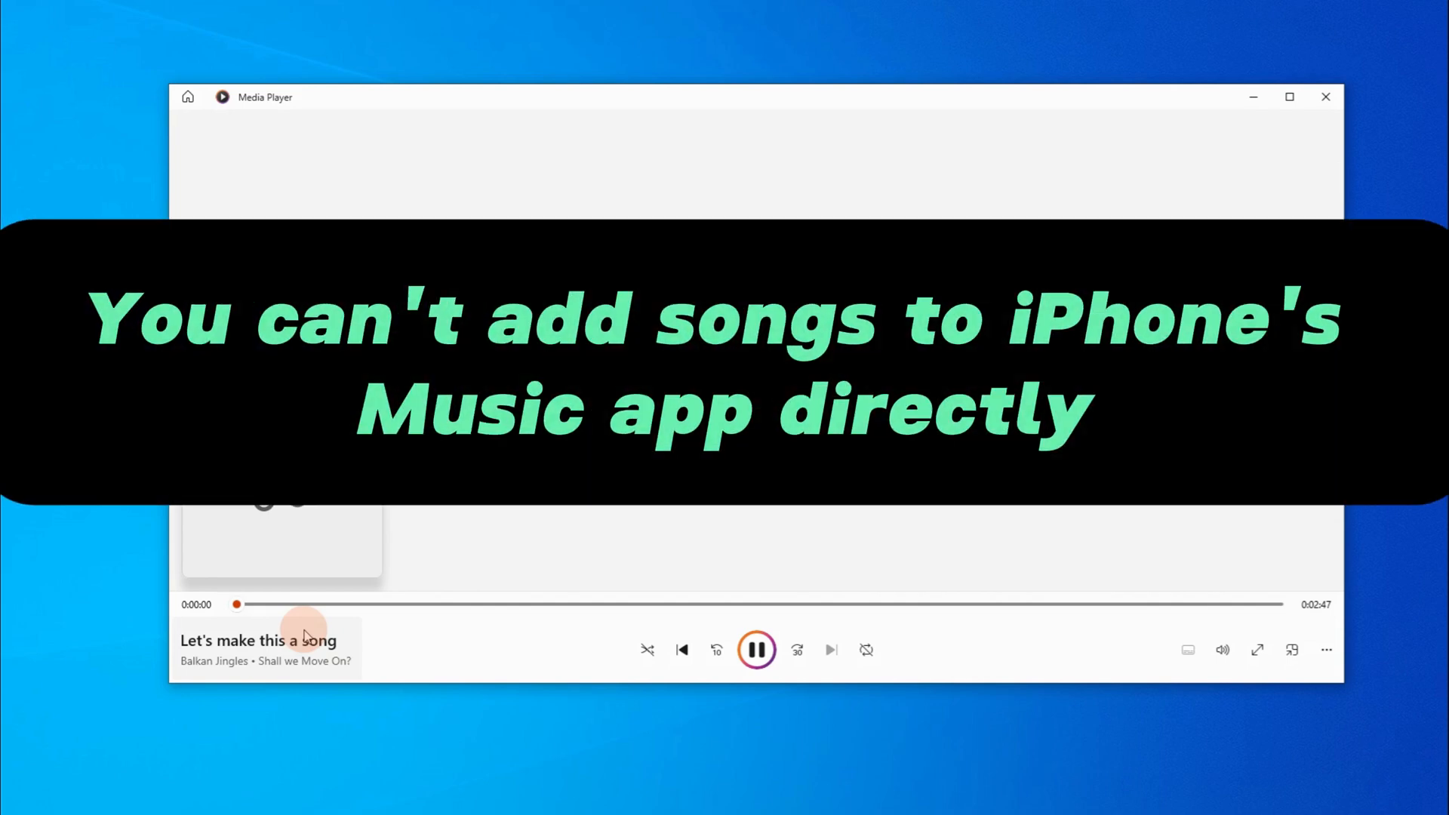
# - Close Media Player and show the iPhone's General page in Apple Devices
pyautogui.click(1325, 97)
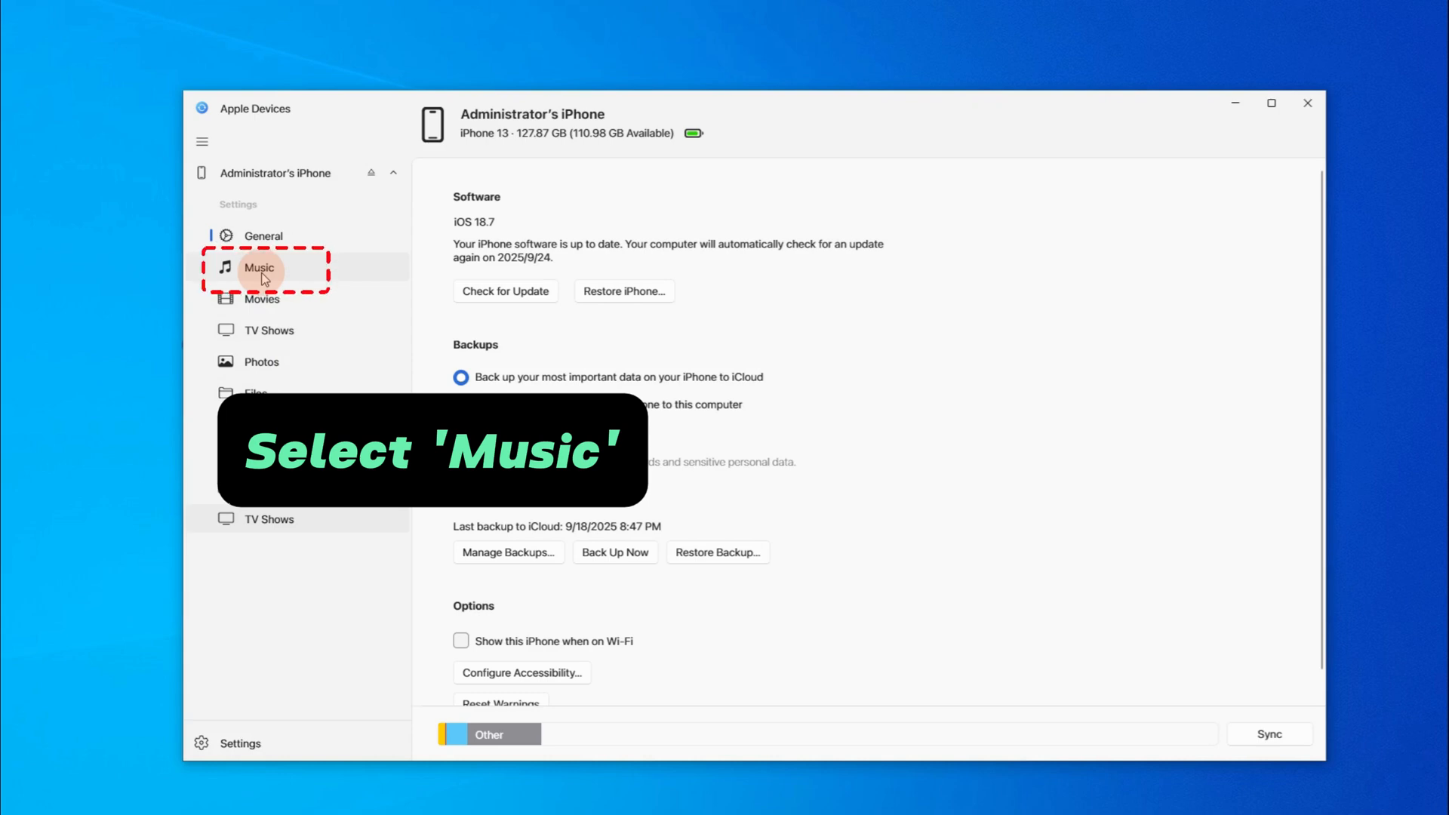
# - Get Apple Music from the Microsoft Store so the iPhone's Music sync page becomes usable
pyautogui.click(258, 267)
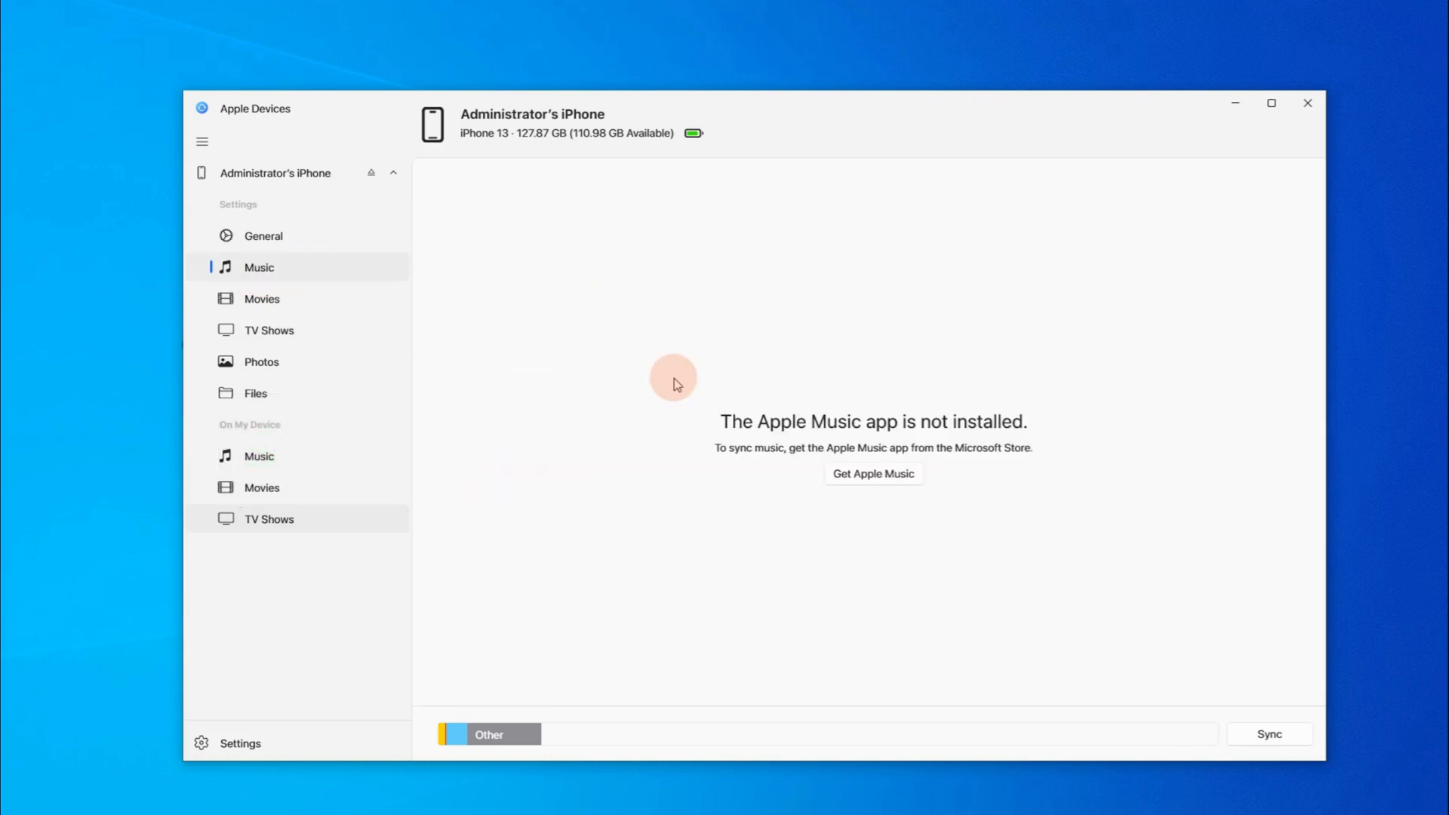
pyautogui.click(871, 473)
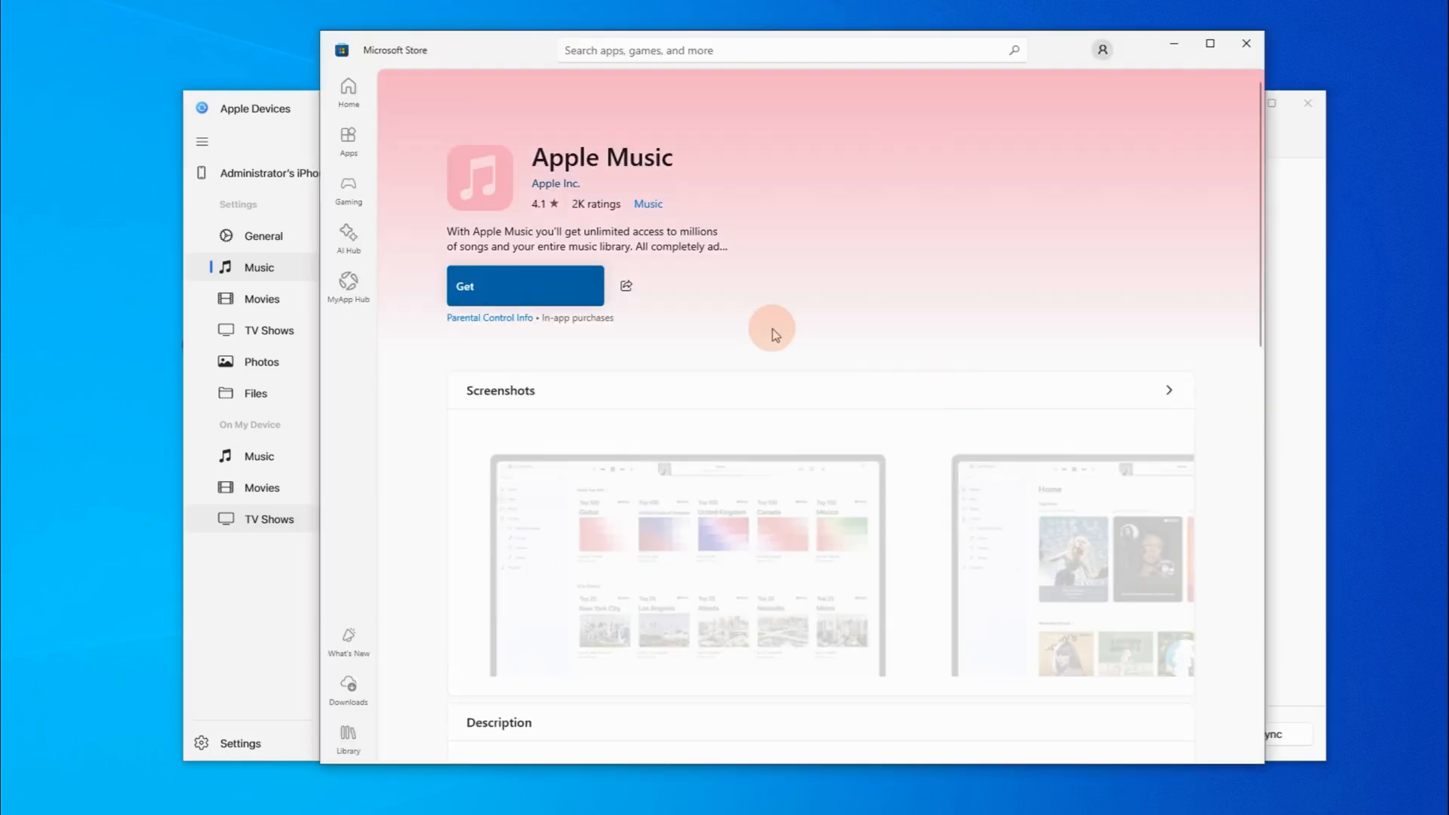
pyautogui.click(523, 285)
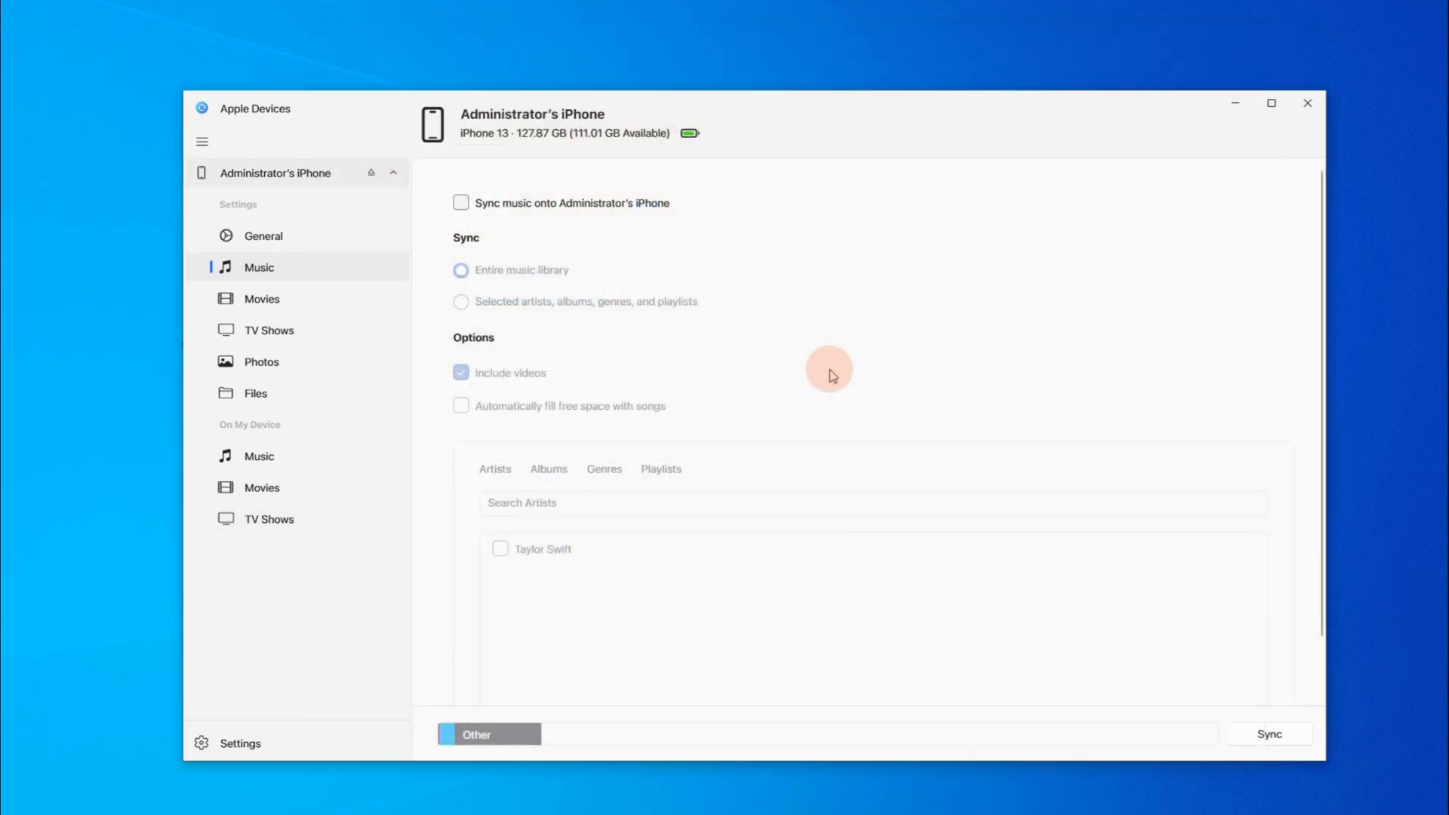
pyautogui.moveTo(269, 268)
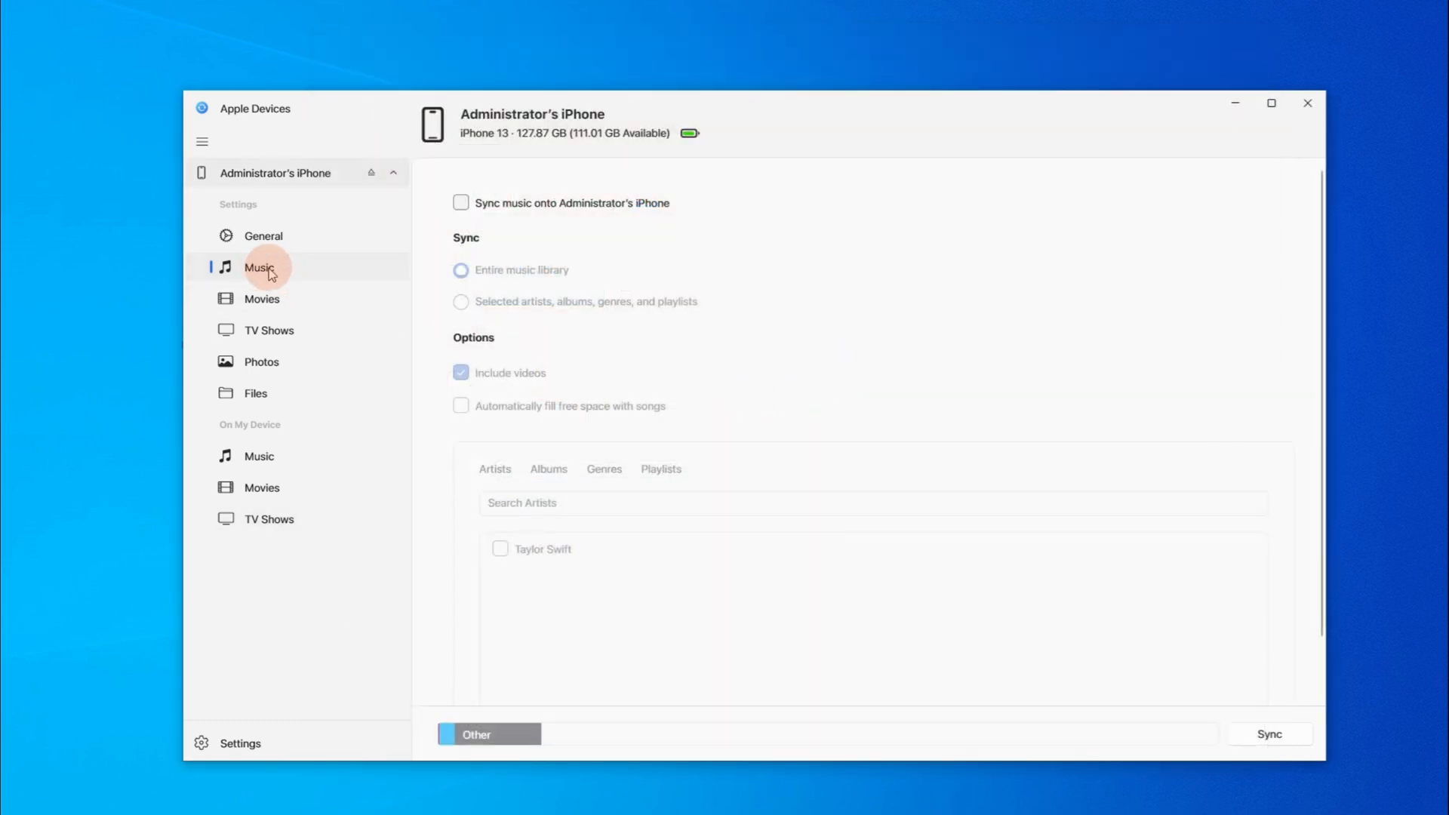
pyautogui.moveTo(619, 177)
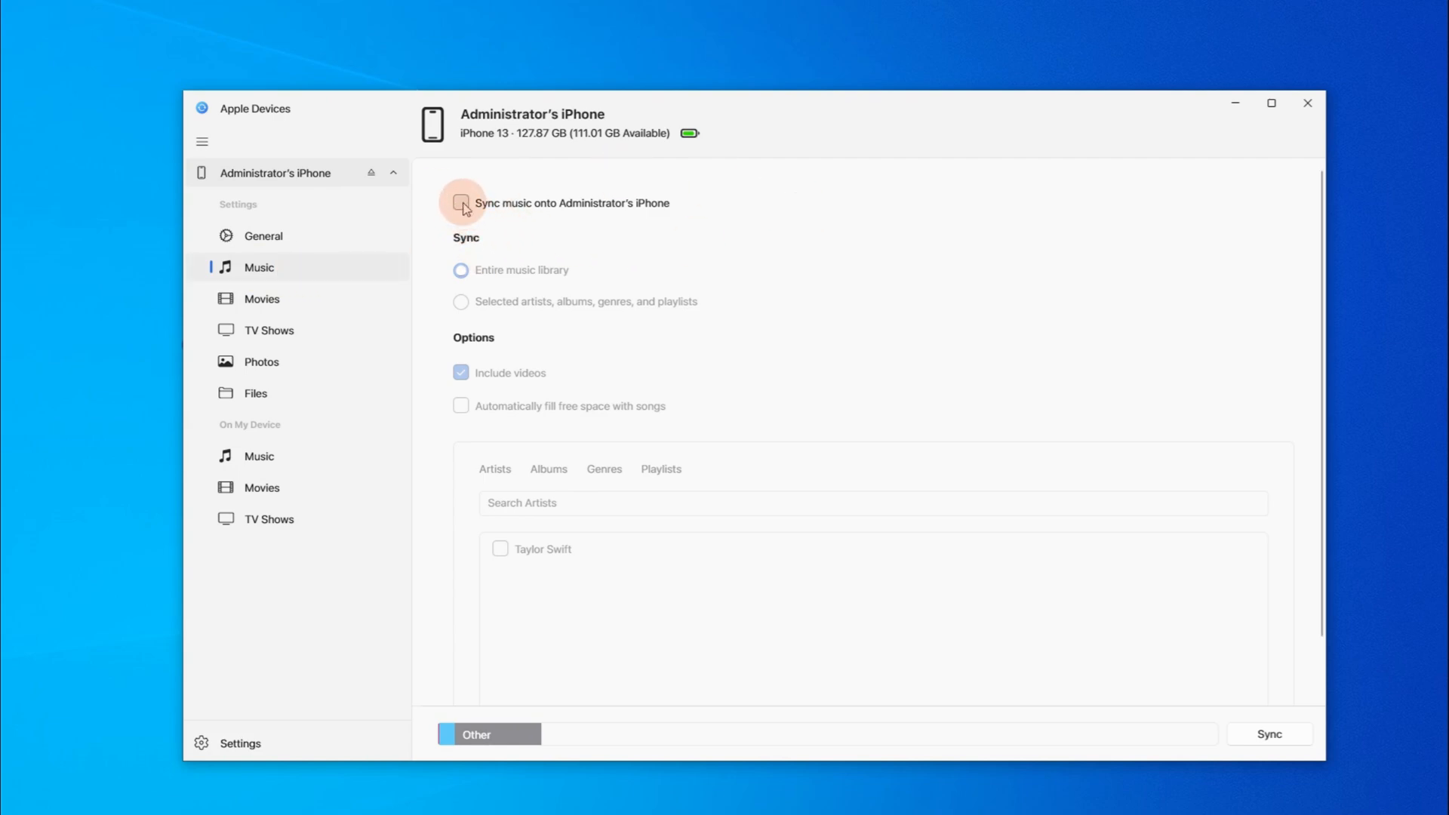
# - Enable 'Sync music onto iPhone' for selected items only, ticking Taylor Swift under Artists
pyautogui.click(462, 203)
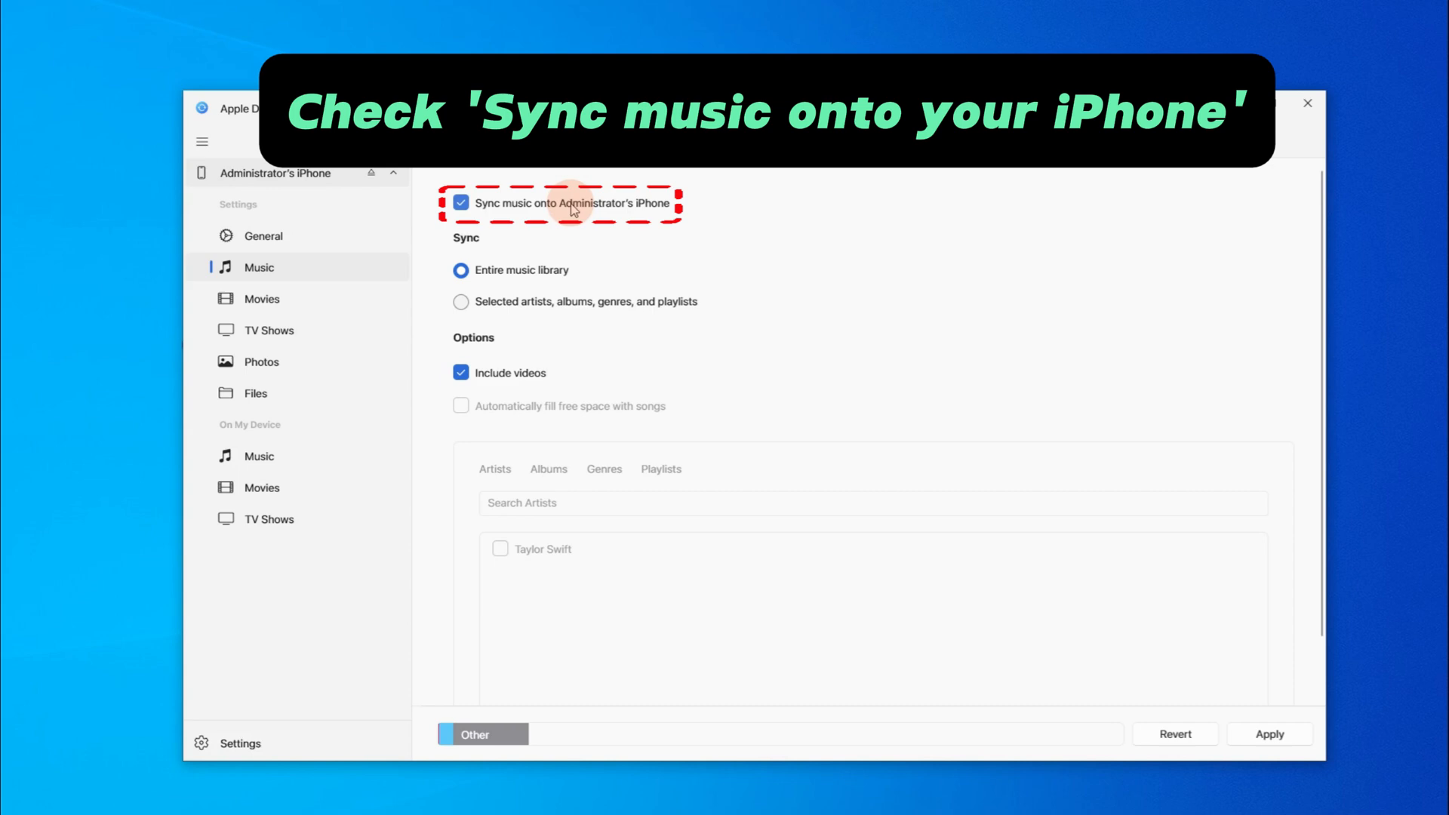
pyautogui.moveTo(504, 311)
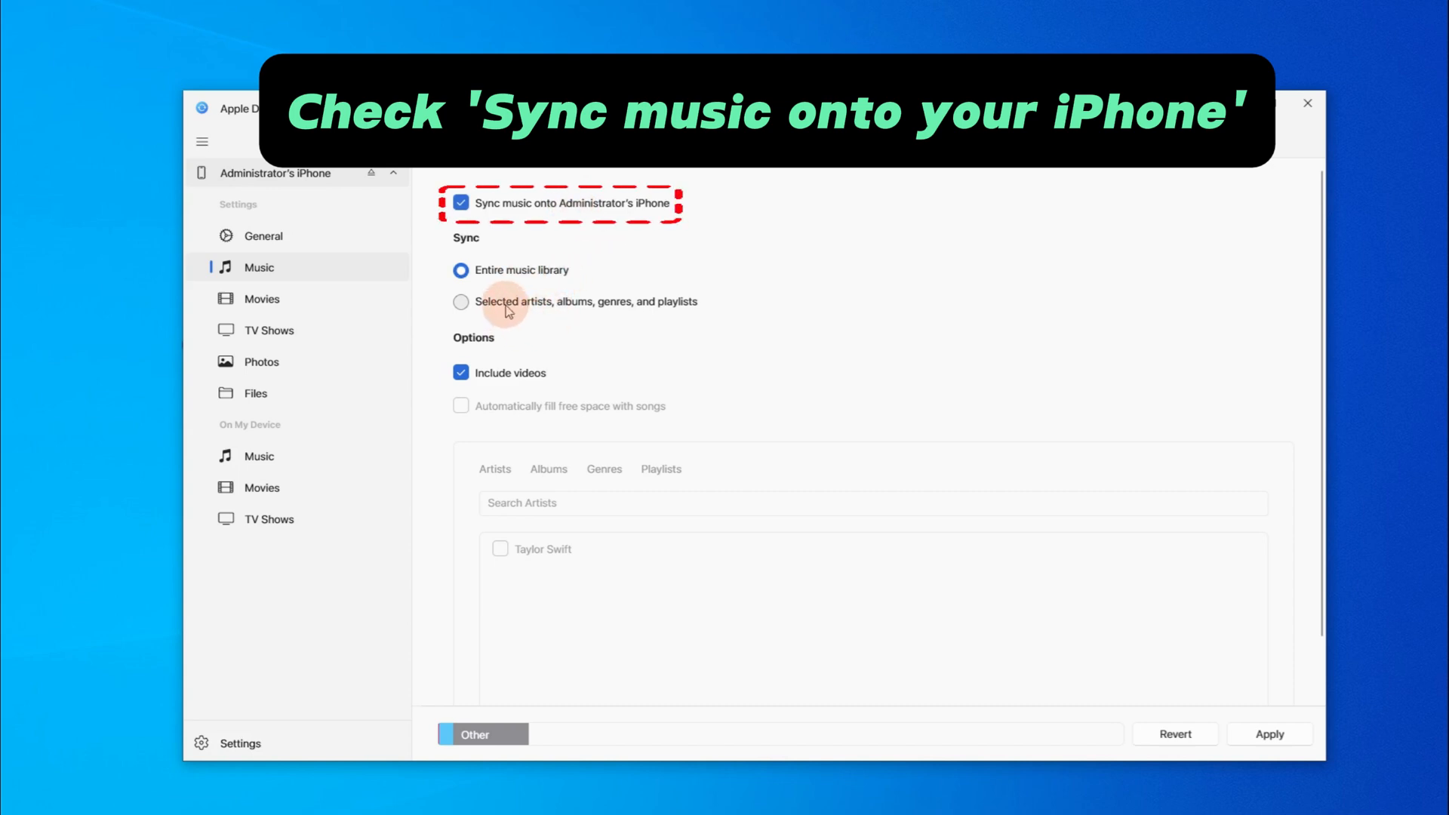
pyautogui.click(462, 302)
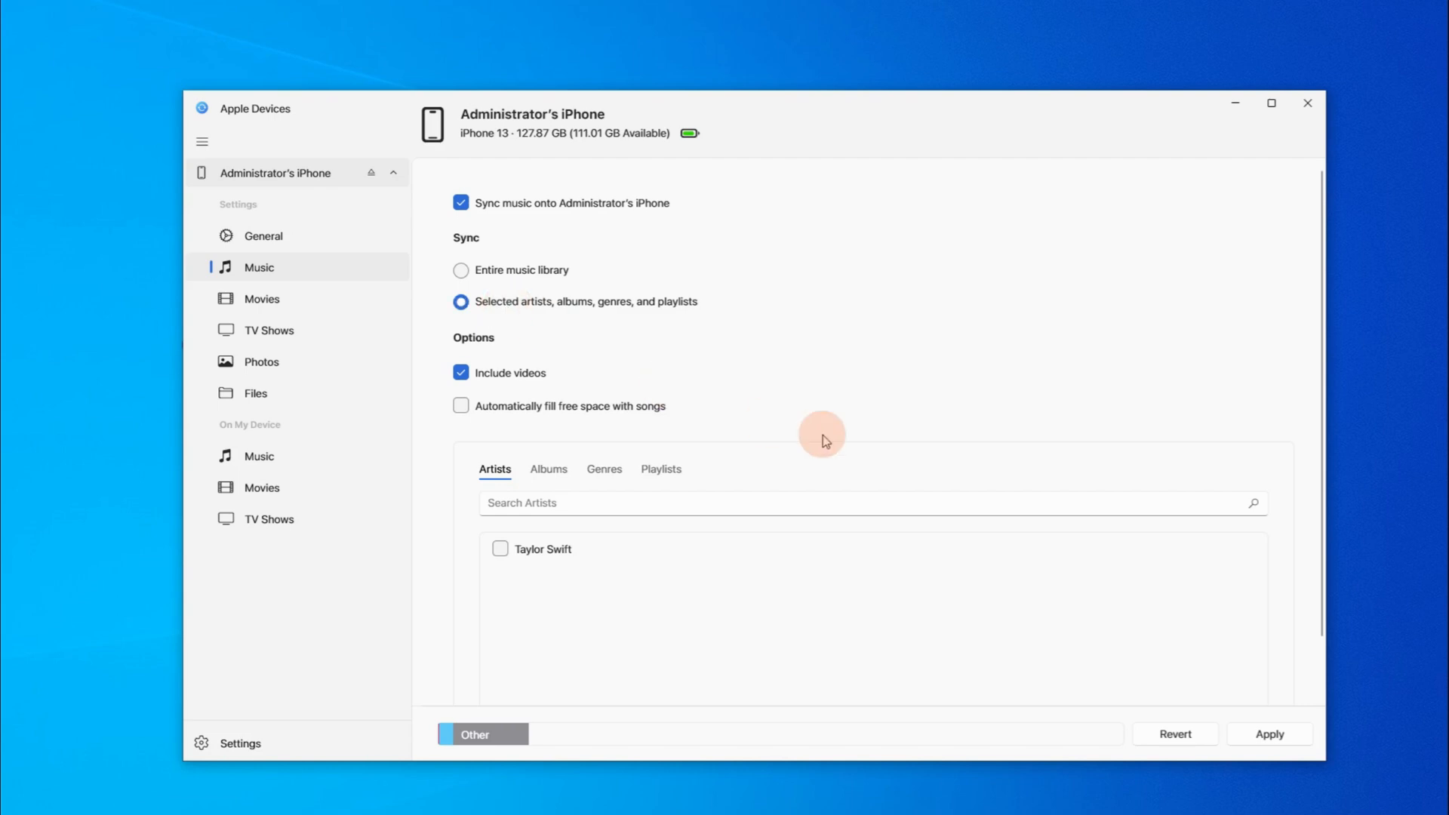
pyautogui.scroll(-3)
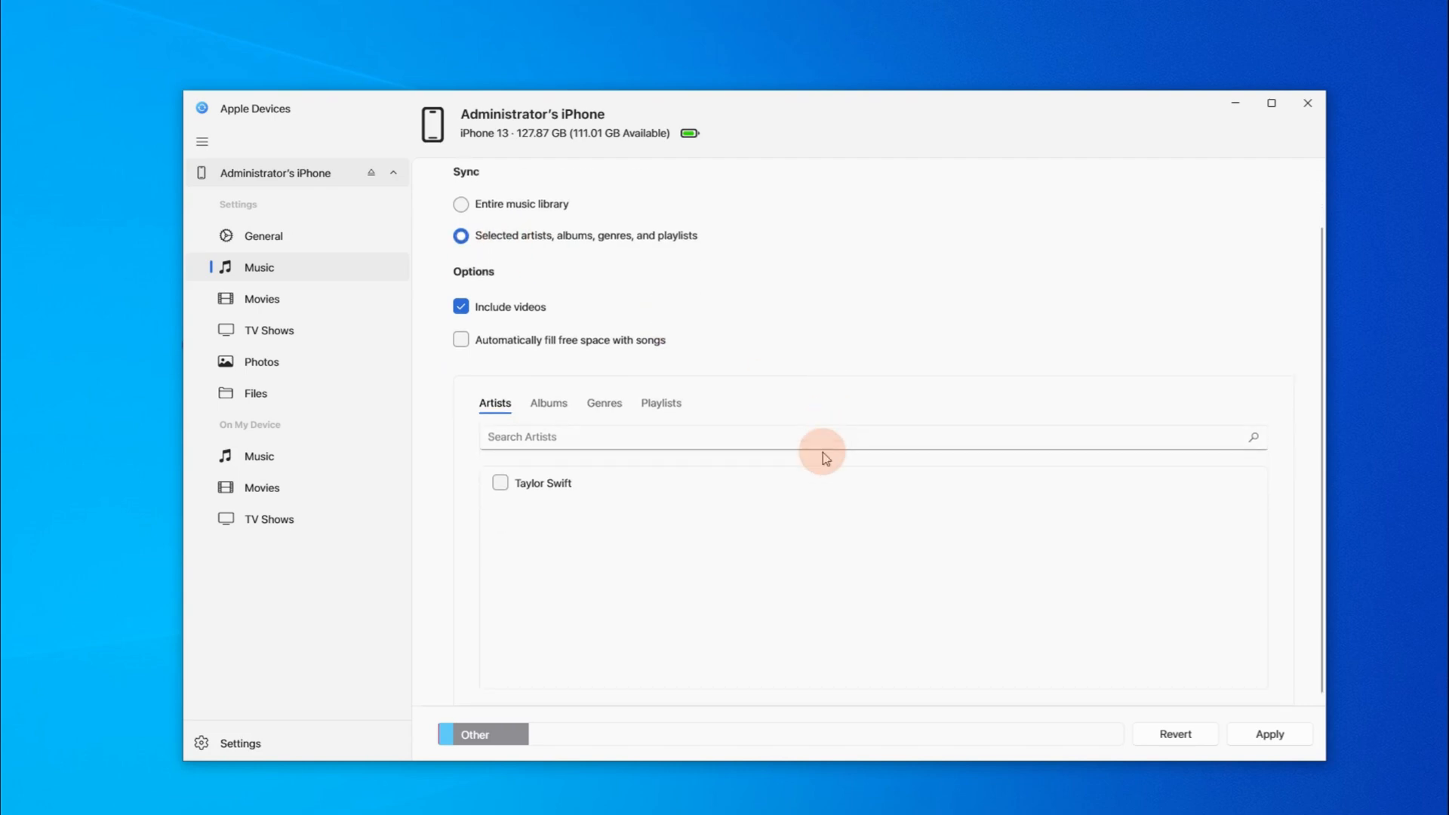
pyautogui.moveTo(545, 488)
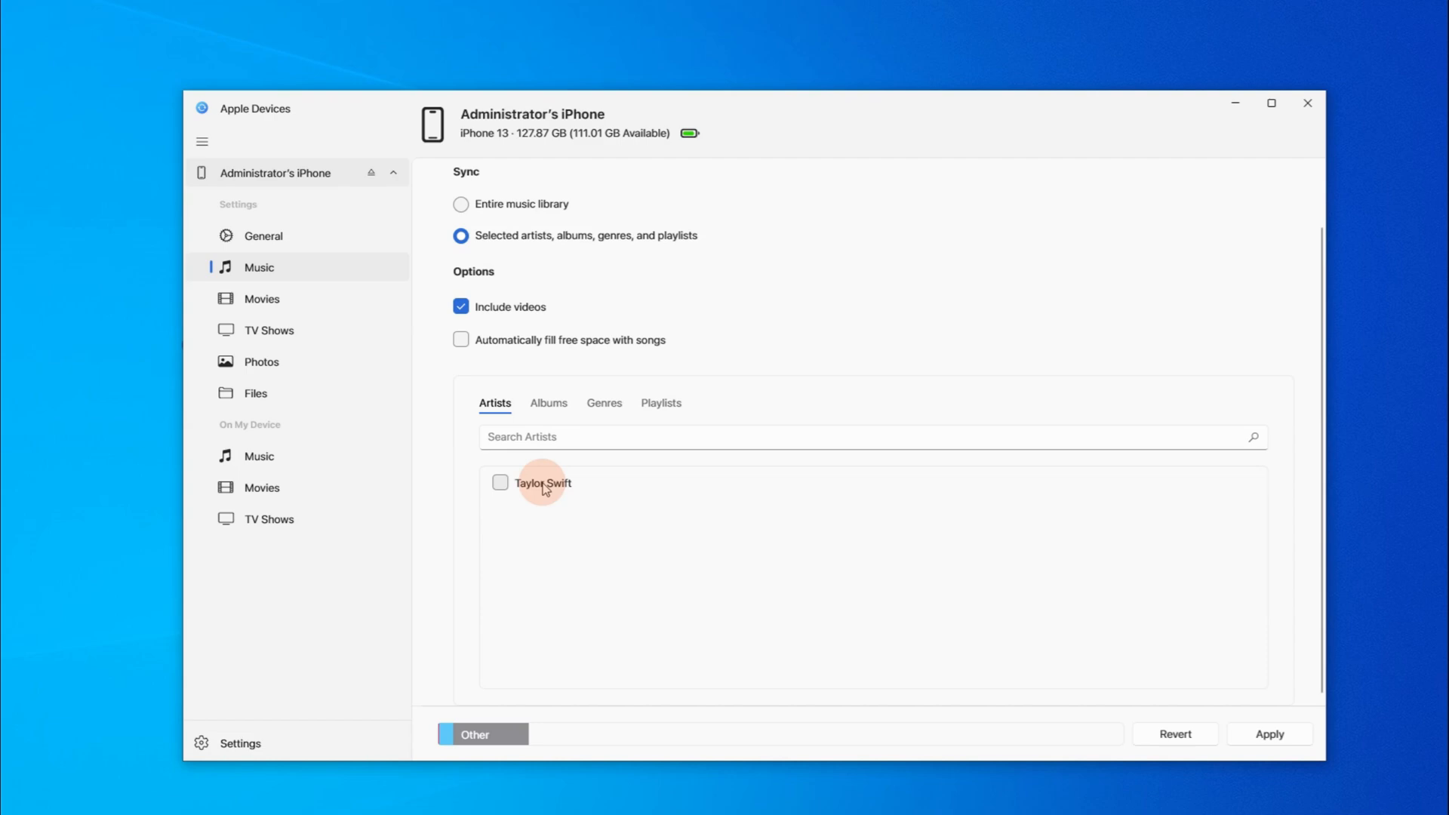
pyautogui.click(548, 403)
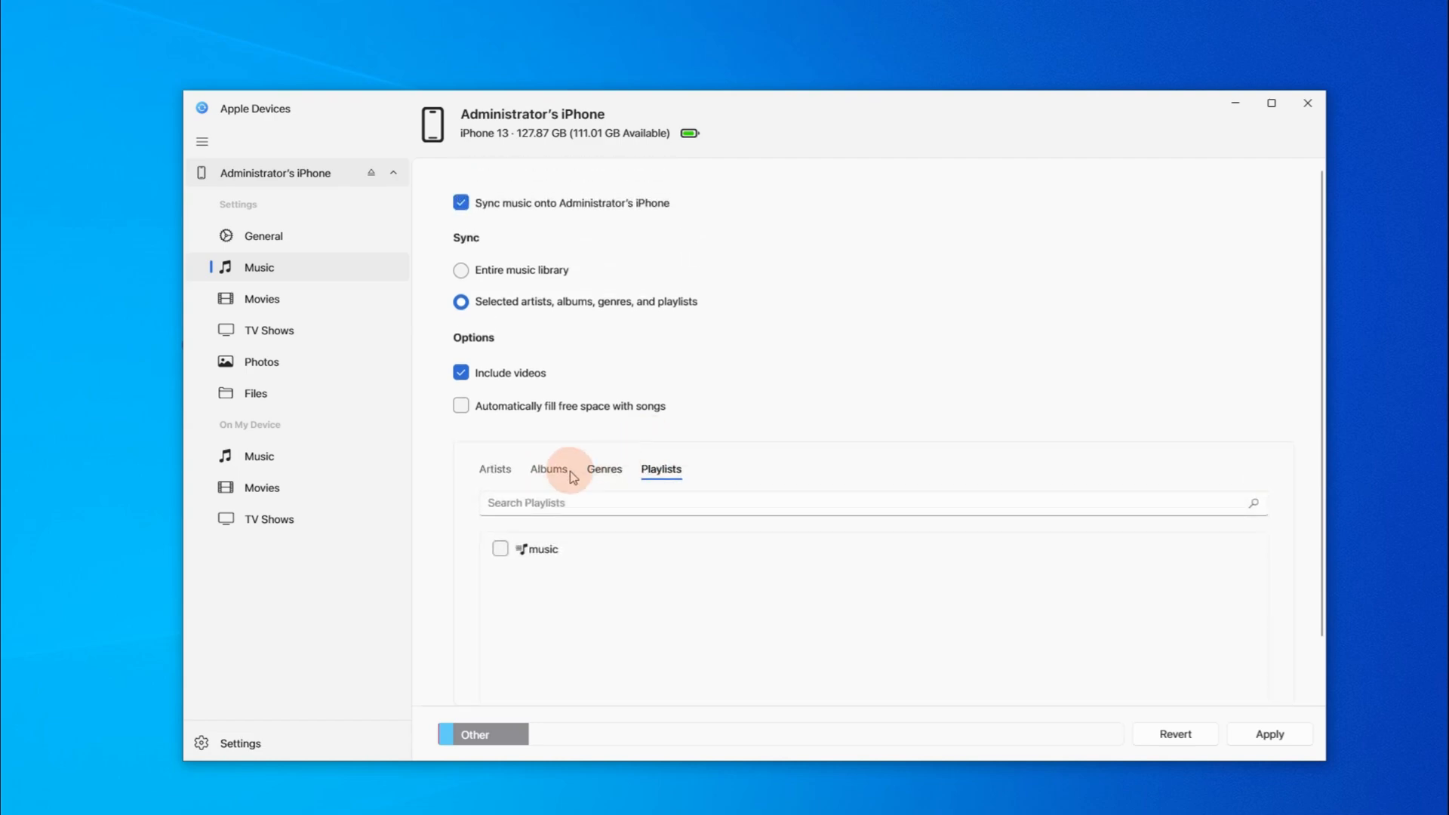
pyautogui.click(495, 467)
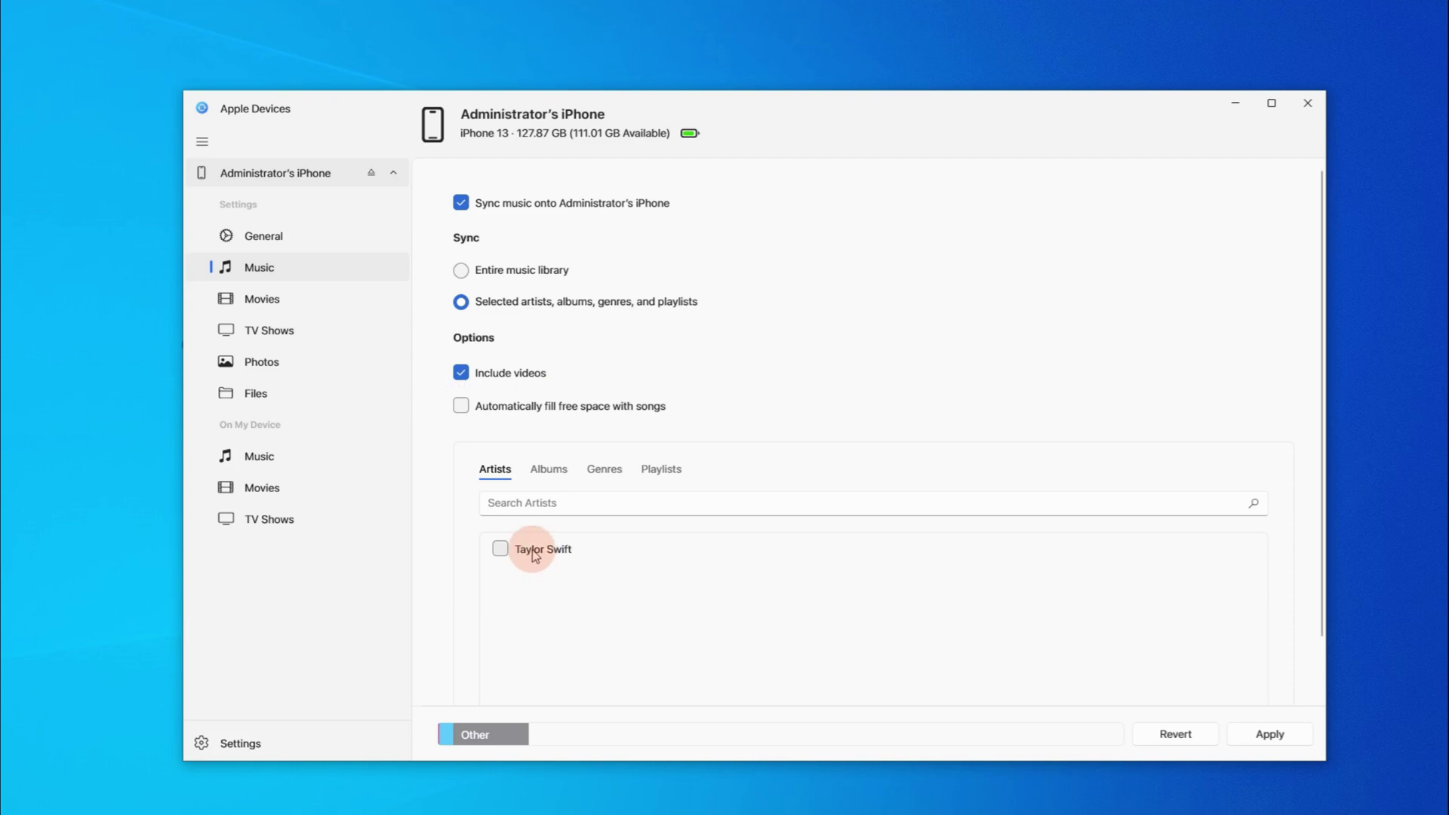
pyautogui.click(500, 550)
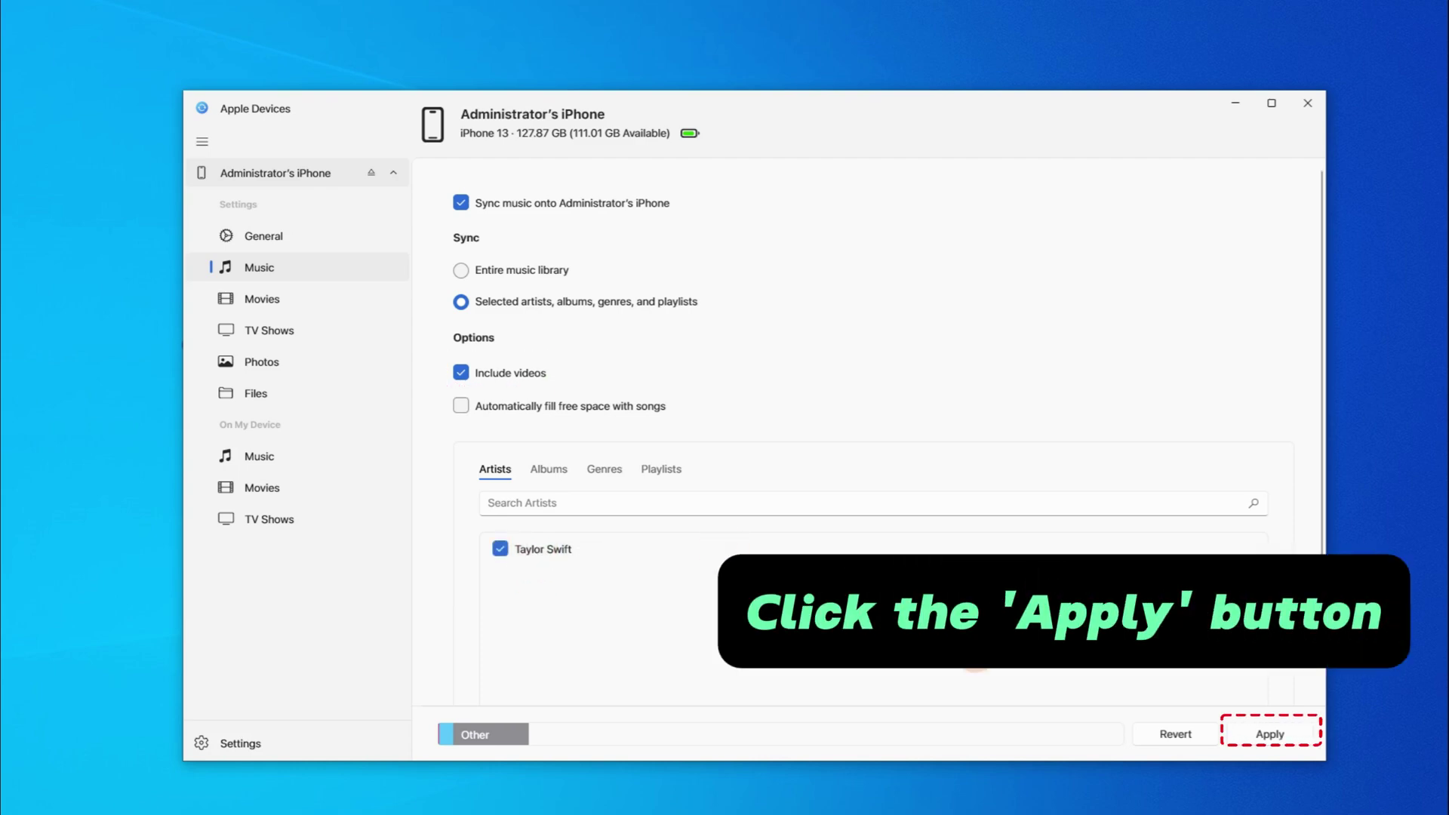
# - Apply the music sync settings and confirm Sync and Replace for the other library's media
pyautogui.click(1268, 734)
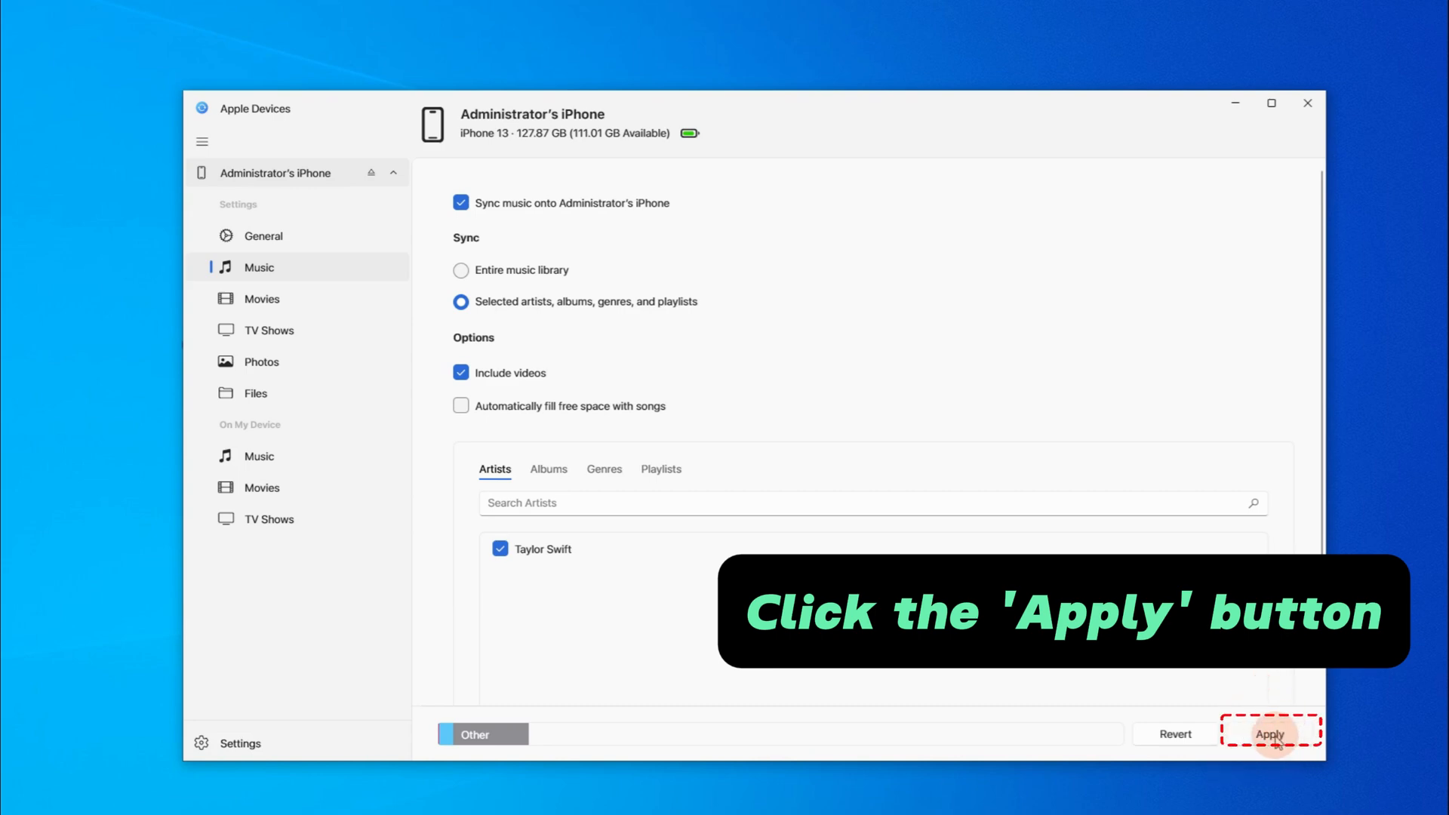
pyautogui.click(1271, 733)
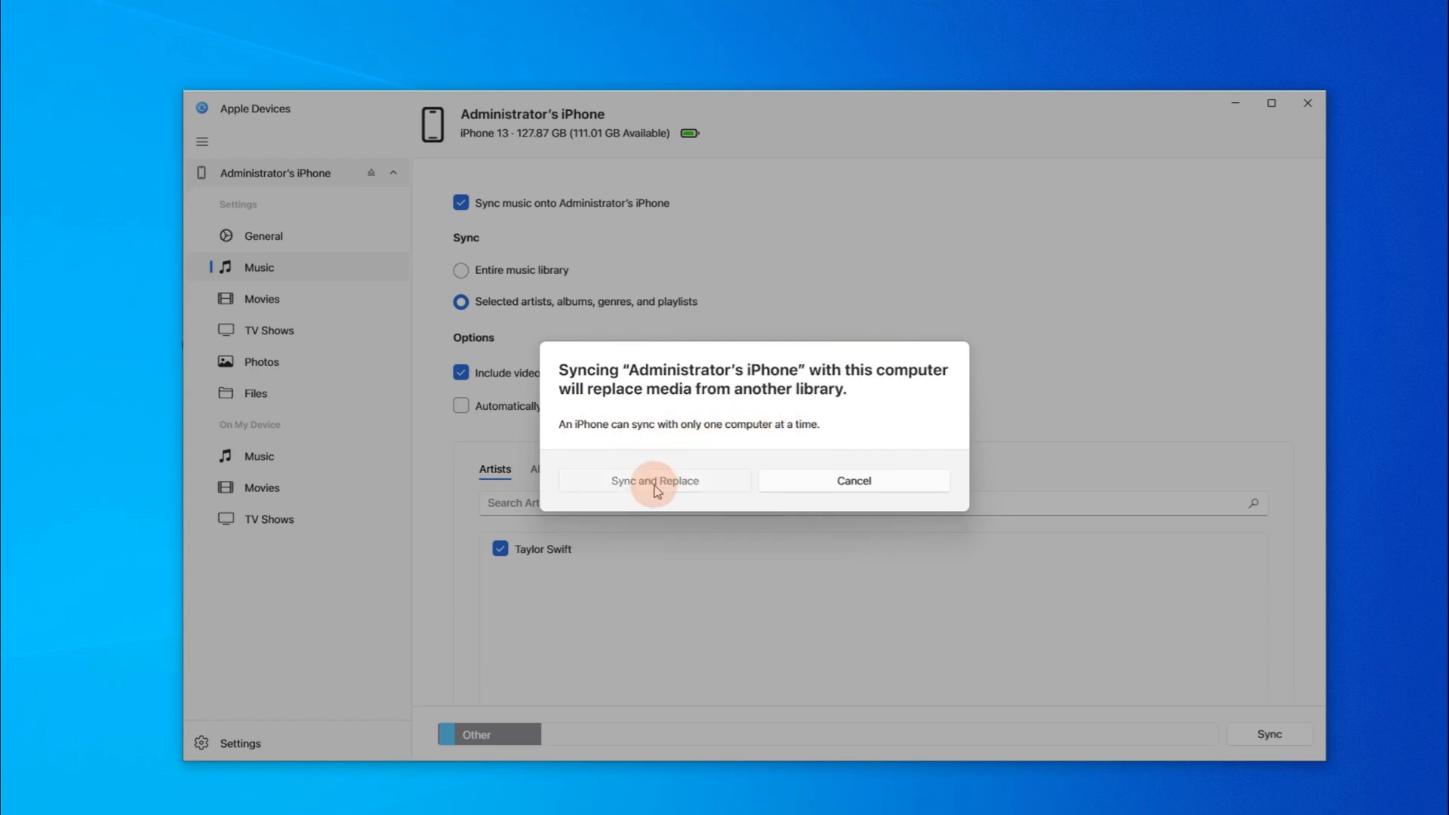
pyautogui.click(653, 480)
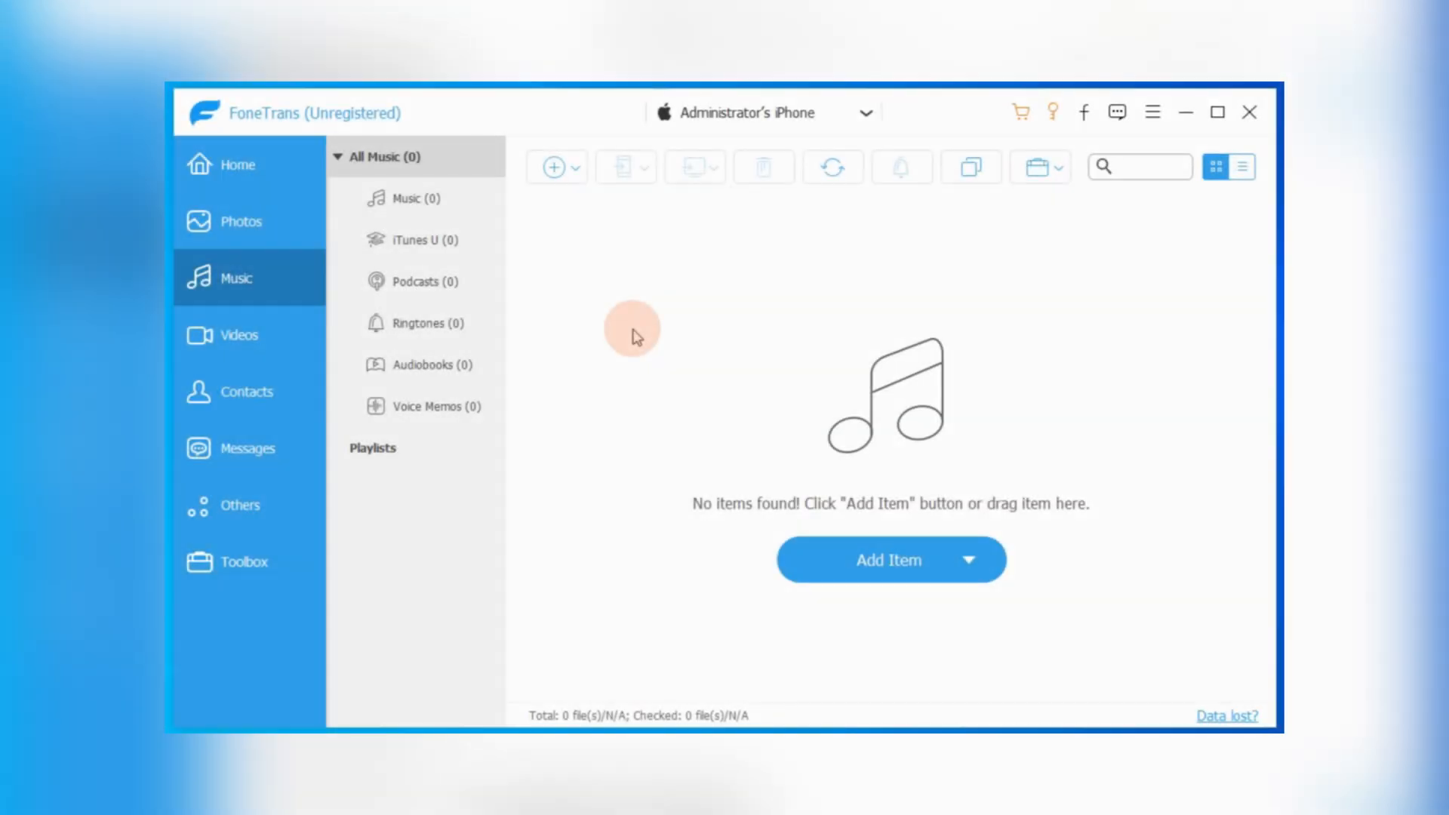
# - Add the Ketsa files 'Boppin-til-Bed' and 'Loading-time' from New Music via Add File(s)
pyautogui.click(554, 168)
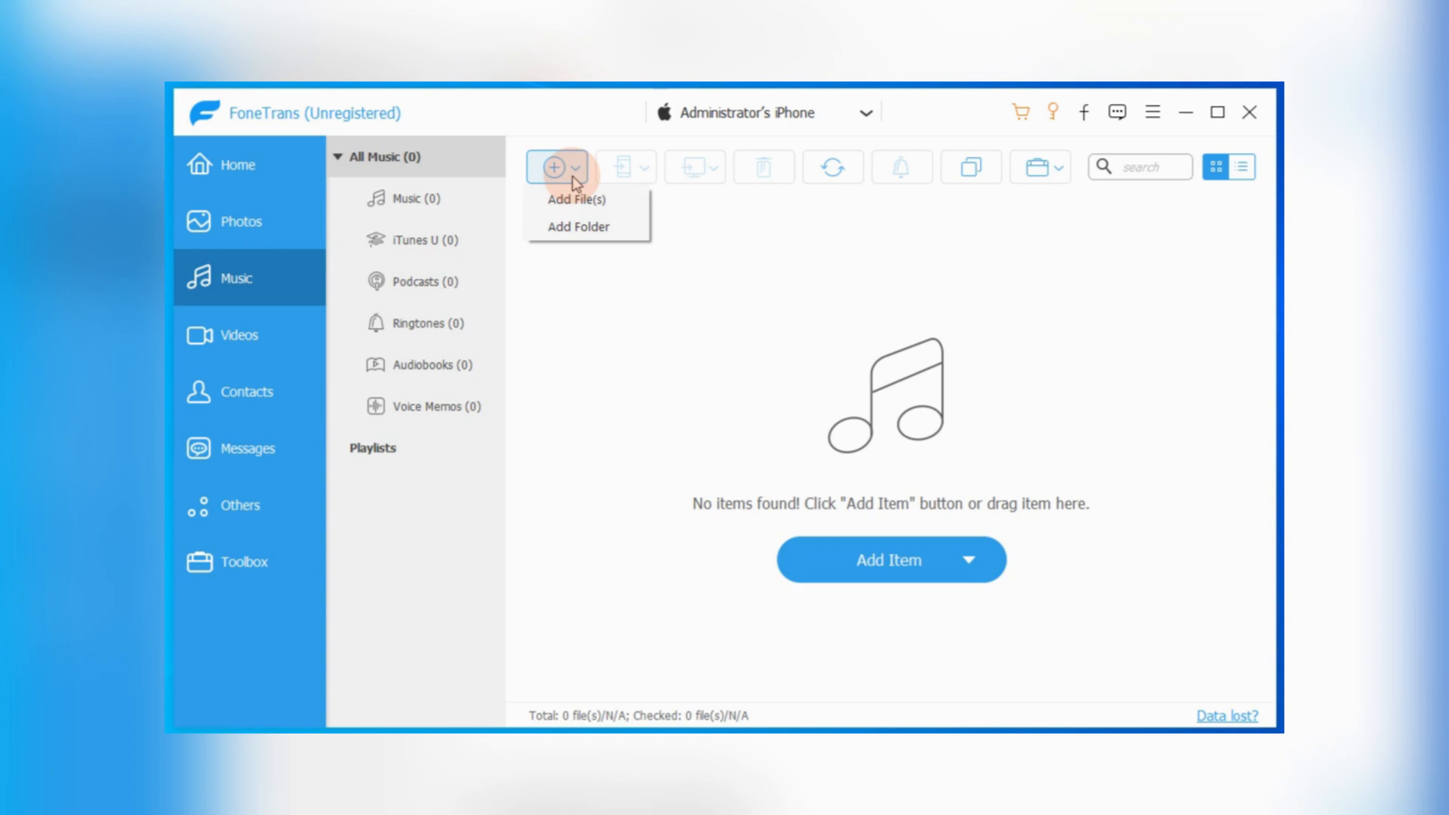
pyautogui.click(575, 200)
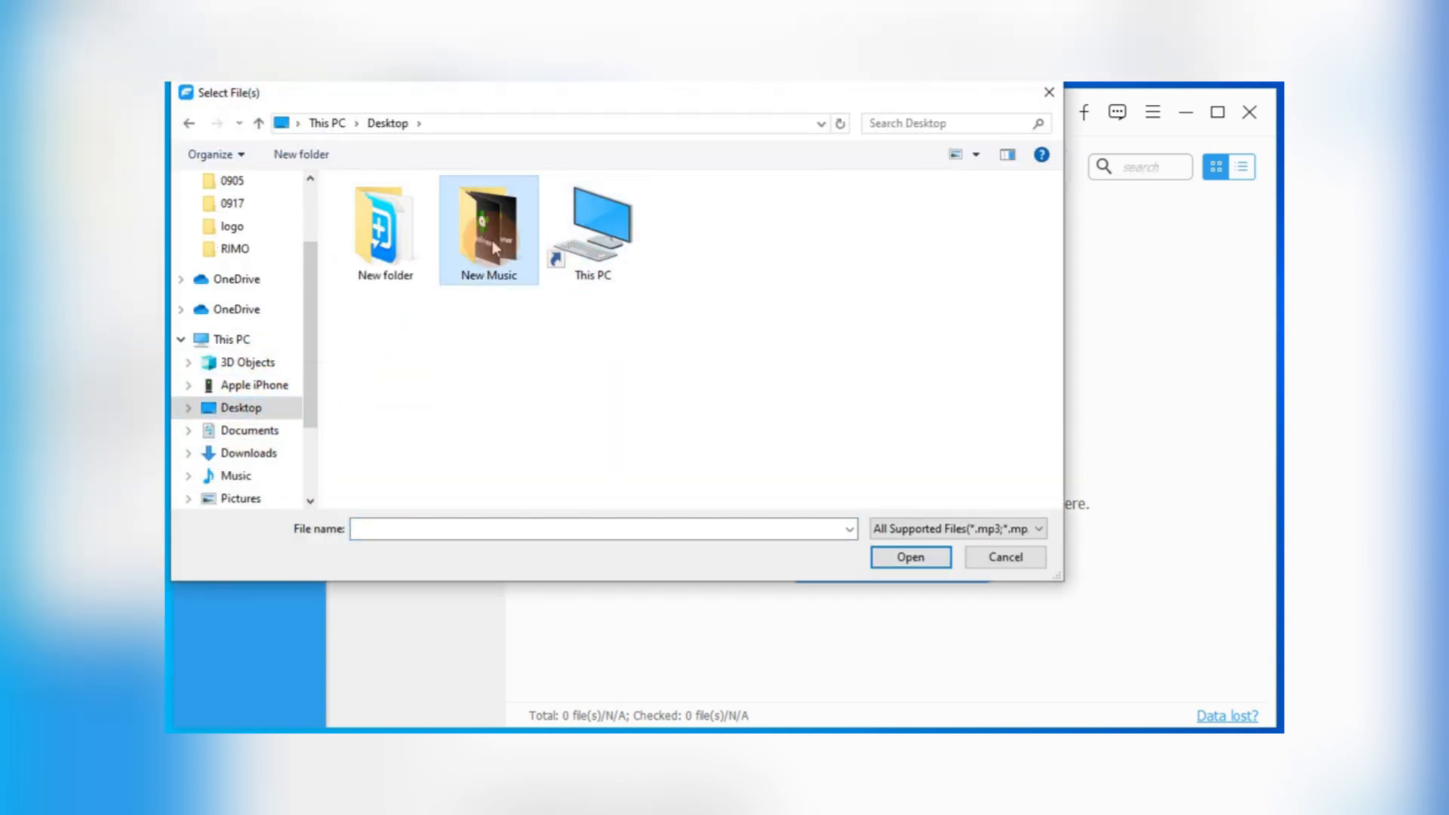
pyautogui.doubleClick(488, 226)
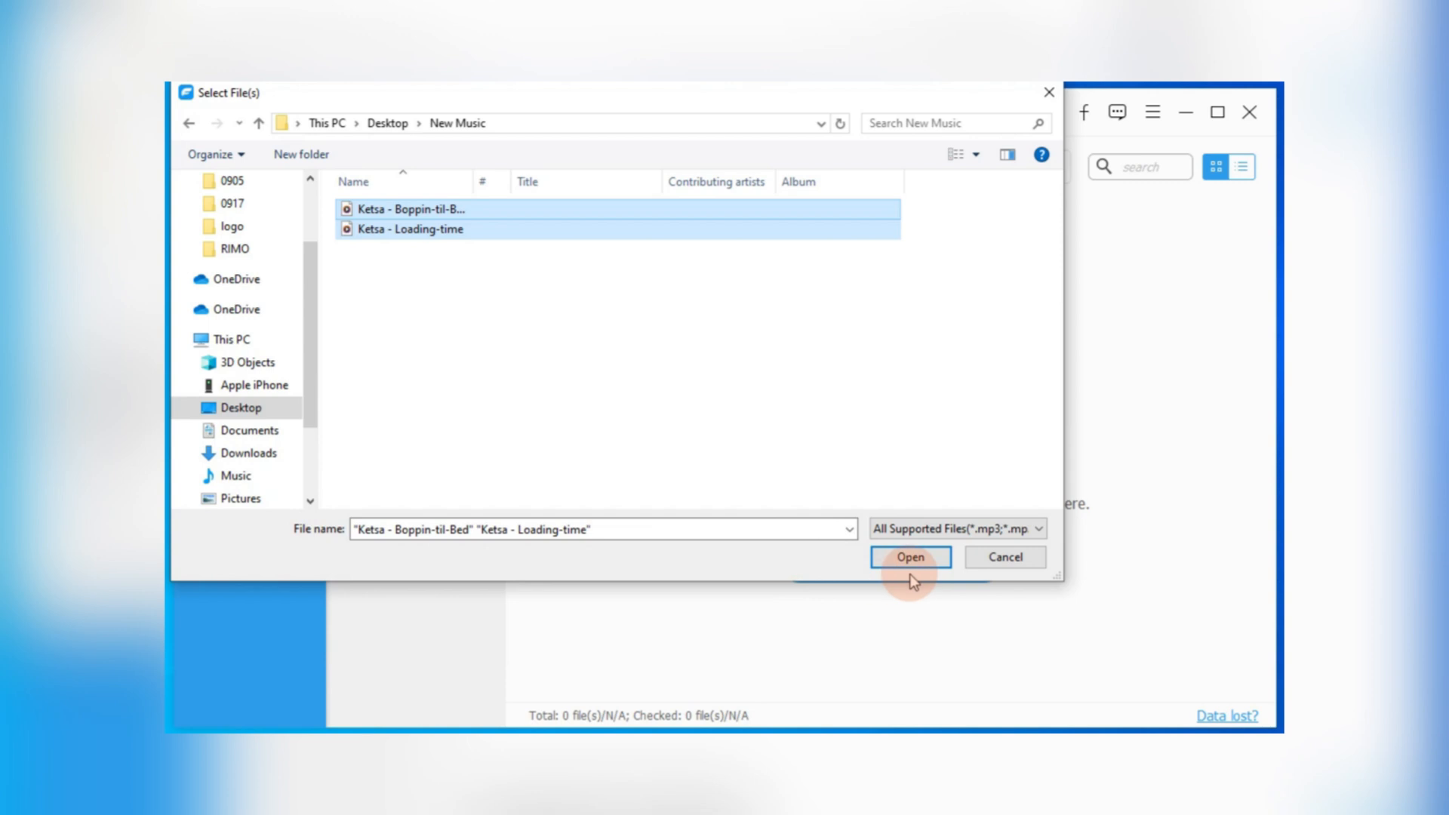
pyautogui.click(909, 557)
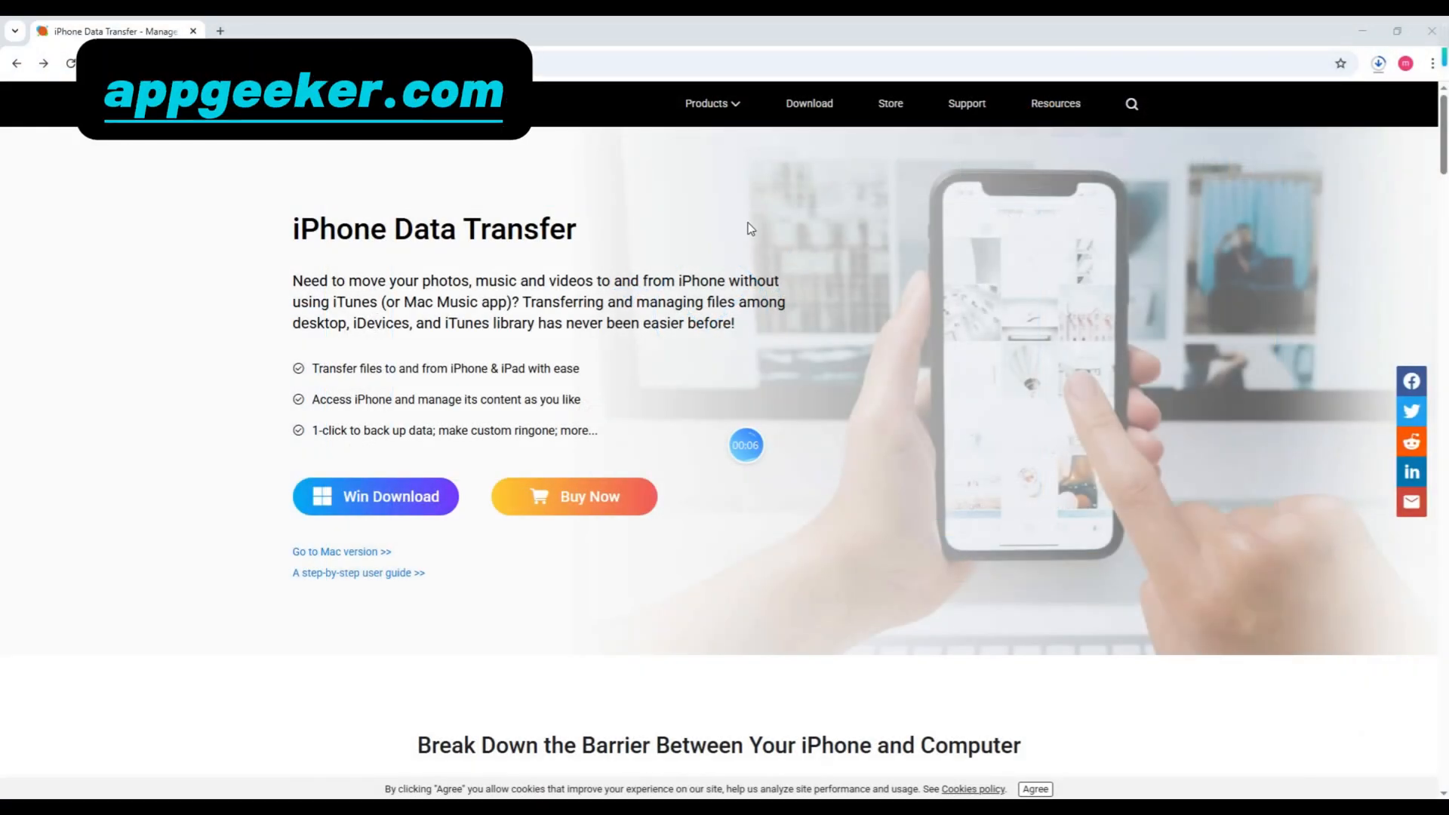
pyautogui.click(708, 102)
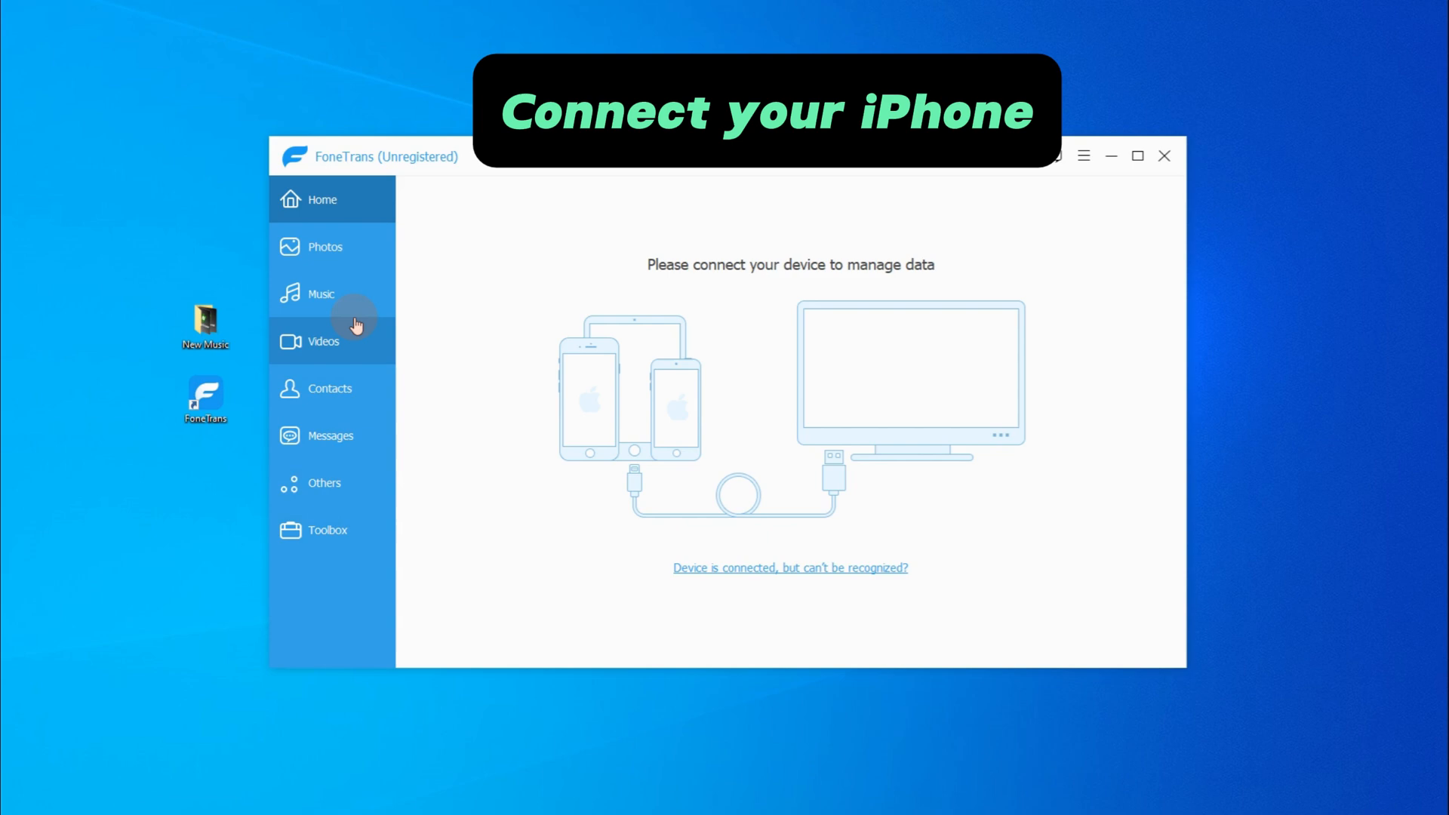
pyautogui.moveTo(322, 295)
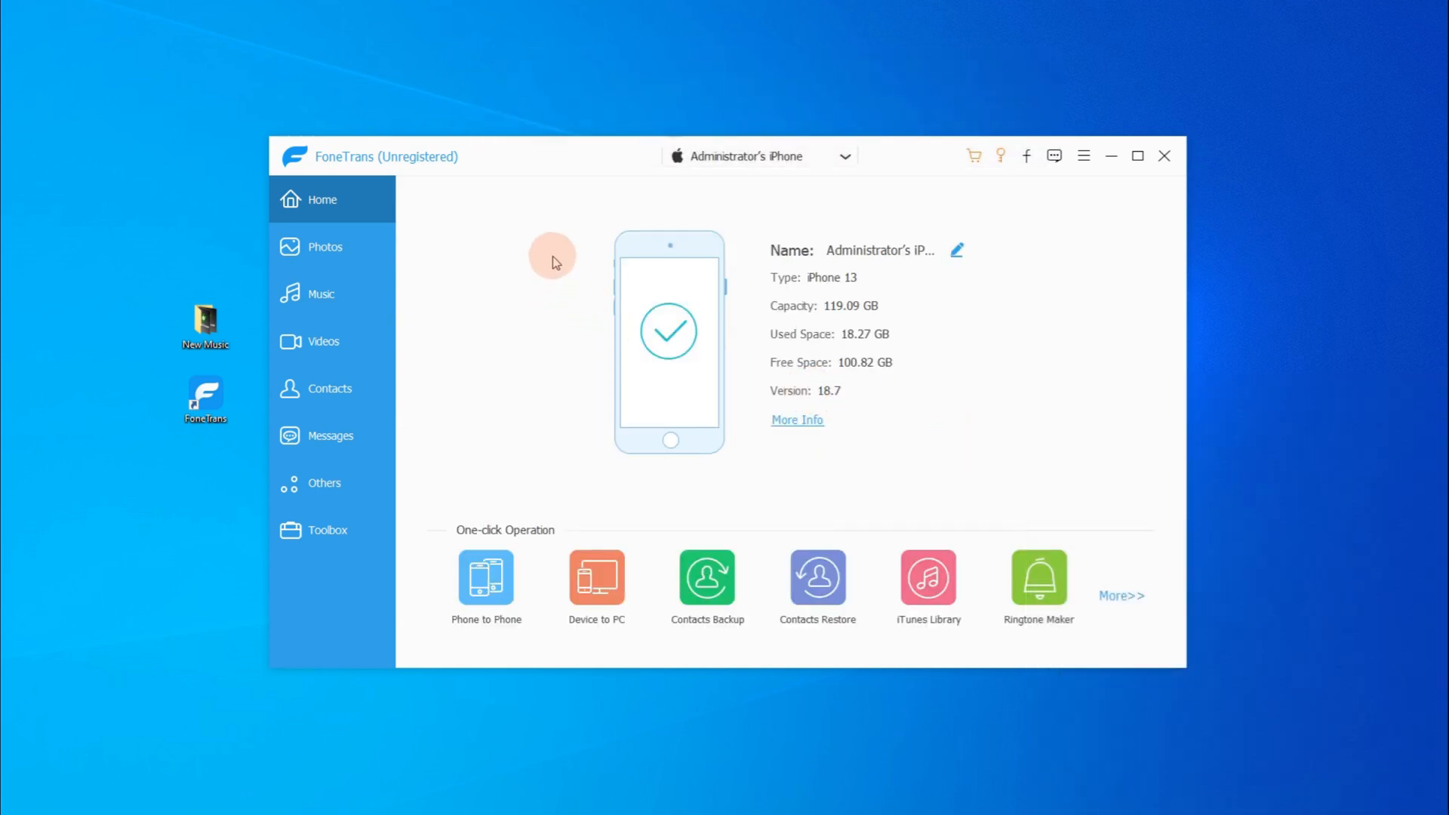
# - Show the recognised iPhone's empty Music section in FoneTrans
pyautogui.click(322, 295)
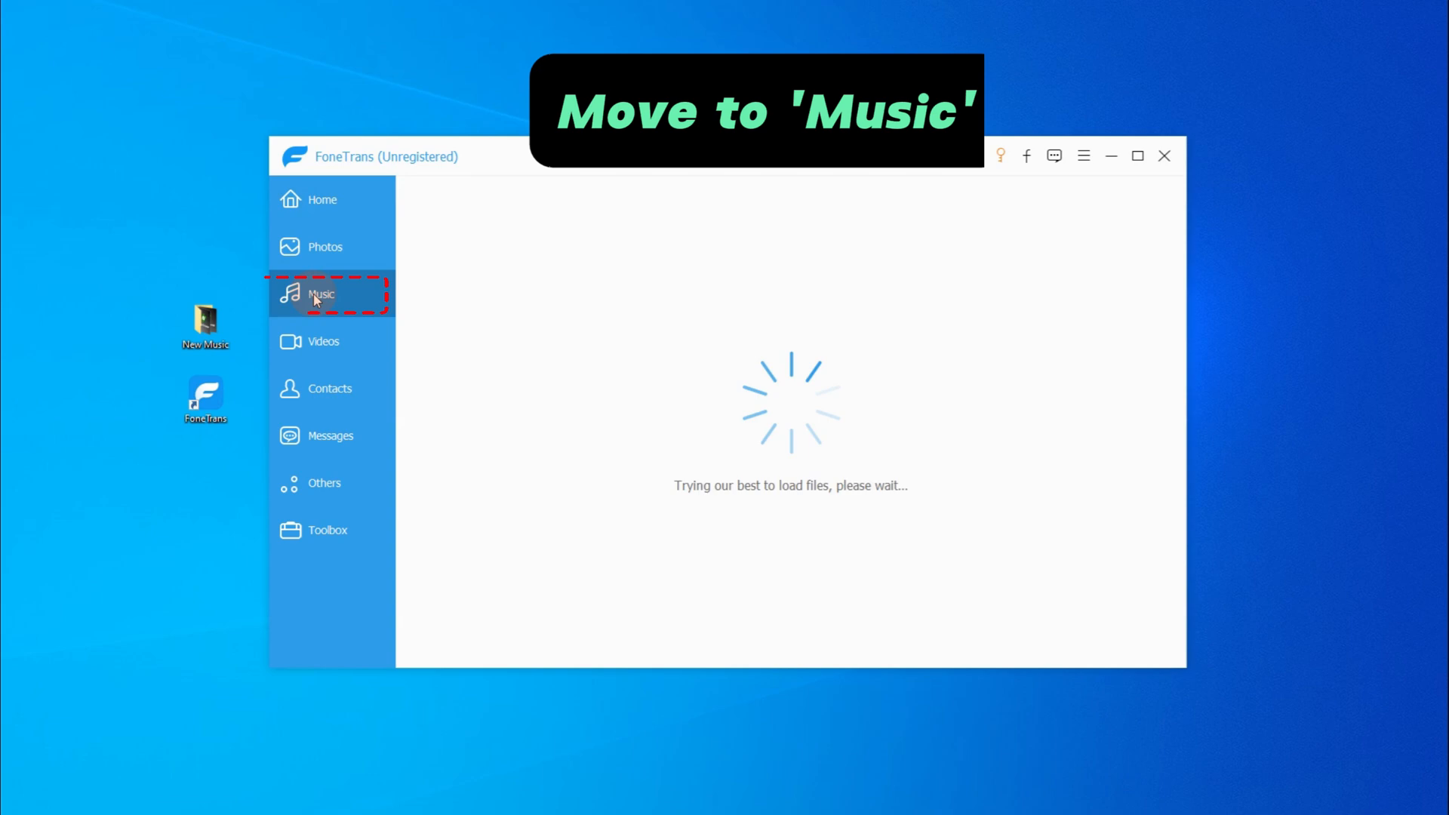
pyautogui.click(320, 295)
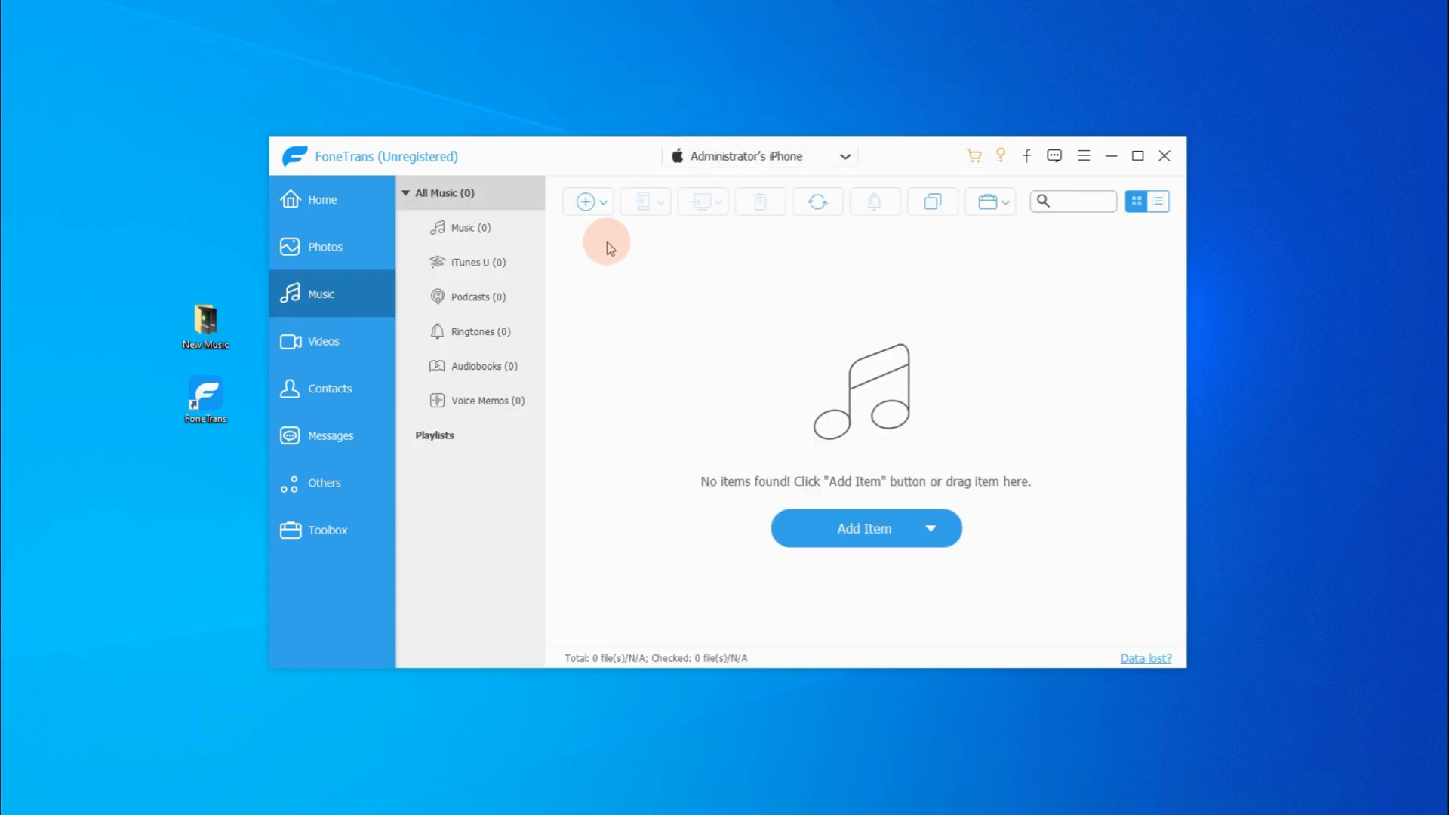
# - Add both Ketsa songs from Desktop > New Music to the iPhone through the Select File(s) dialog
pyautogui.click(586, 201)
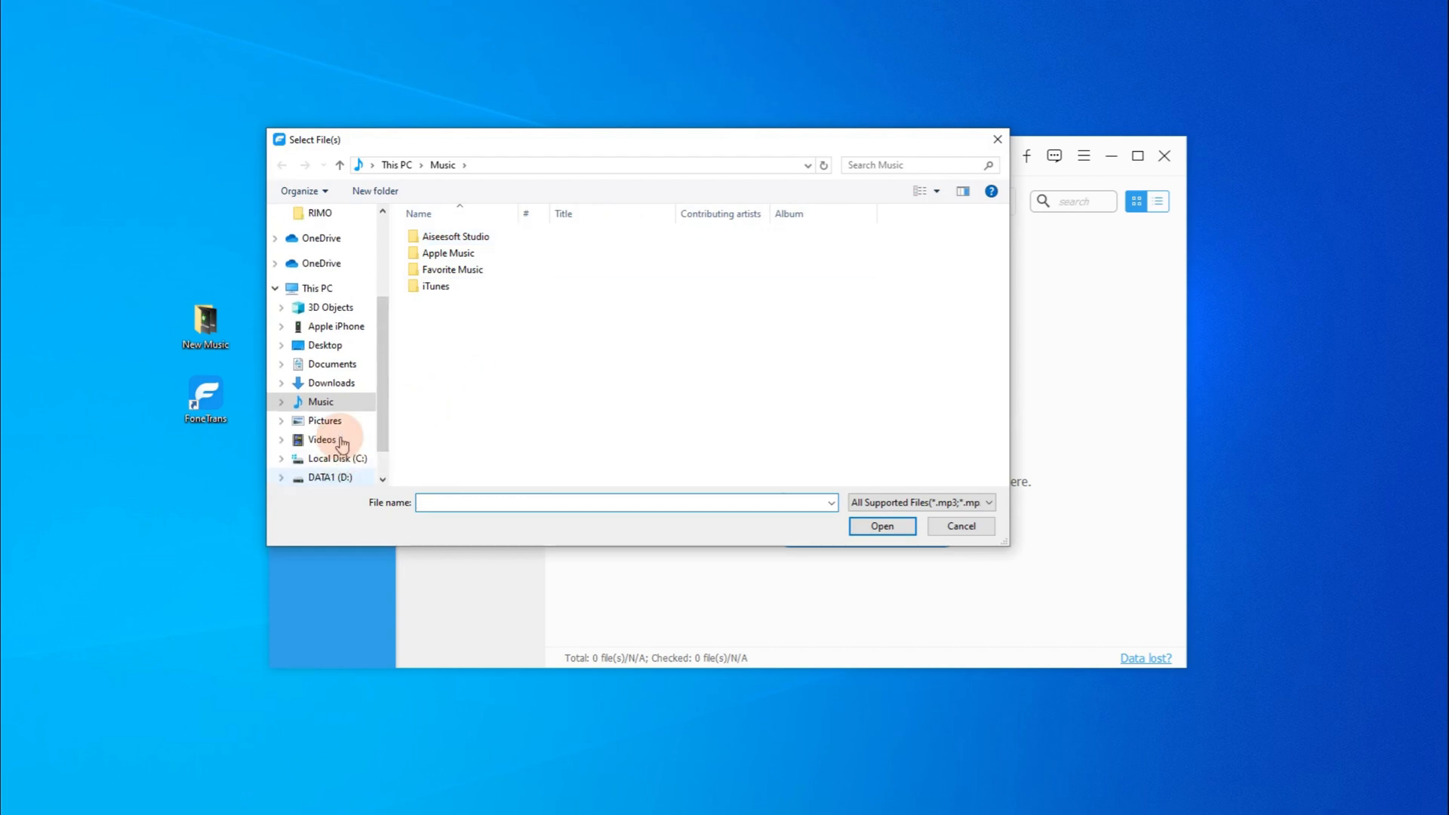
pyautogui.scroll(3)
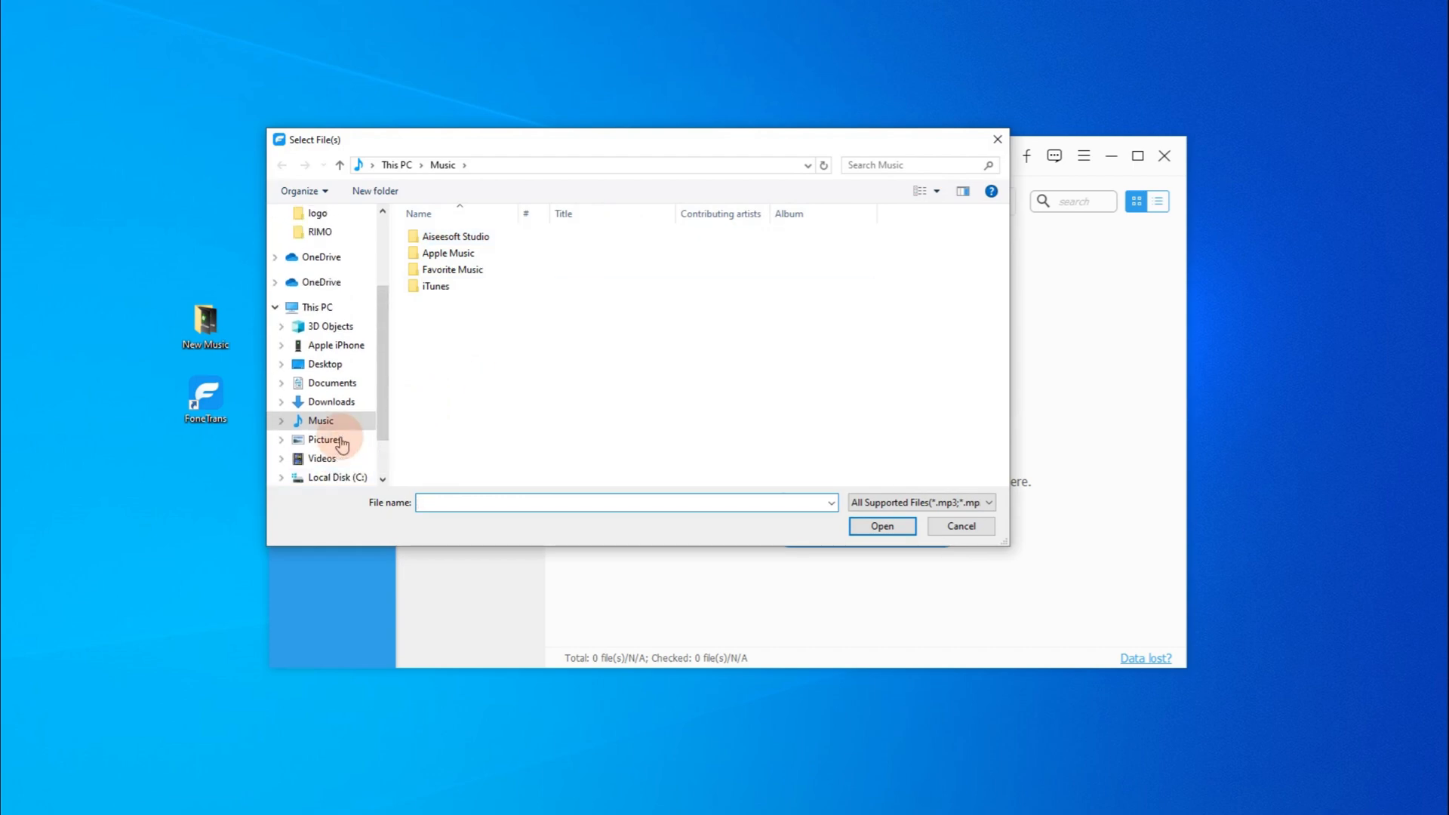
pyautogui.scroll(-3)
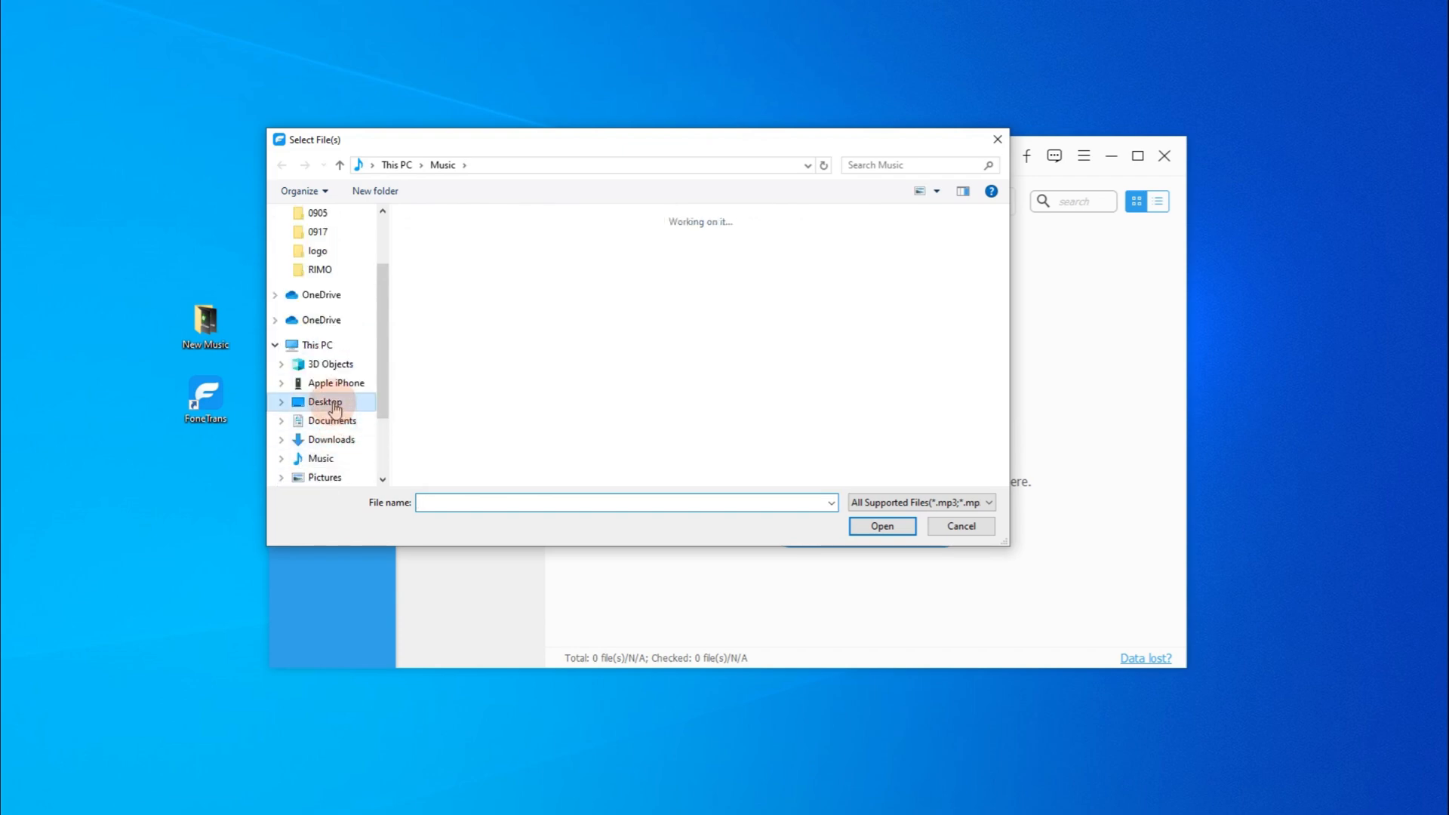
pyautogui.click(323, 401)
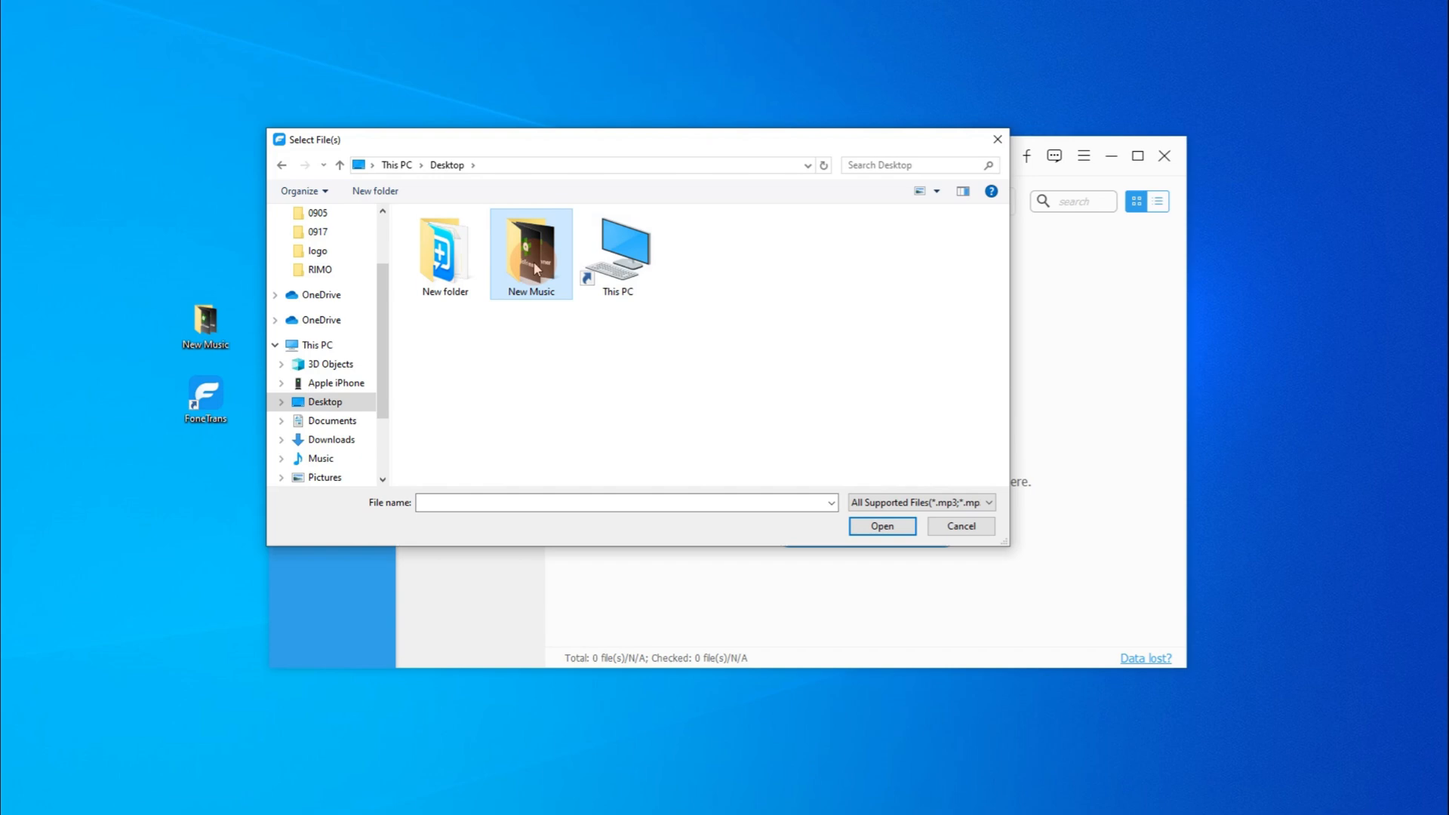
pyautogui.doubleClick(530, 249)
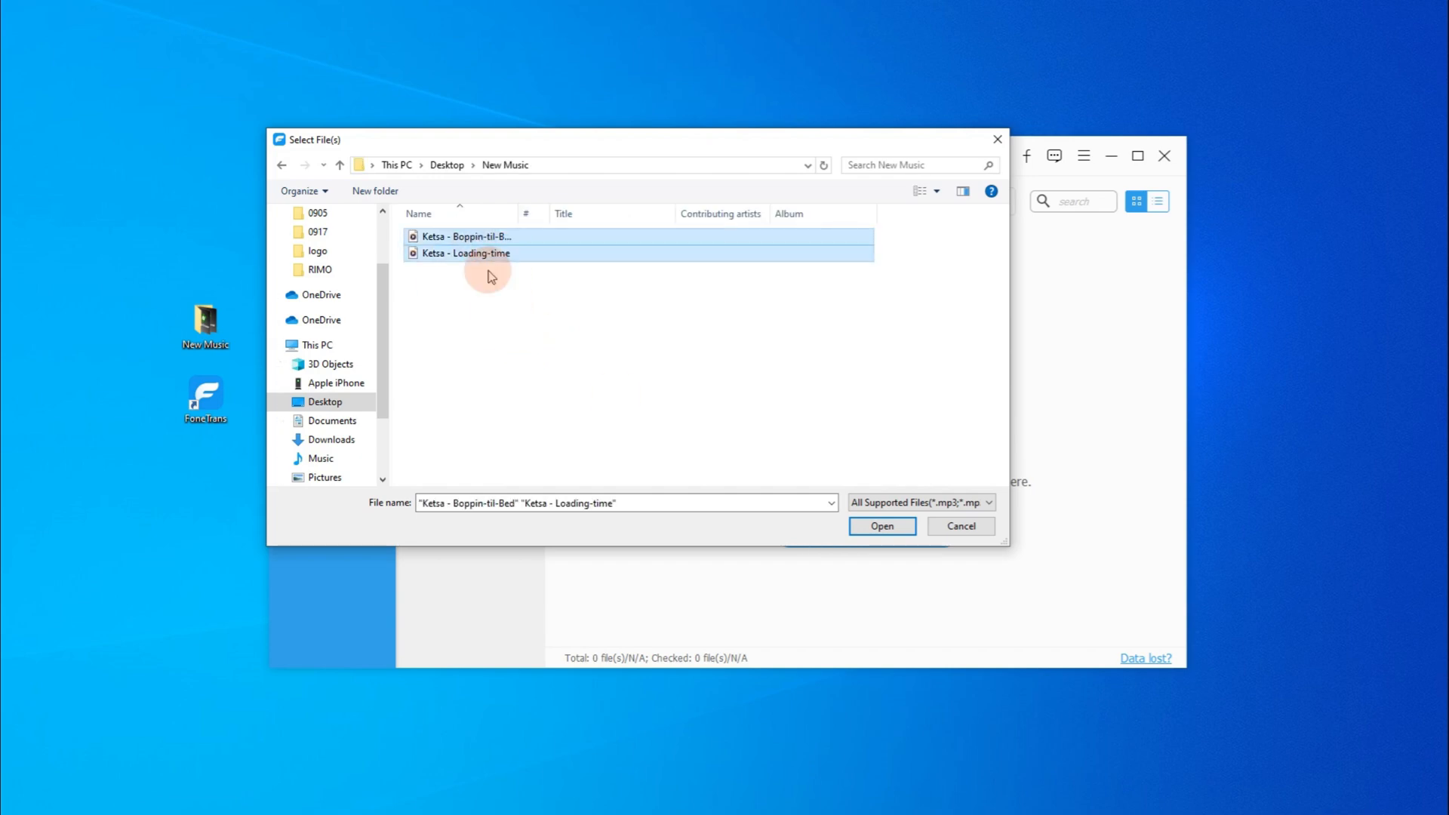
pyautogui.click(878, 525)
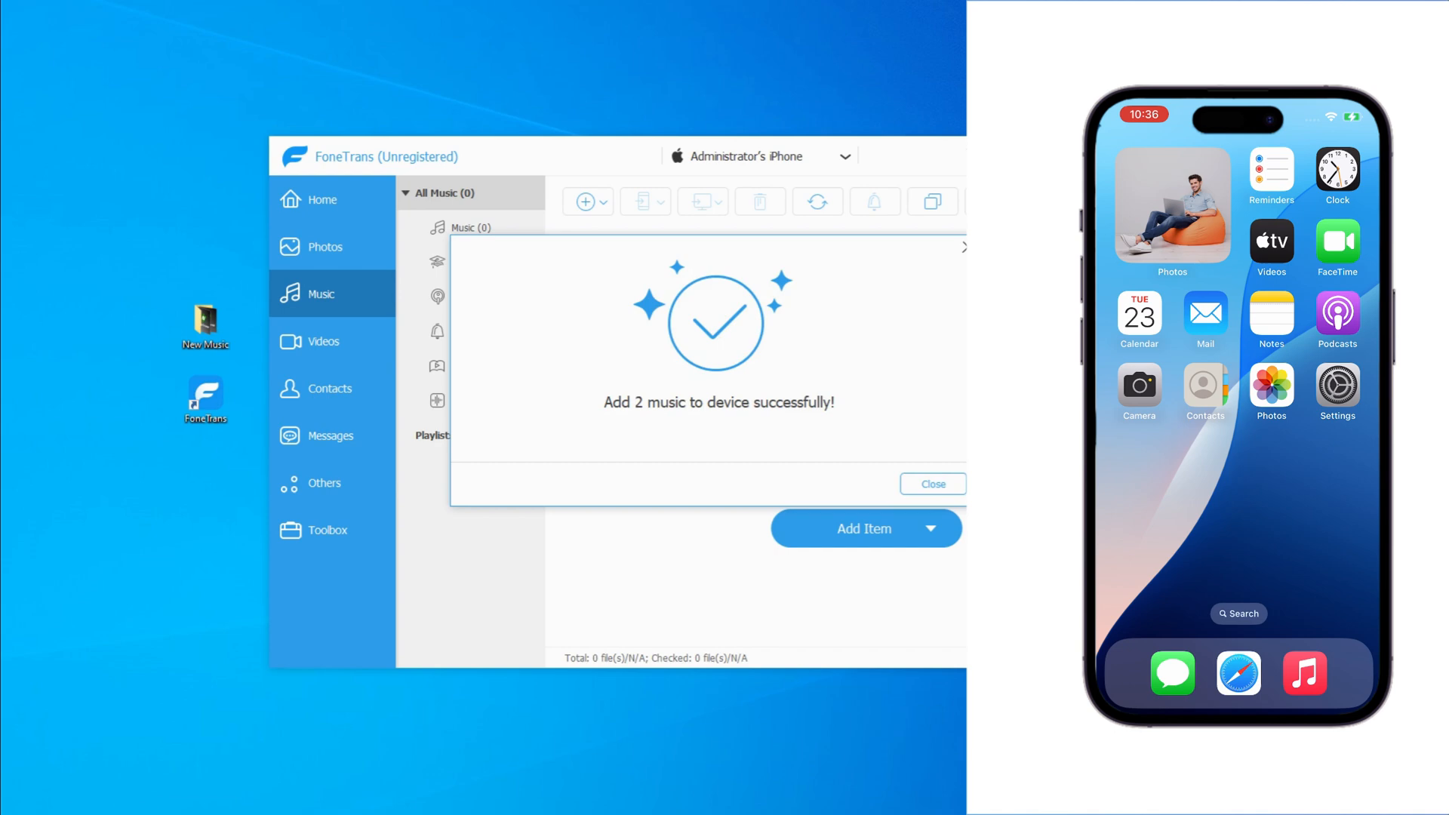
# - Dismiss the 'Add 2 music to device successfully!' message and view the added Ketsa songs in All Music
pyautogui.click(1303, 671)
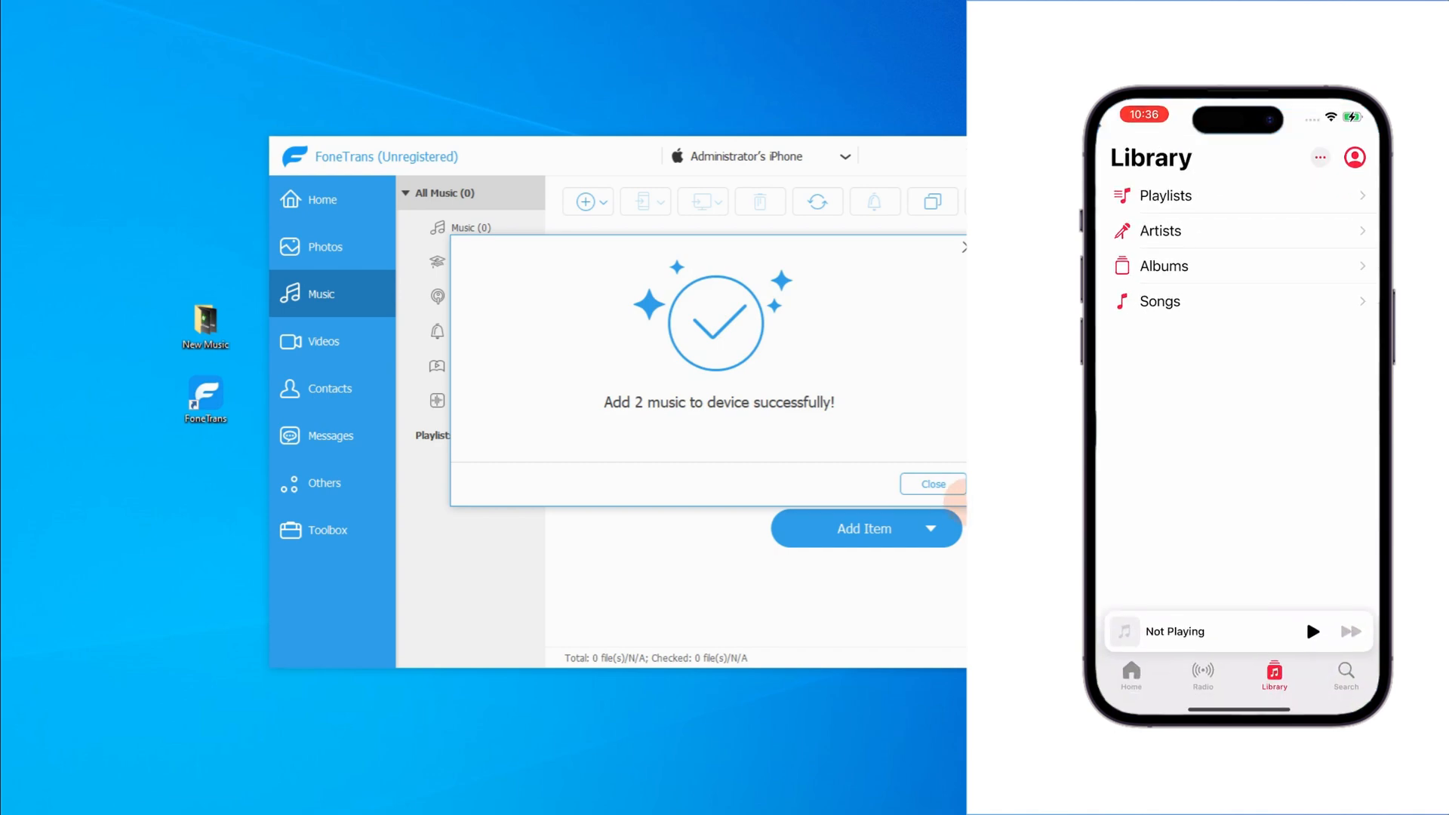
pyautogui.click(931, 484)
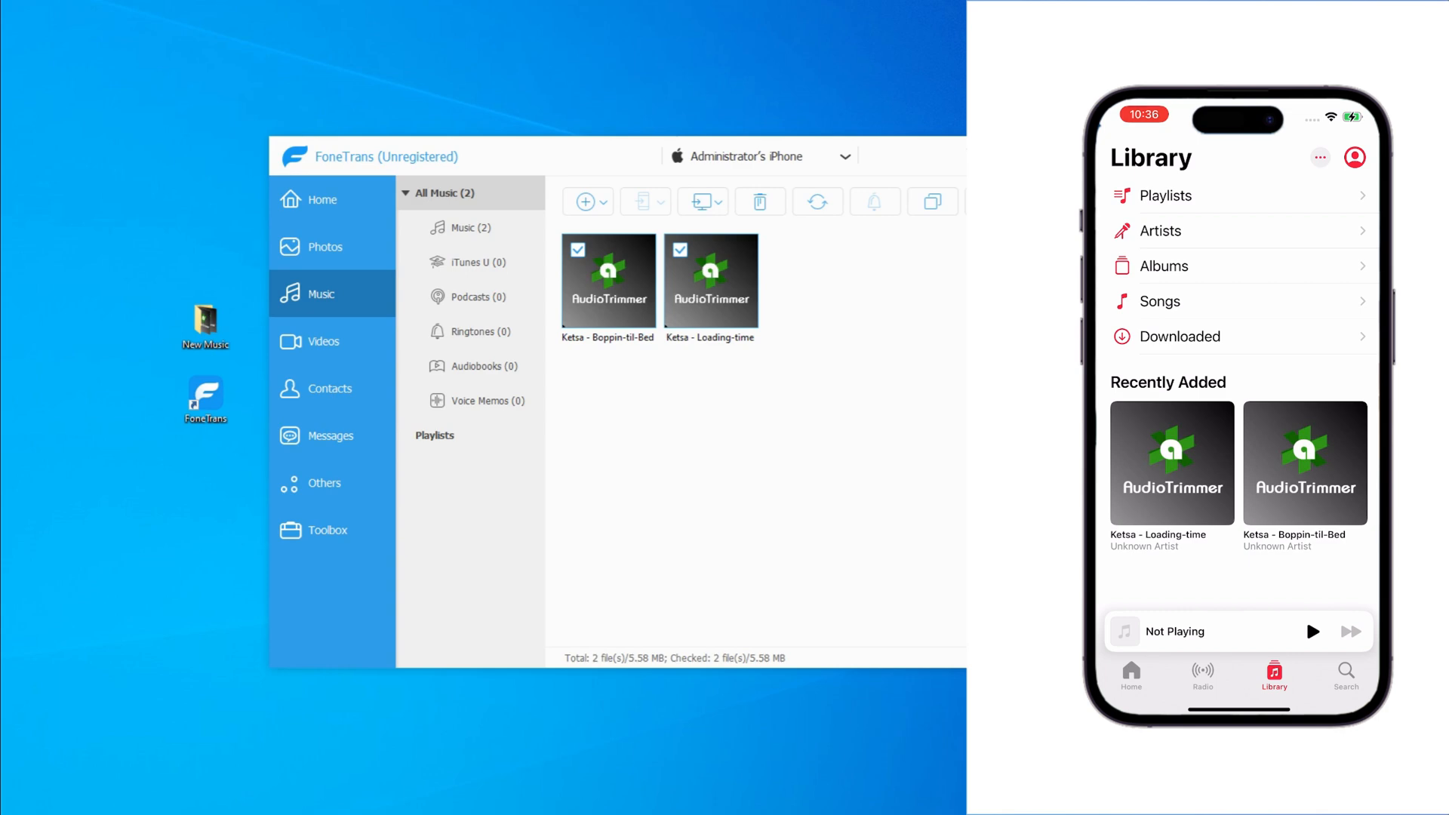
pyautogui.click(1171, 464)
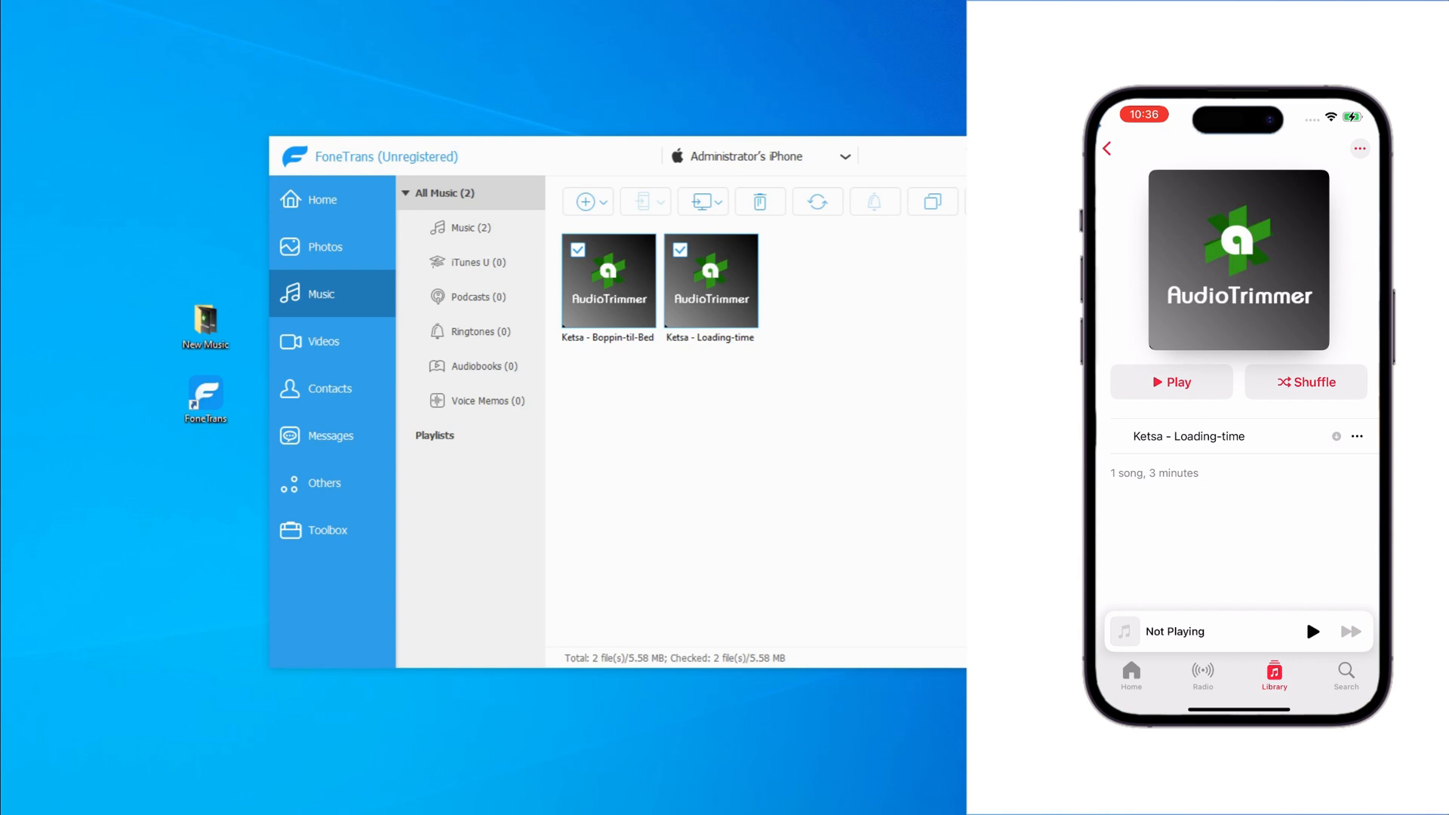
pyautogui.click(1172, 382)
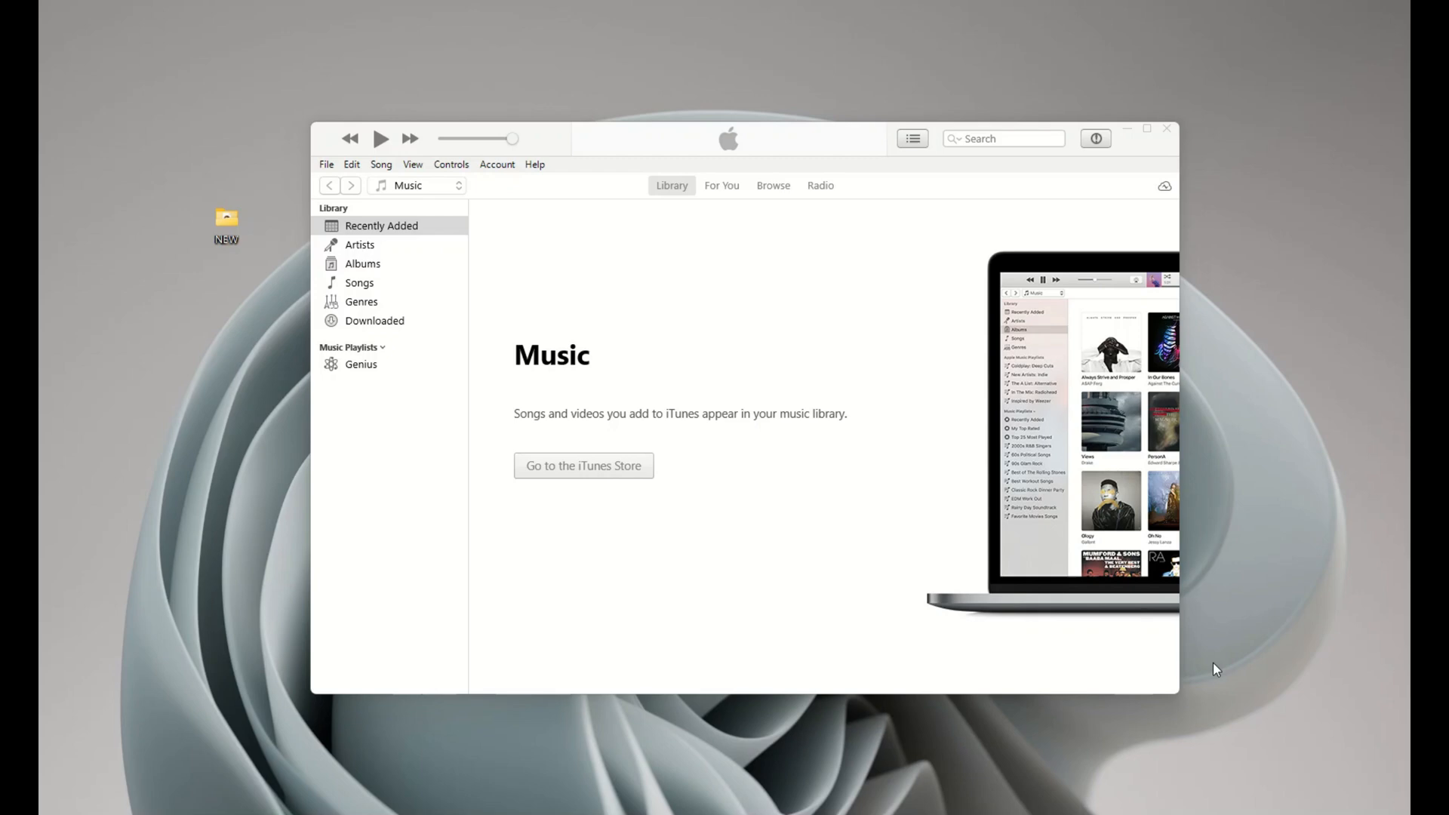
pyautogui.moveTo(816, 746)
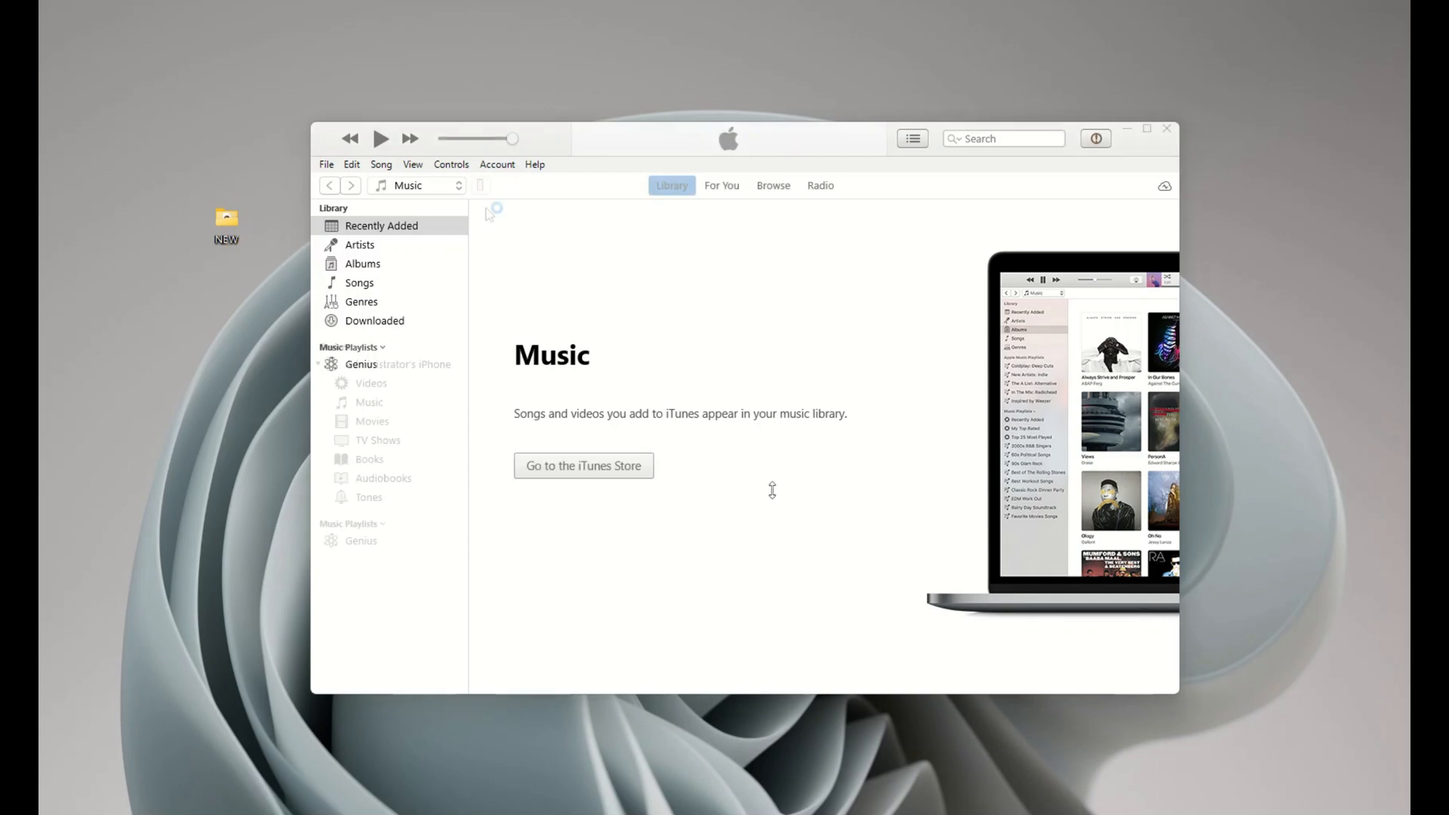
# - Select the connected iPhone listed under Devices in the iTunes sidebar
pyautogui.click(480, 186)
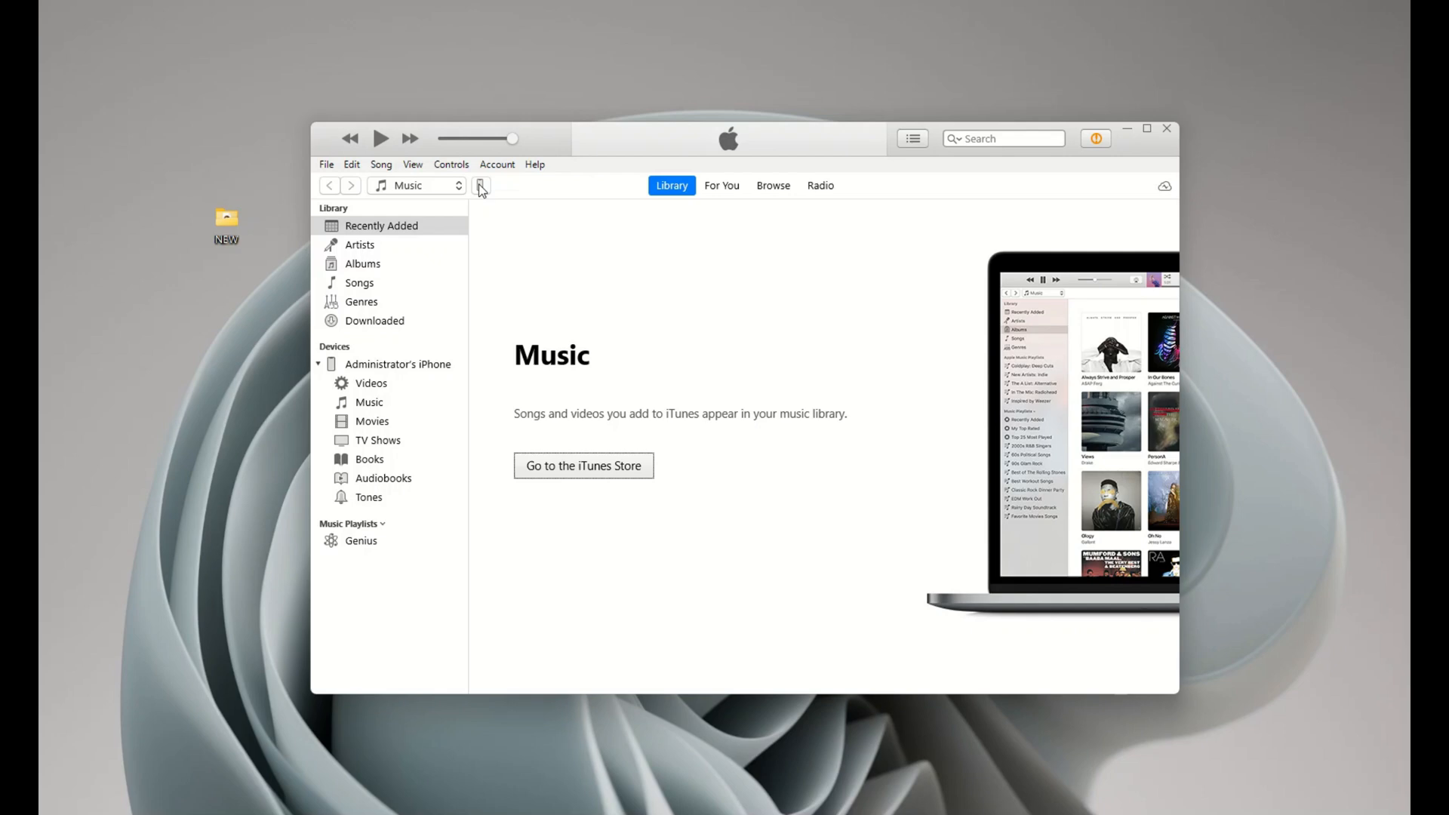
pyautogui.moveTo(326, 165)
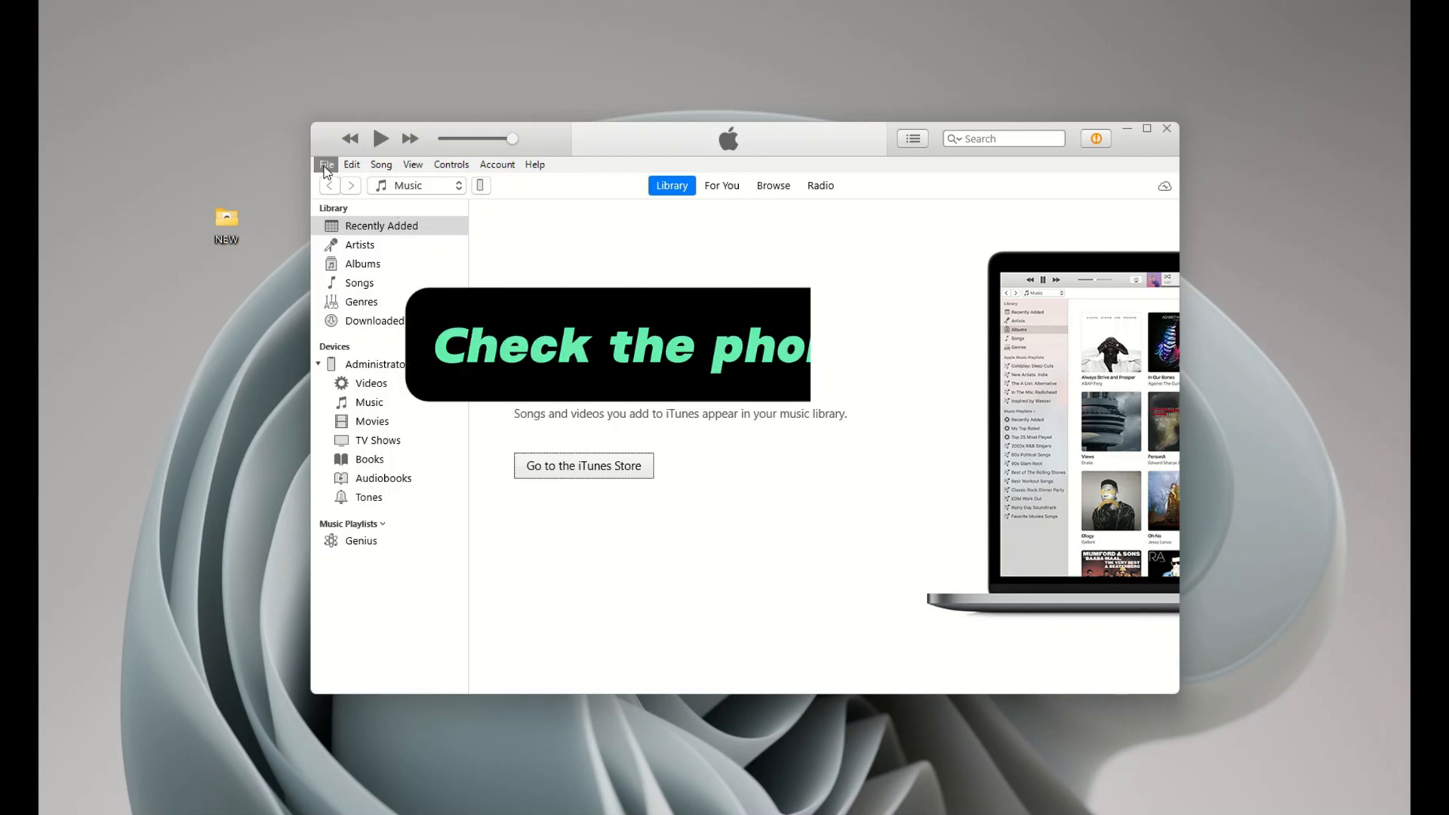
pyautogui.click(480, 185)
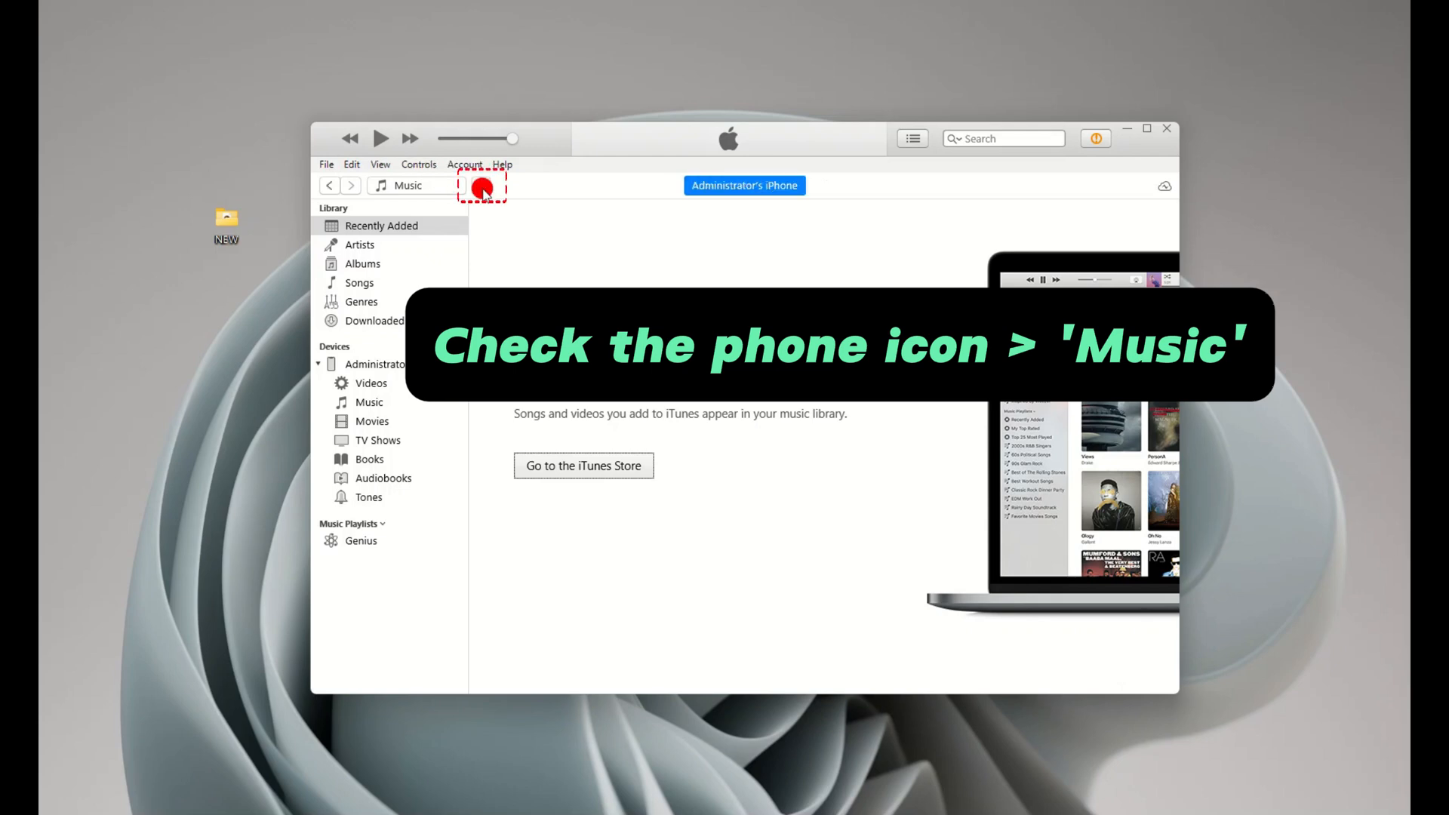
pyautogui.click(480, 187)
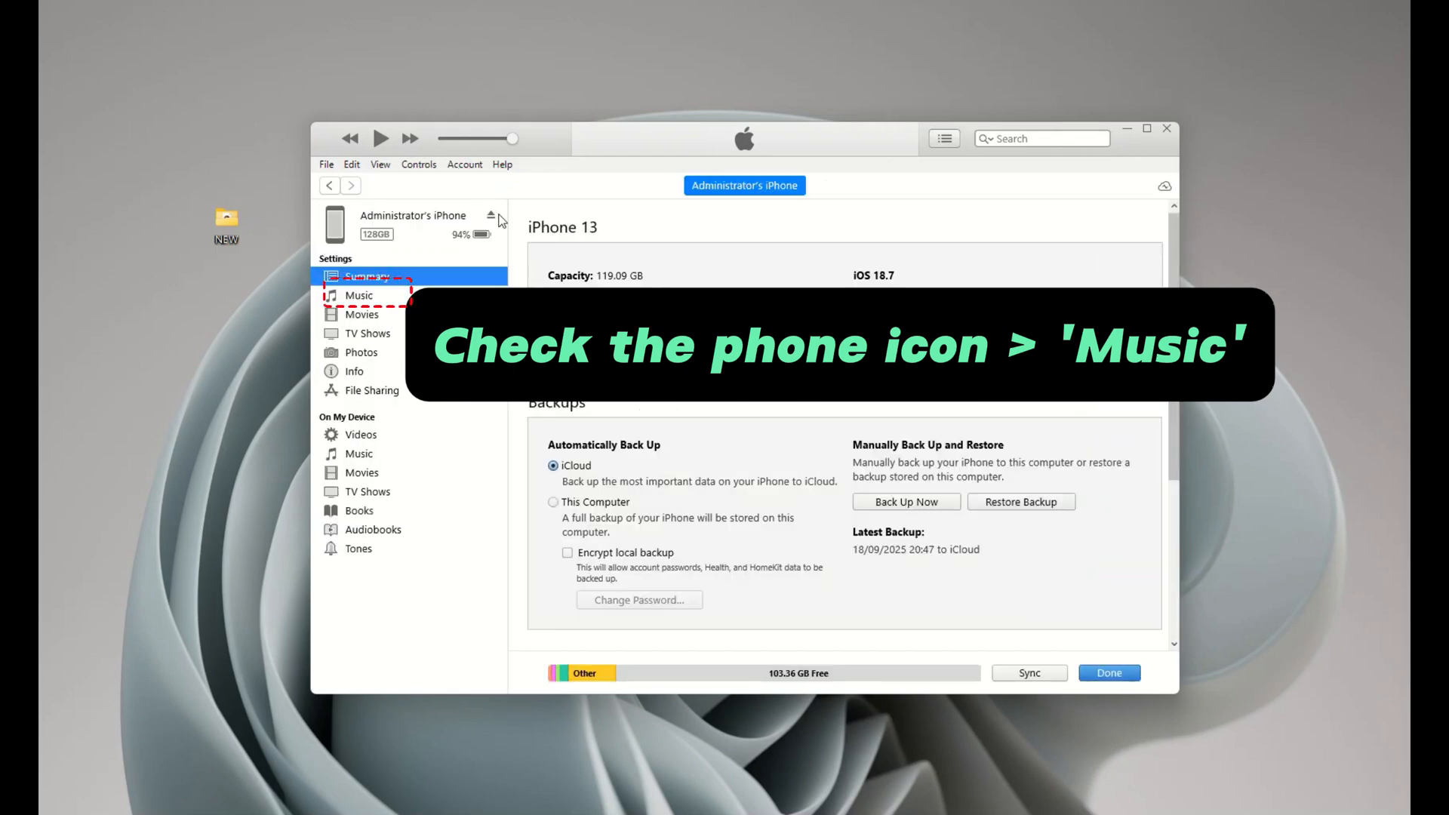
pyautogui.click(359, 295)
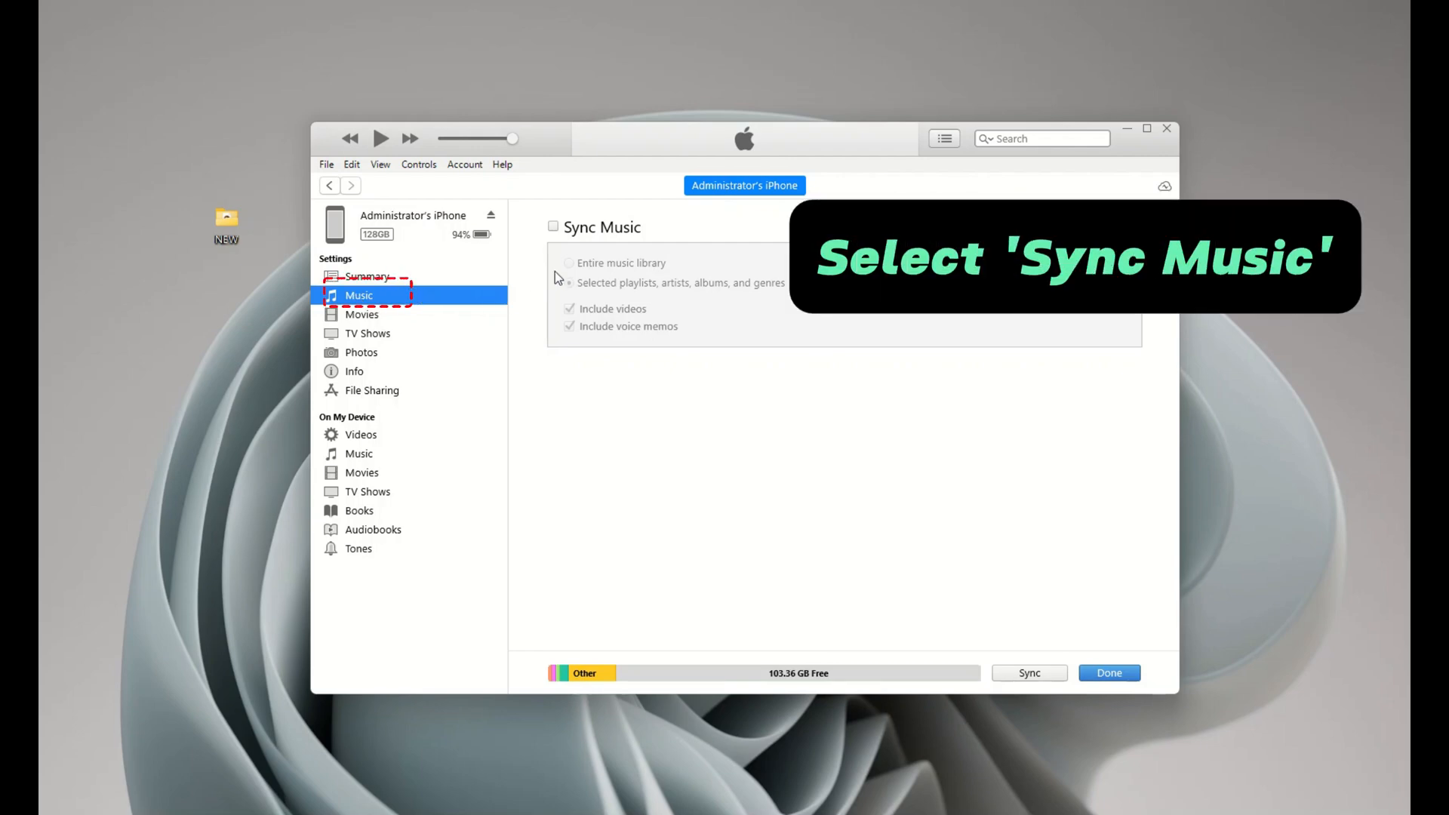
pyautogui.click(553, 226)
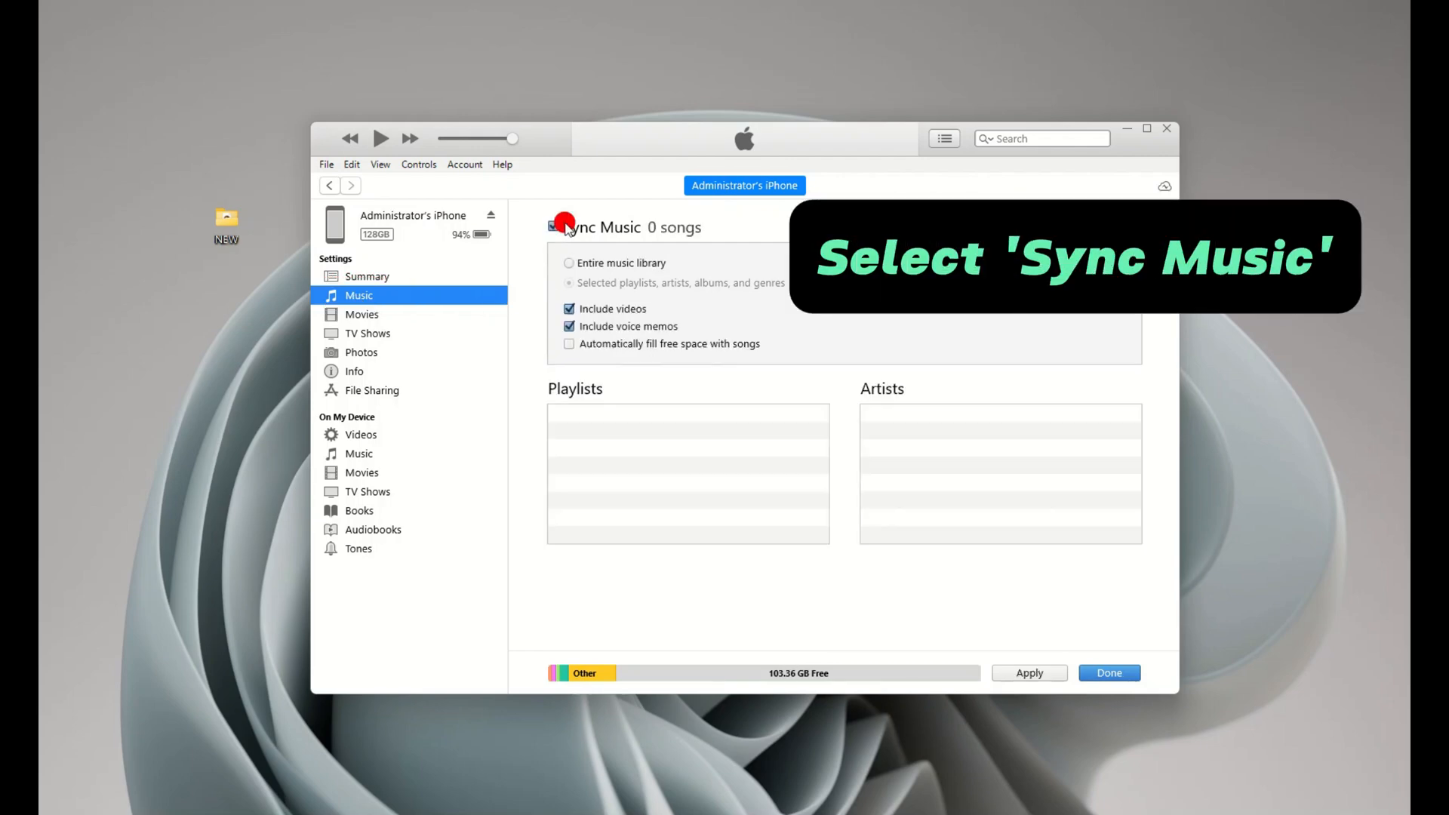
pyautogui.click(554, 228)
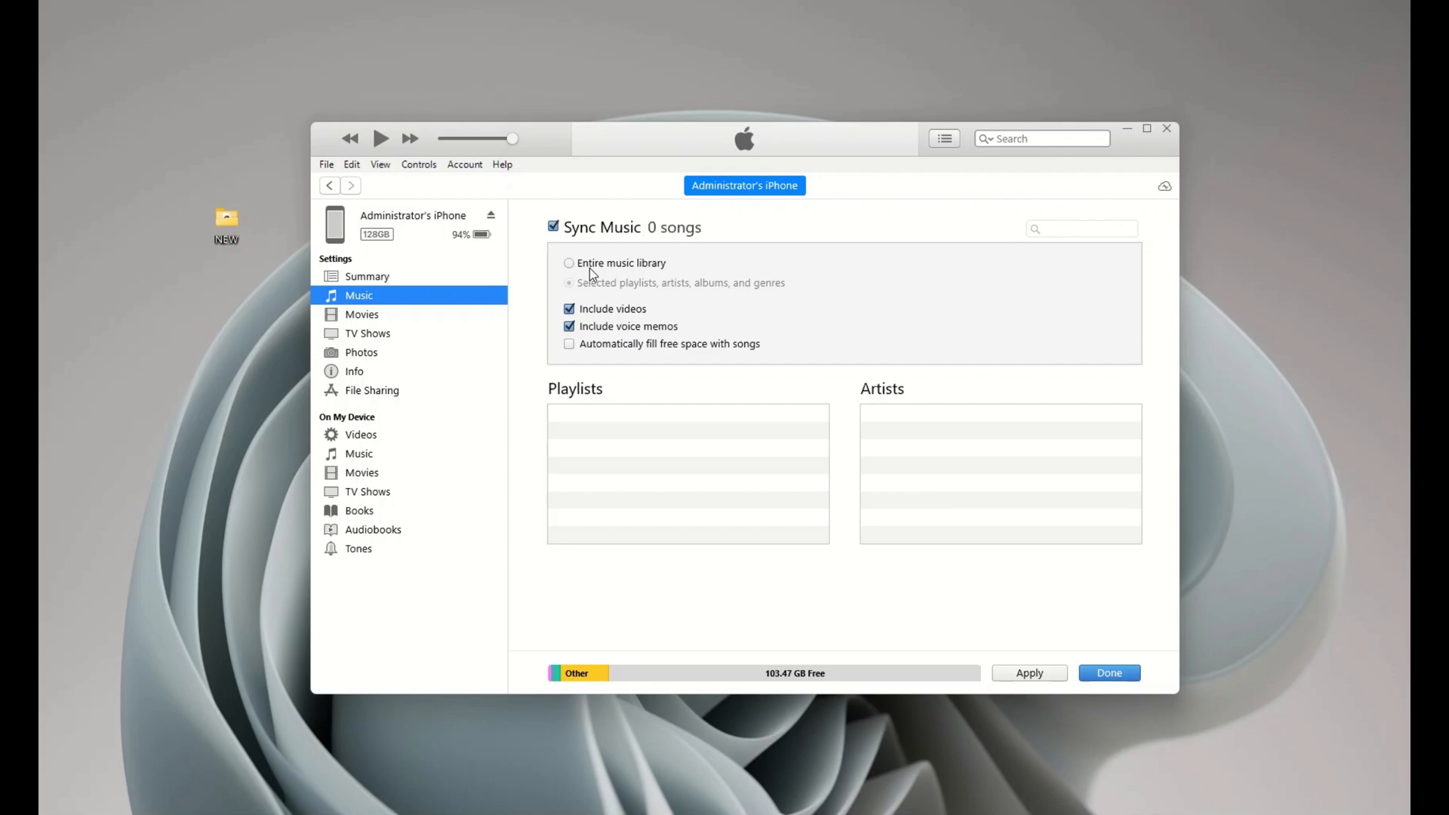
pyautogui.click(1108, 673)
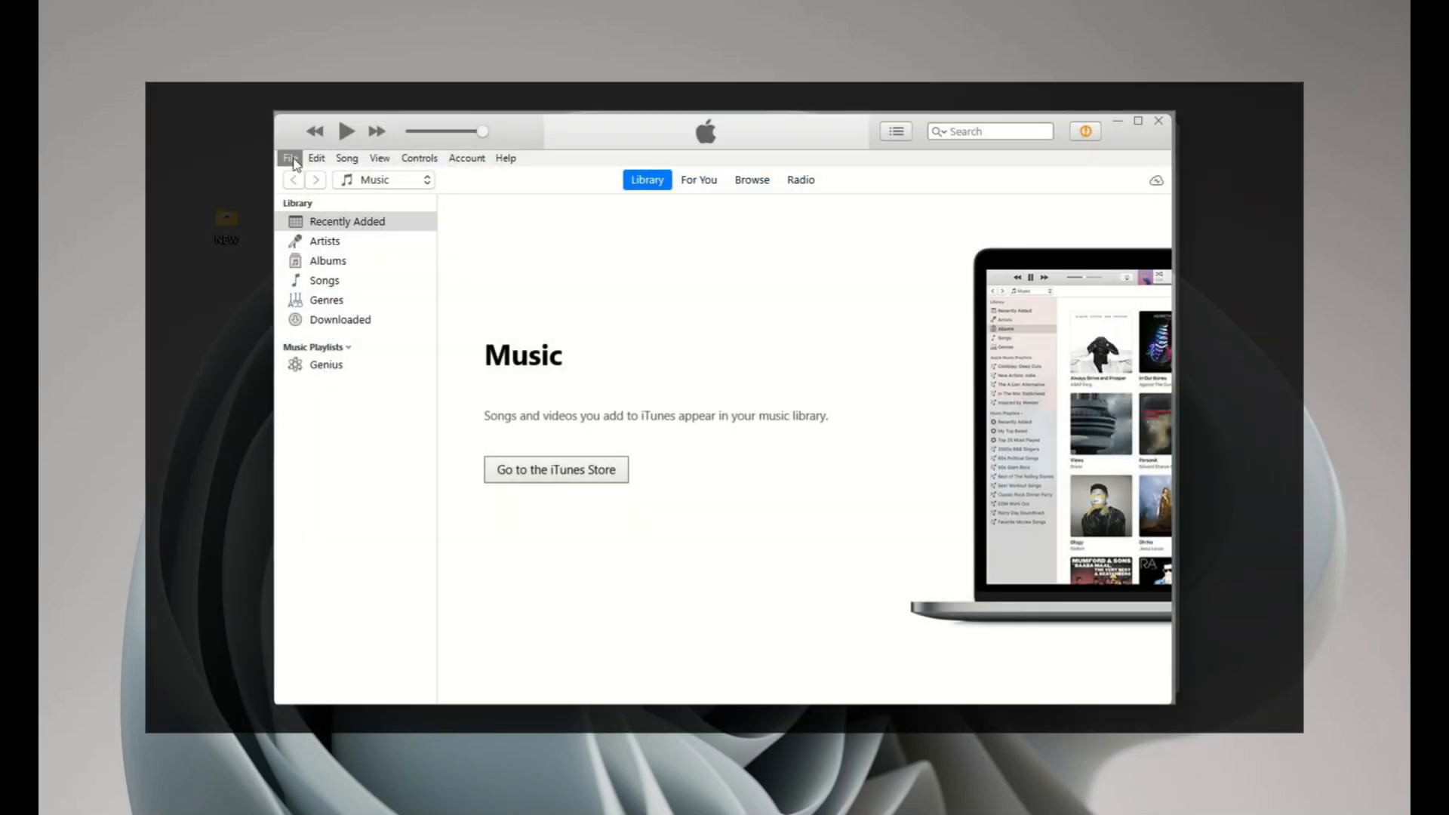
# - Add song files through File > Add File to Library, creating an Unknown Album by Unknown Artist
pyautogui.click(291, 159)
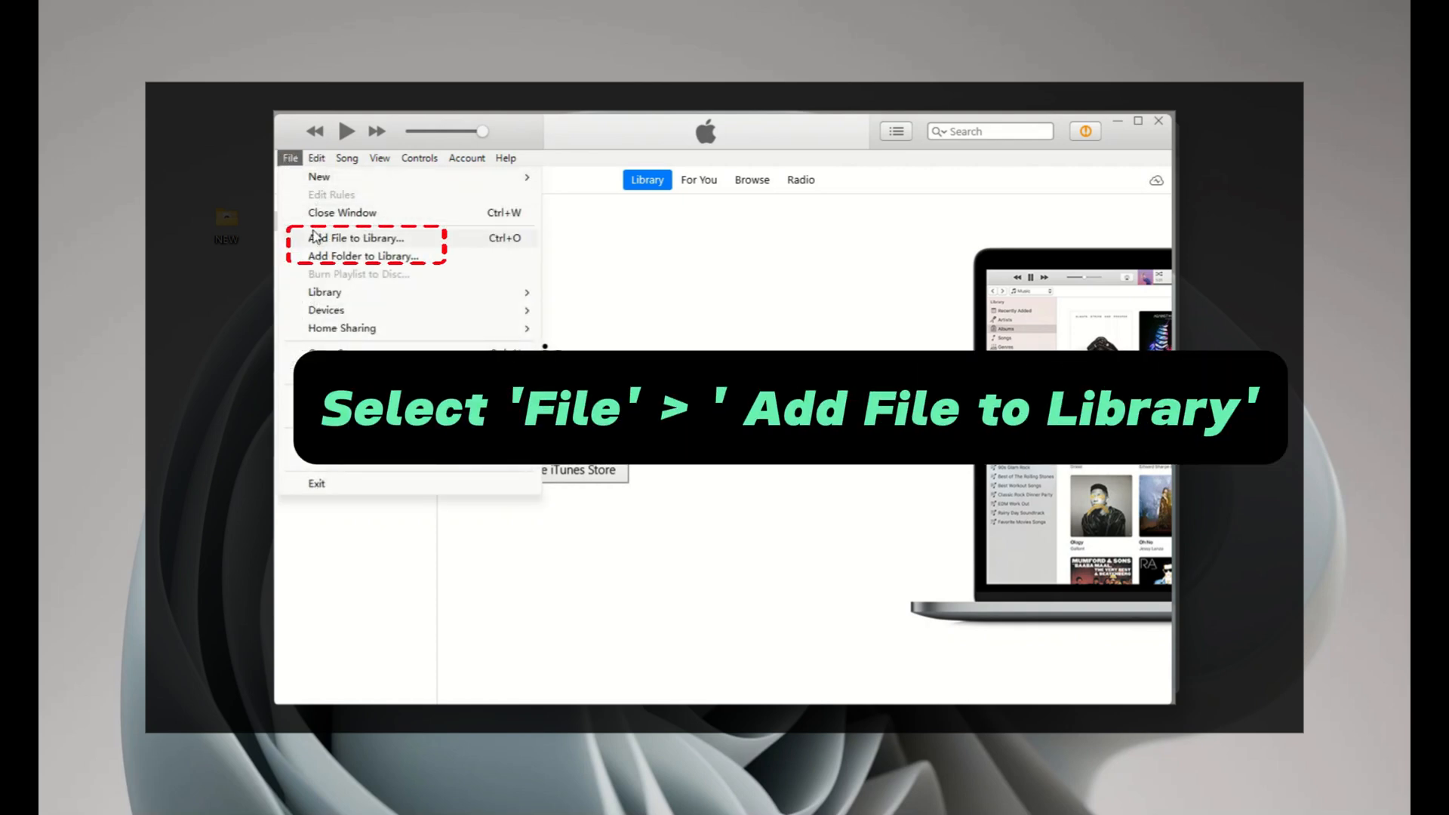
pyautogui.moveTo(324, 261)
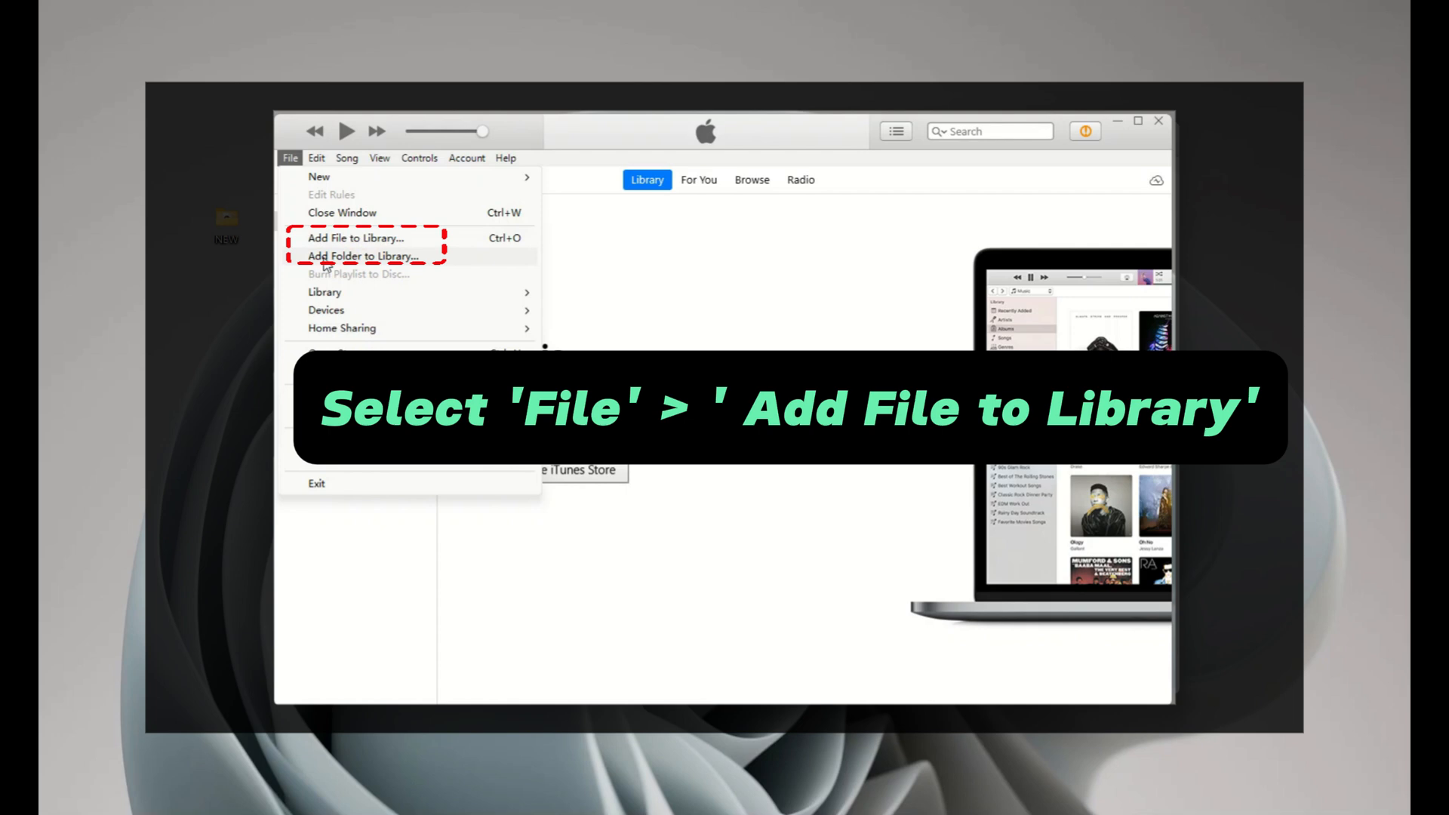
pyautogui.click(354, 237)
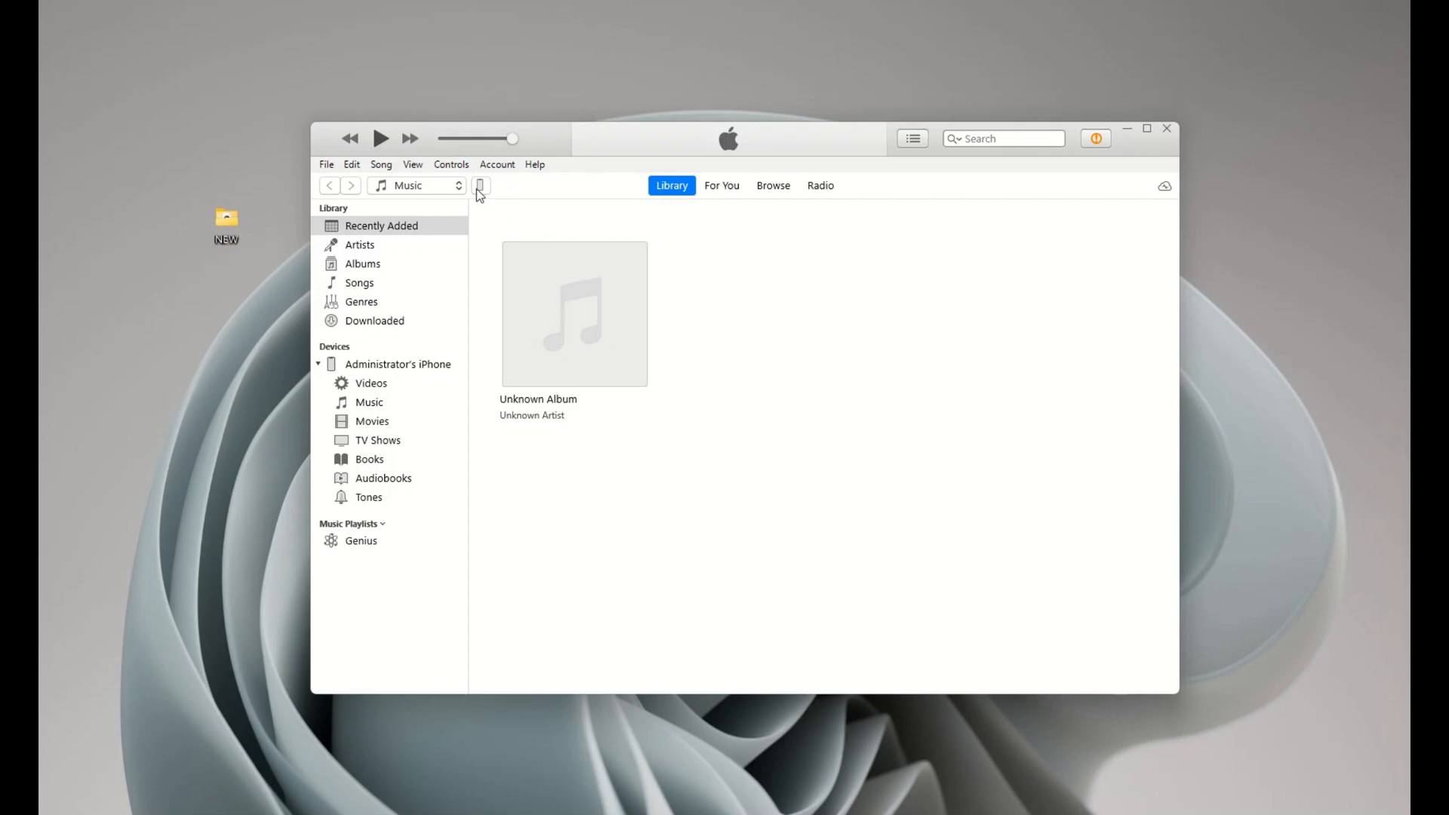
# - Turn on Sync Music in the connected iPhone's Music settings
pyautogui.click(480, 186)
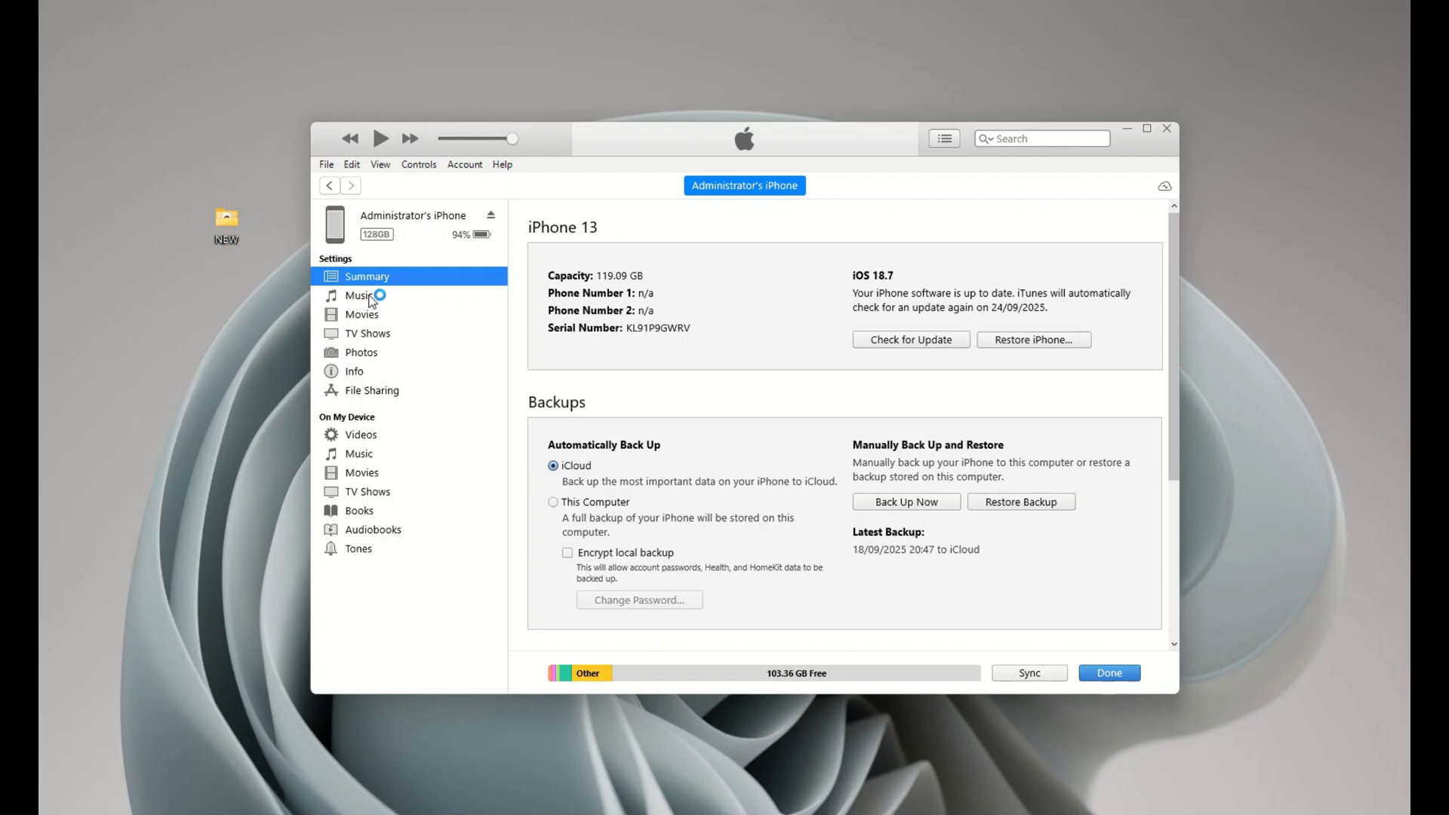
pyautogui.click(359, 295)
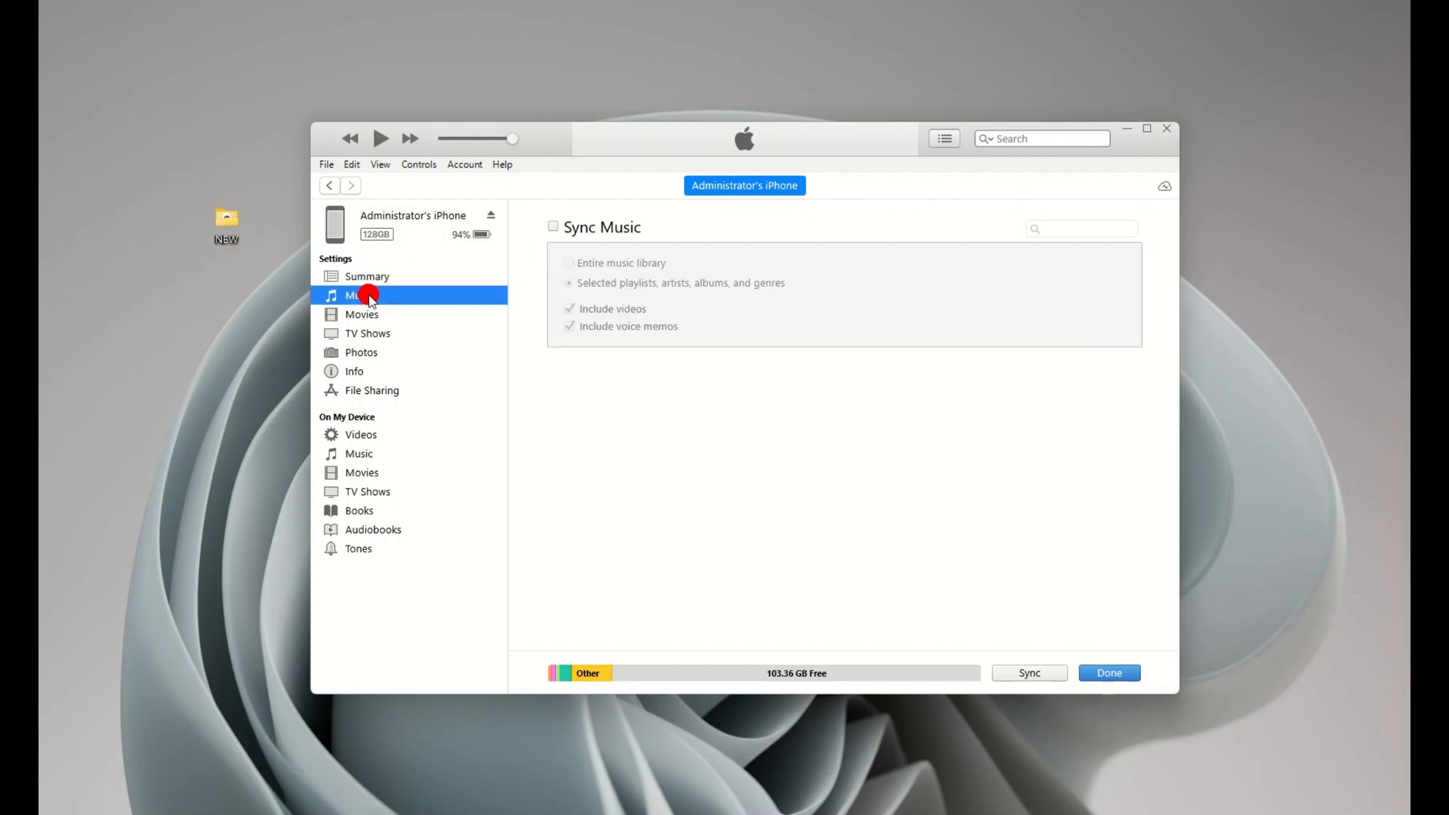
pyautogui.moveTo(553, 240)
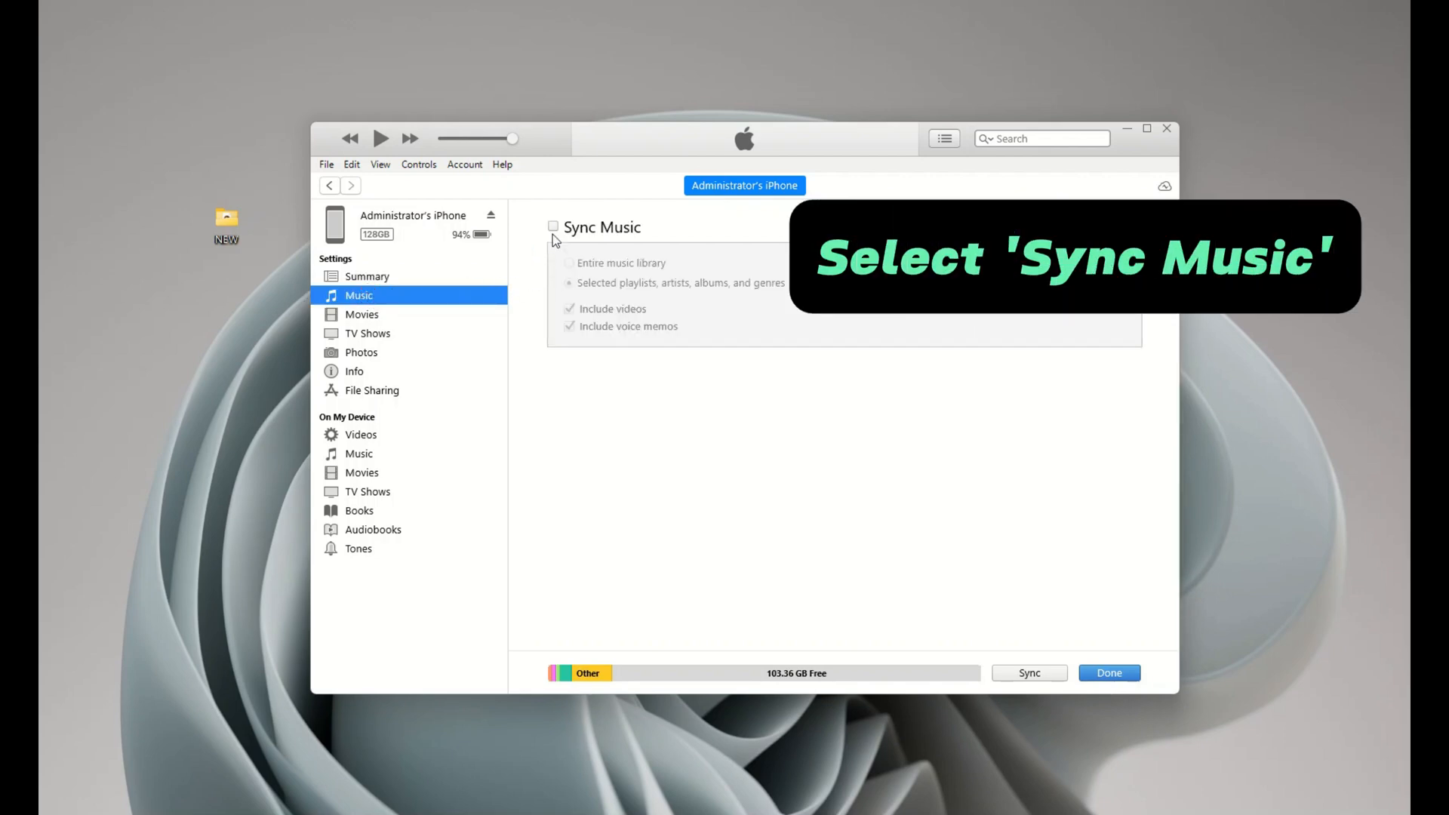
pyautogui.click(552, 227)
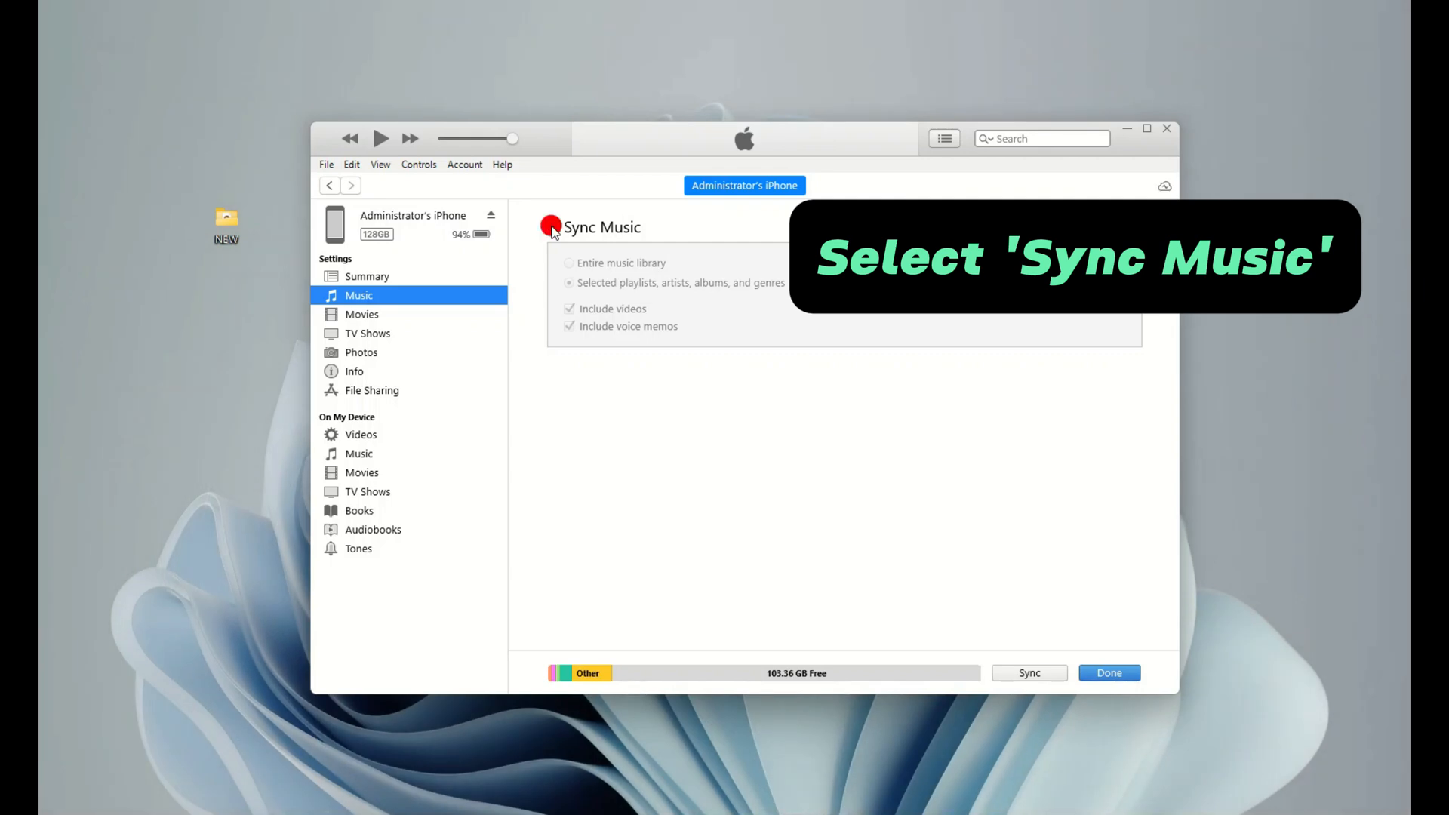
pyautogui.click(554, 226)
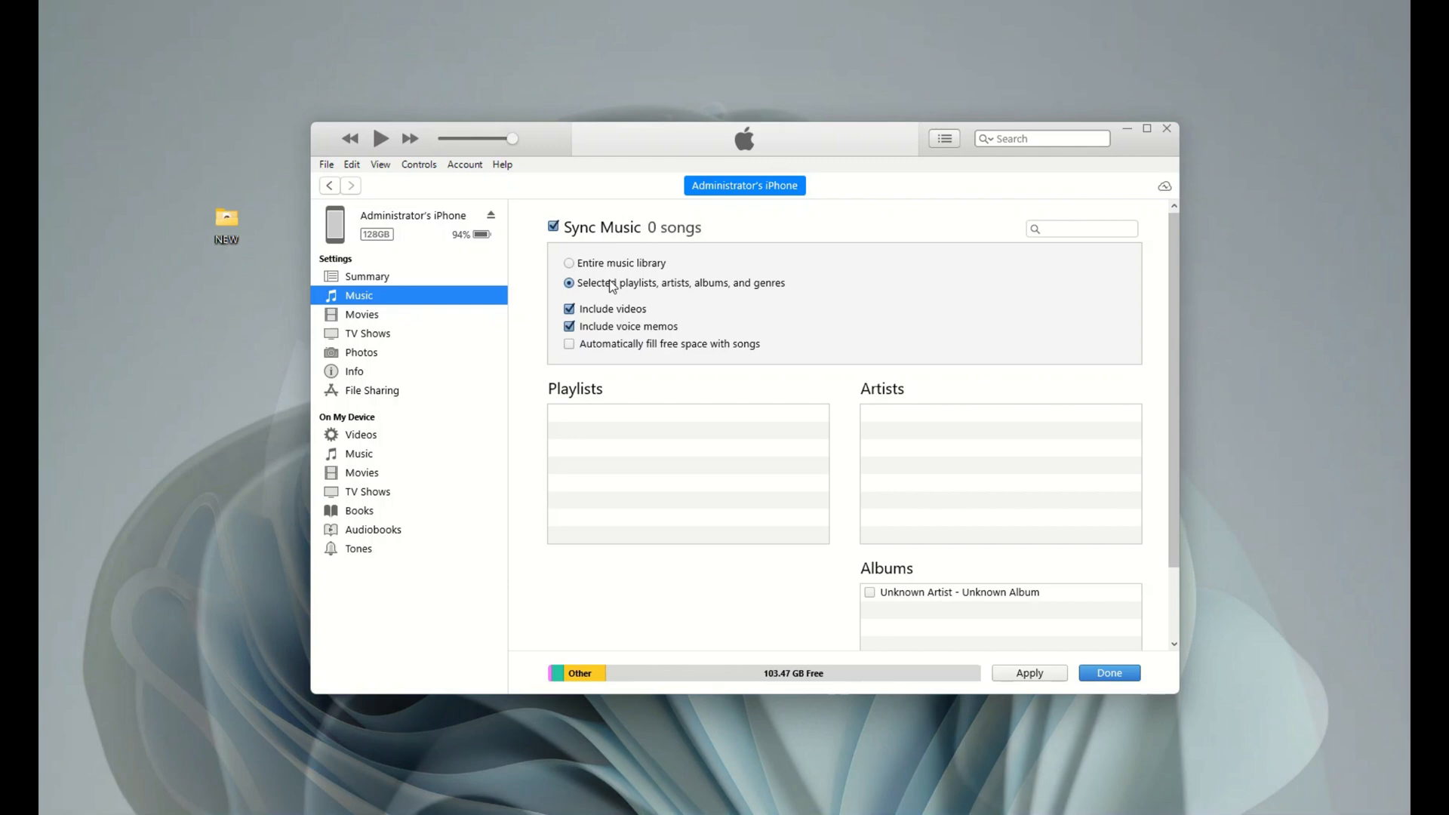
# - Limit syncing to selected items and tick Unknown Artist - Unknown Album (3 songs)
pyautogui.click(1028, 671)
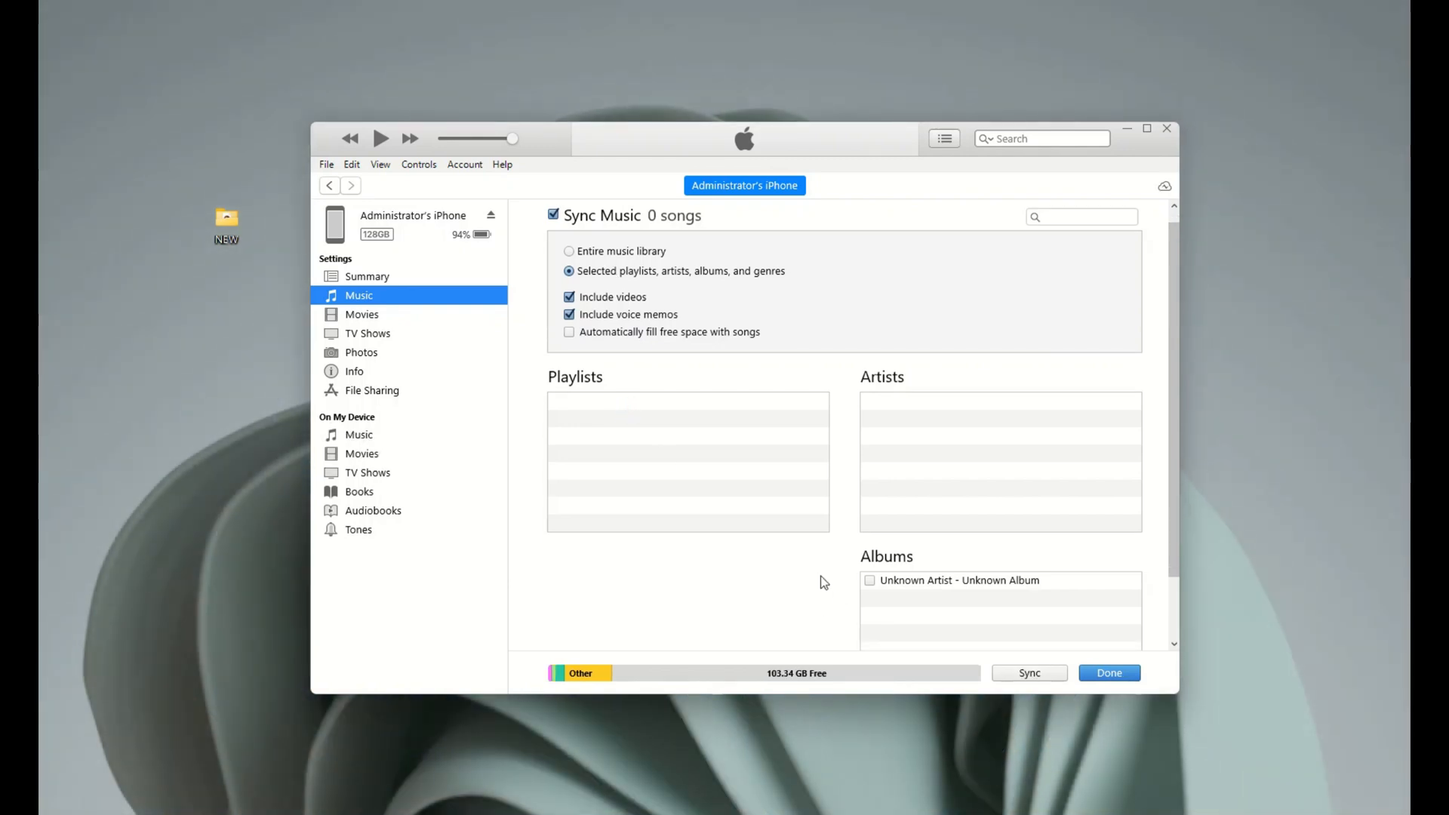
pyautogui.click(870, 580)
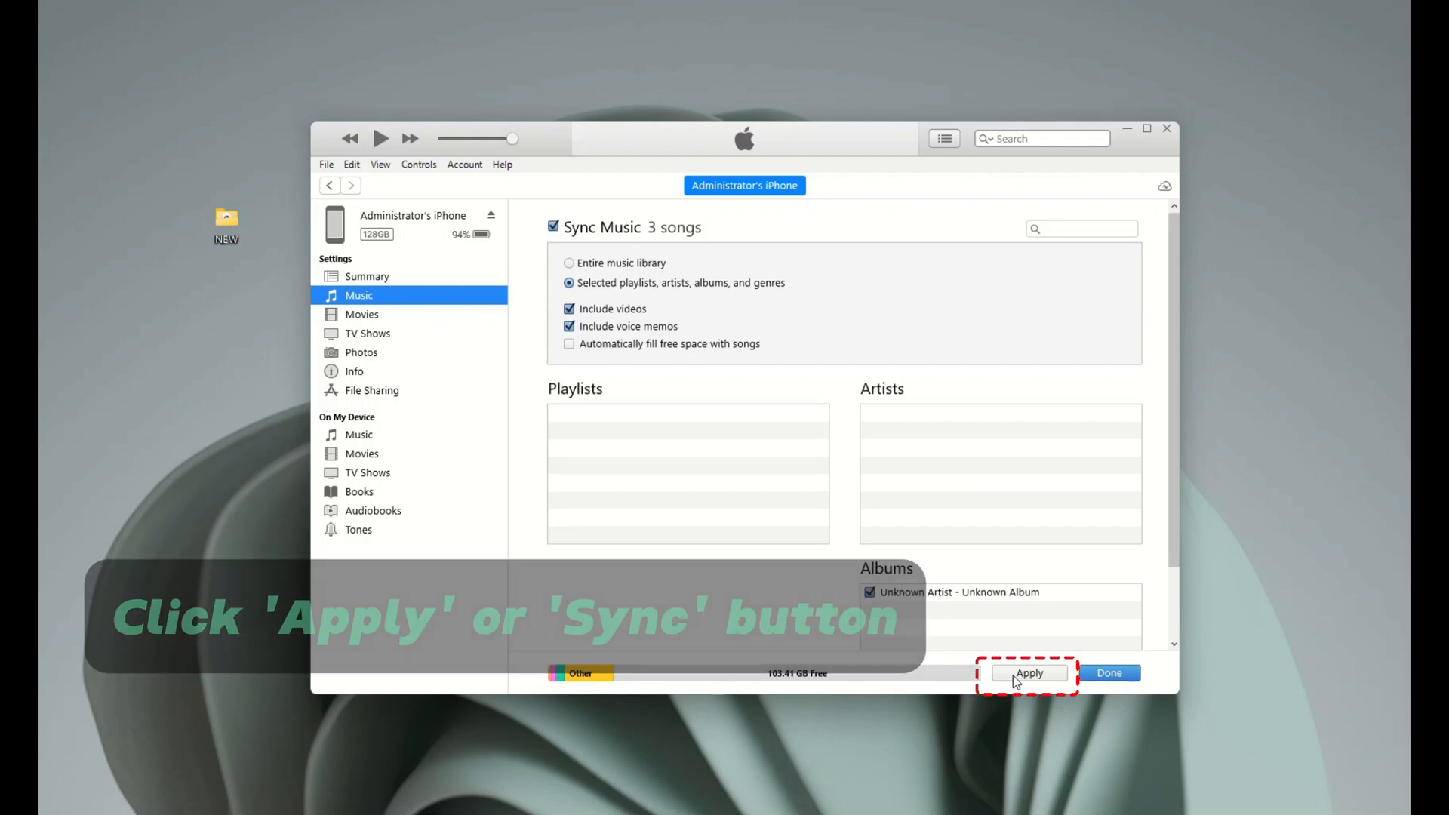
# - Apply the sync settings and confirm Sync and Replace so the album's songs go to the iPhone
pyautogui.click(1028, 673)
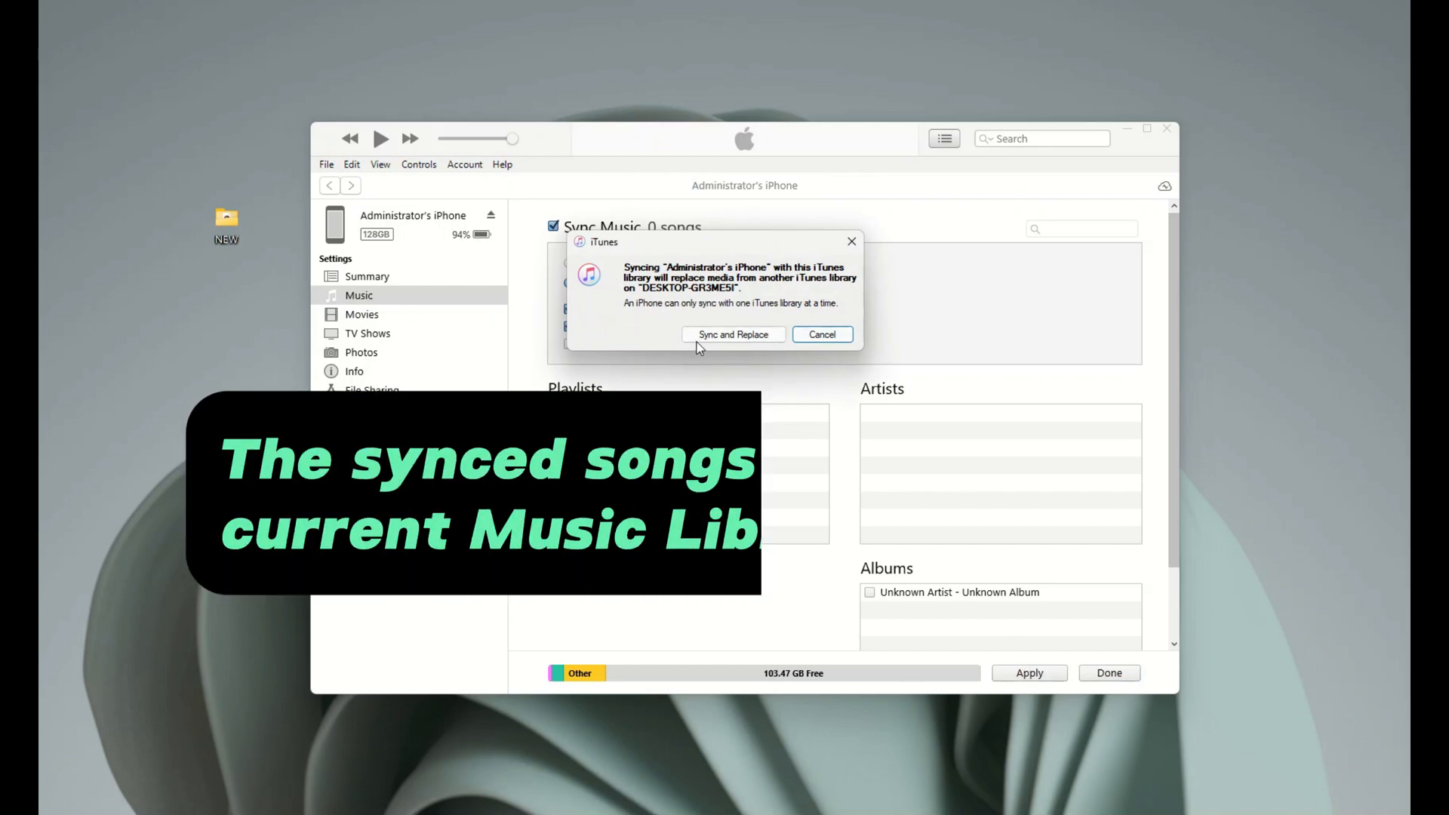
pyautogui.moveTo(800, 314)
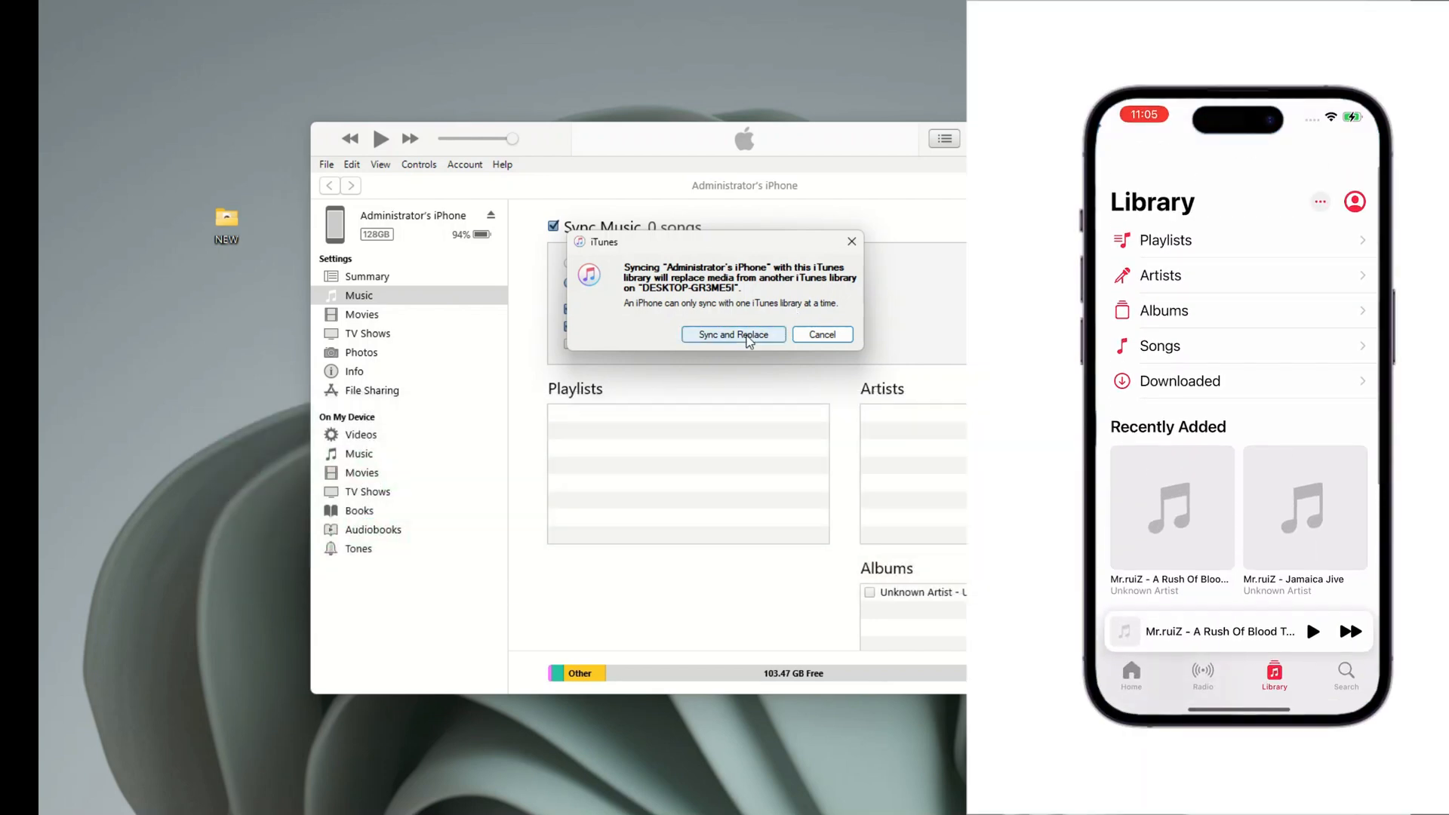
pyautogui.click(731, 335)
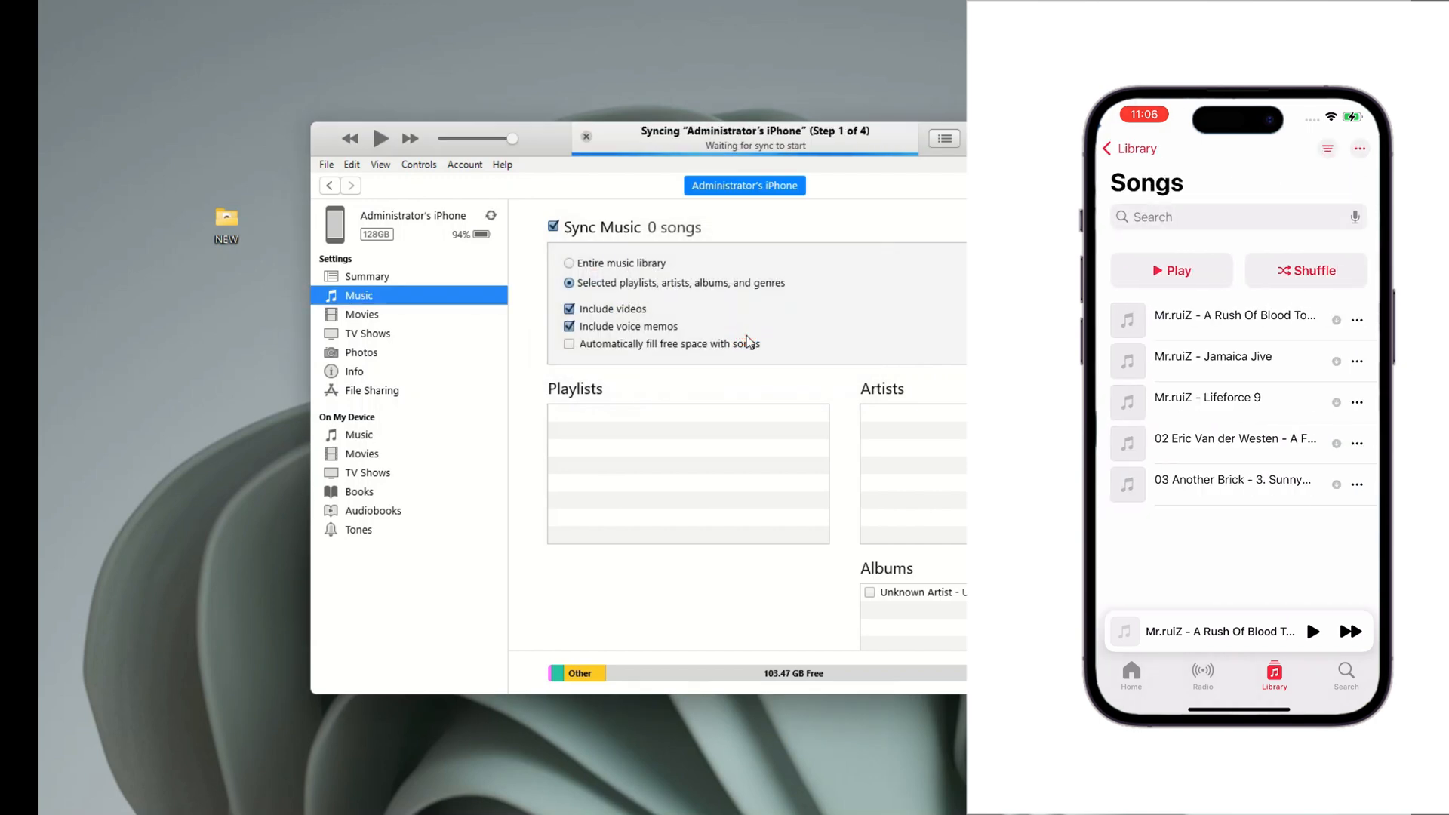